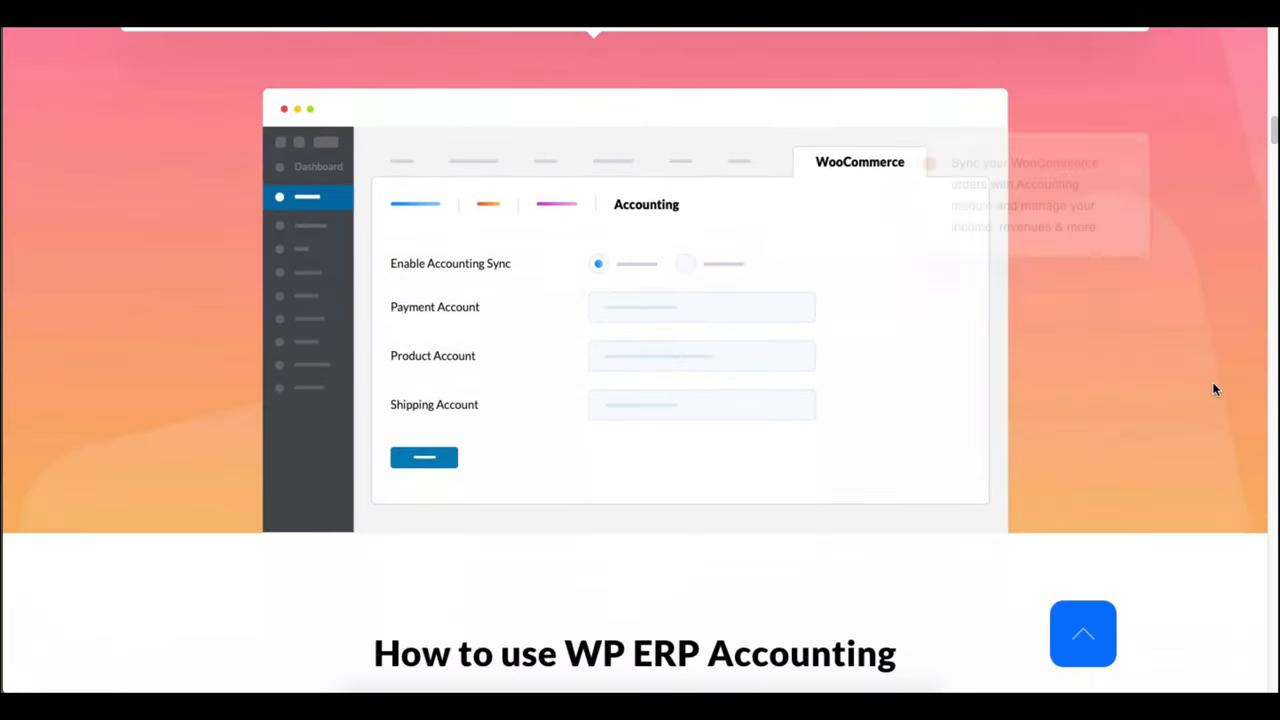
Scroll through the current WP ERP page to review its contents.
scroll(down, 3)
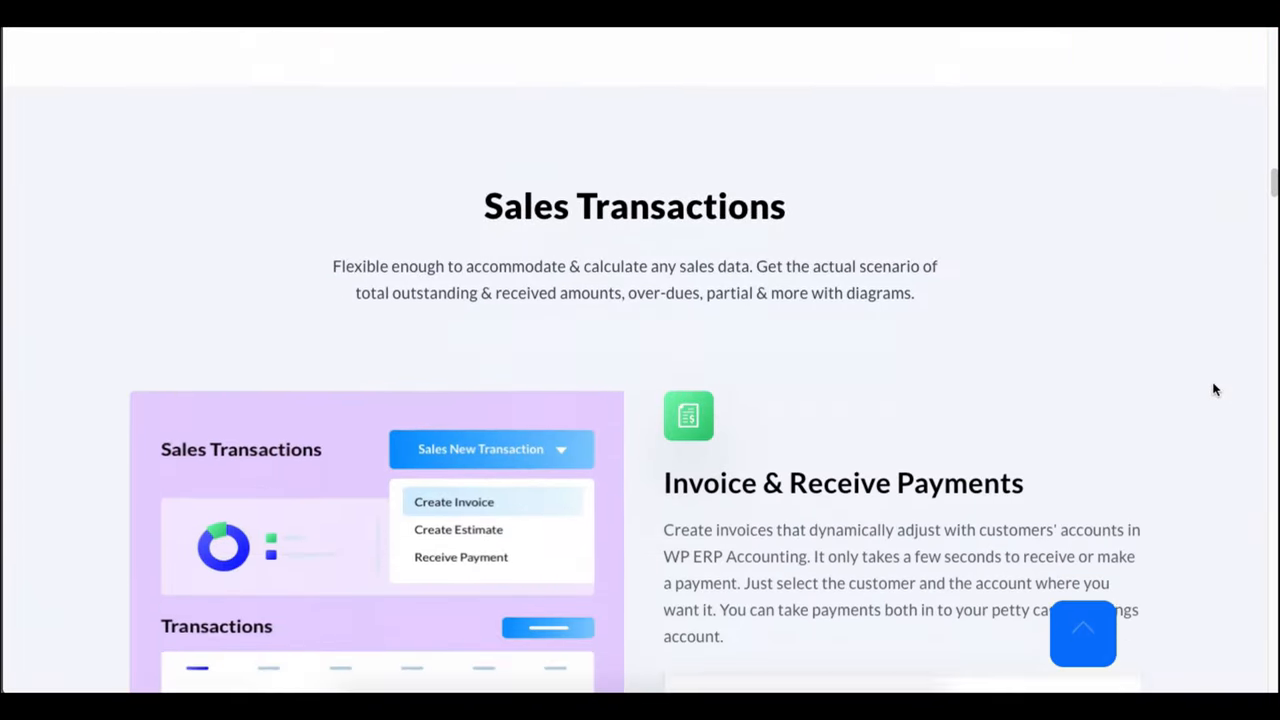
scroll(down, 3)
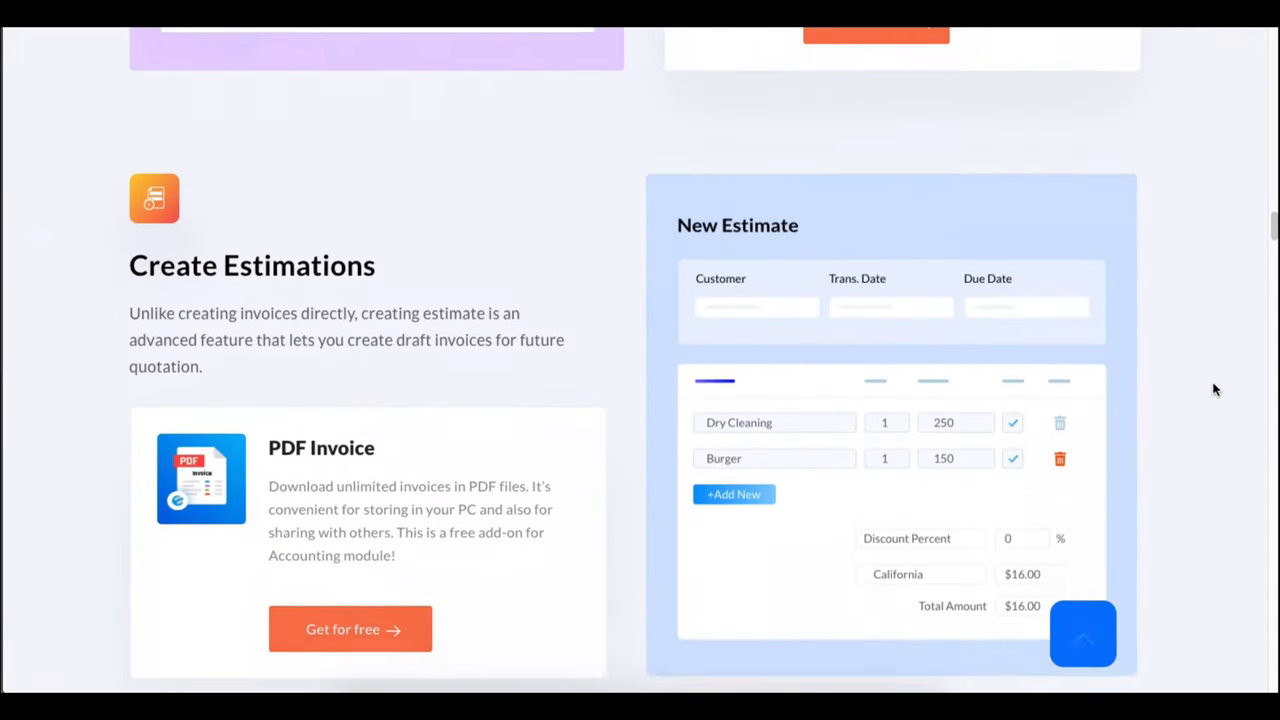
scroll(down, 3)
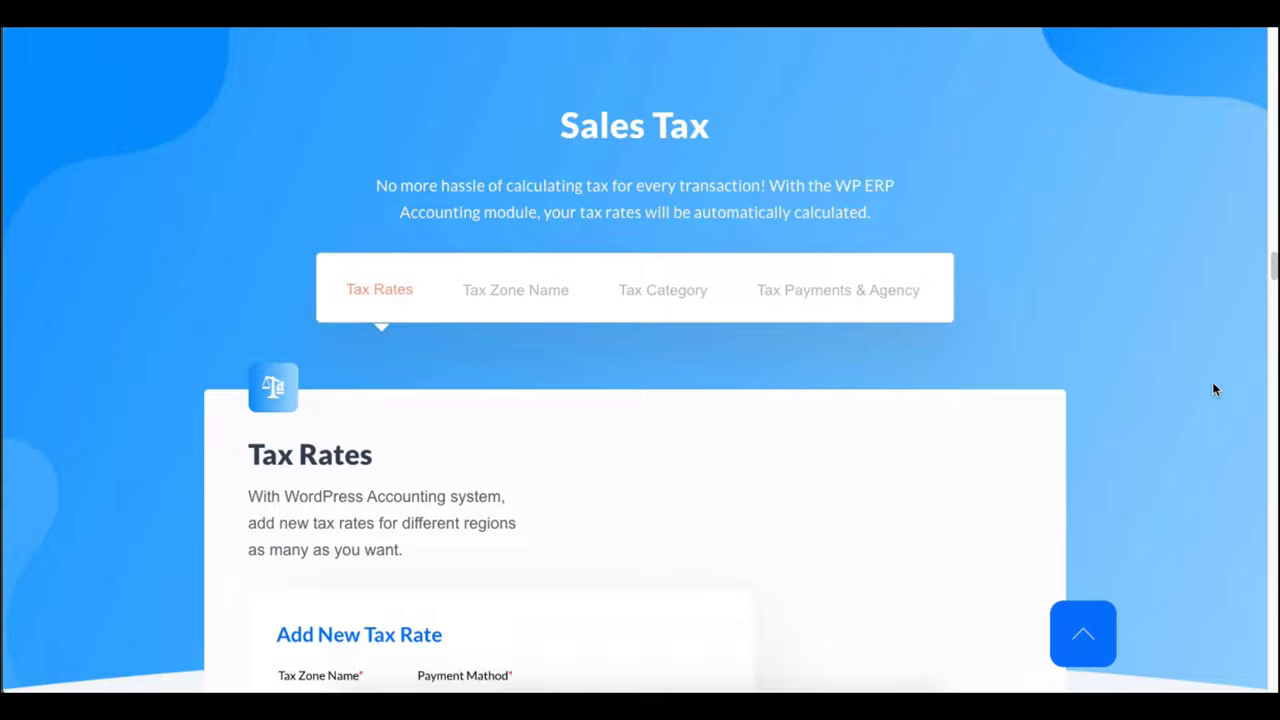
scroll(down, 3)
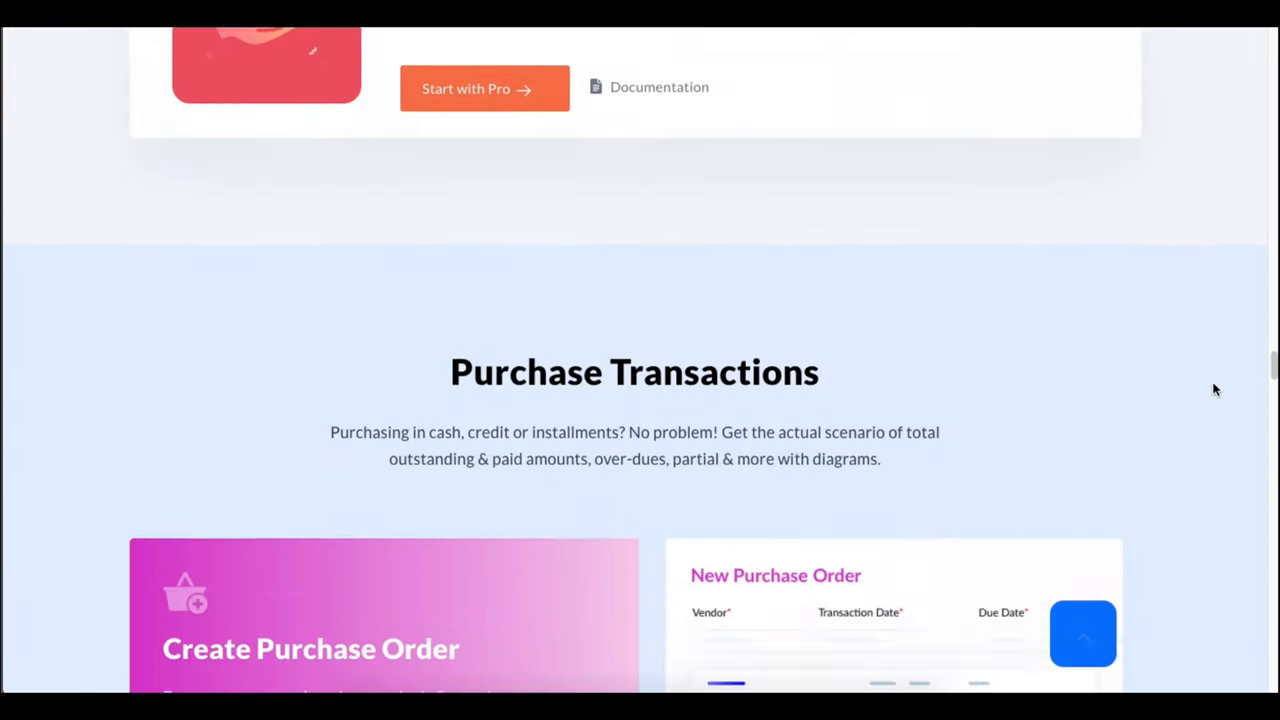
scroll(down, 3)
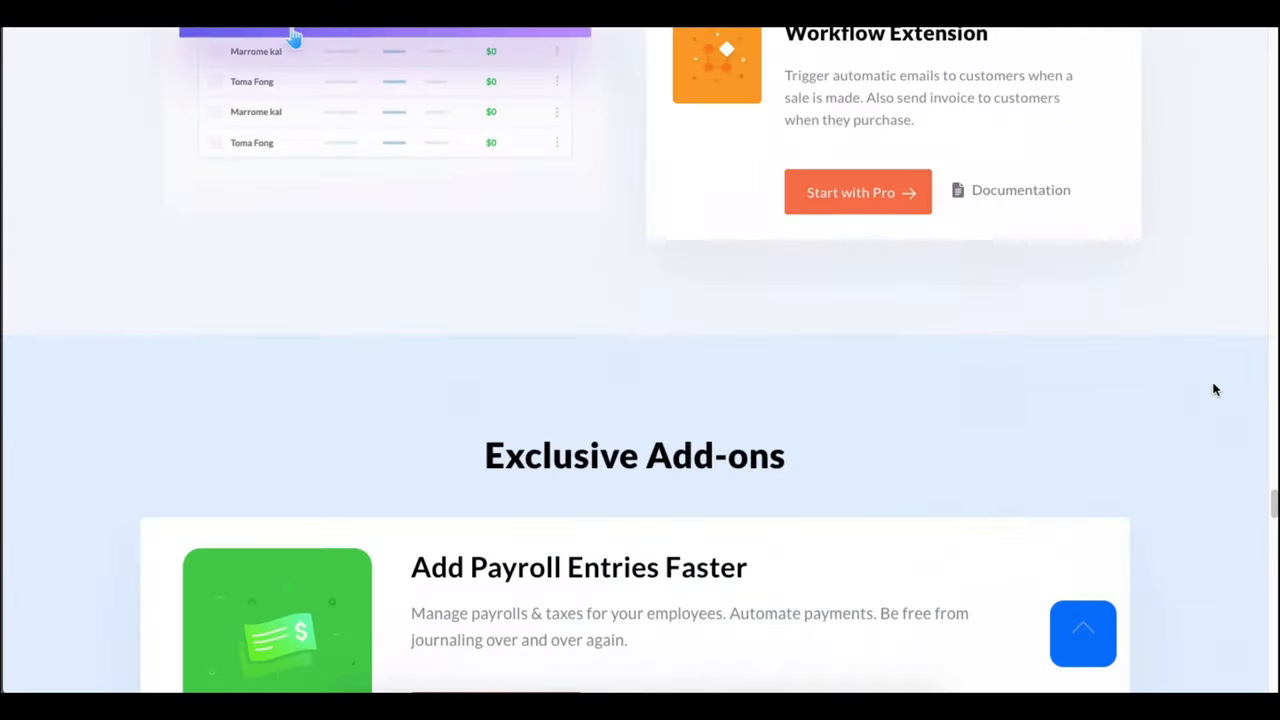
scroll(up, 3)
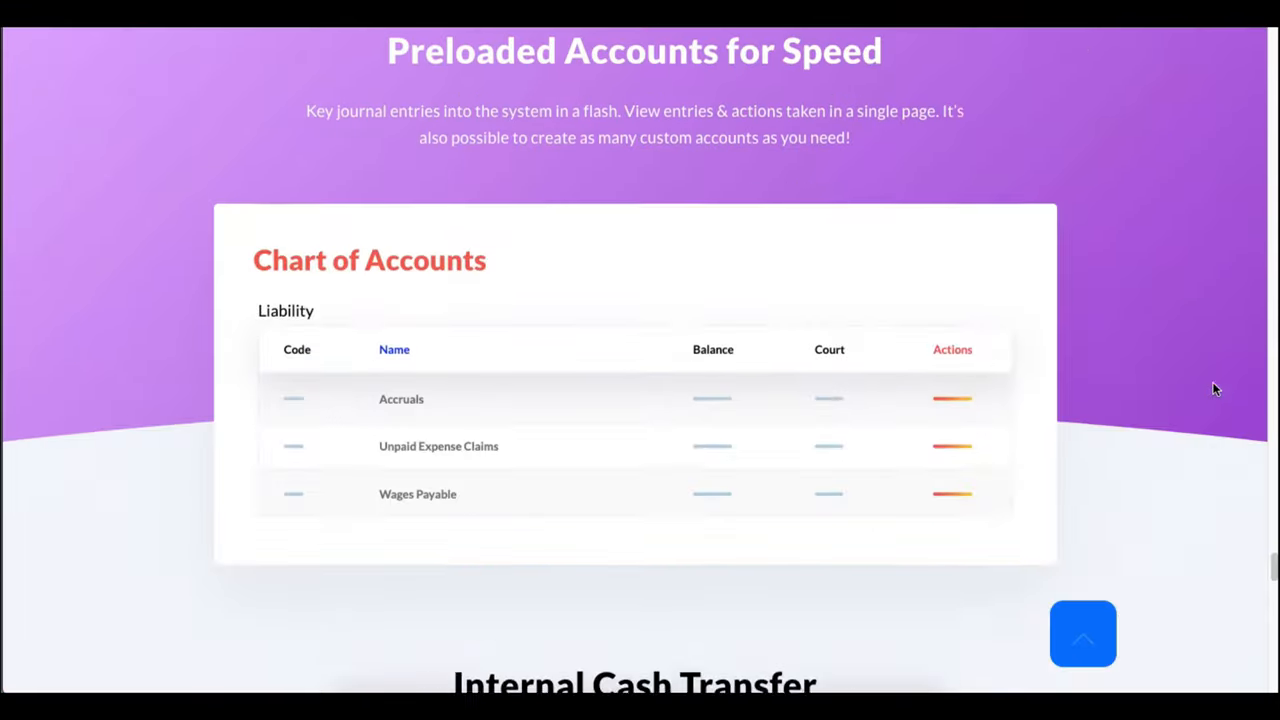
scroll(down, 3)
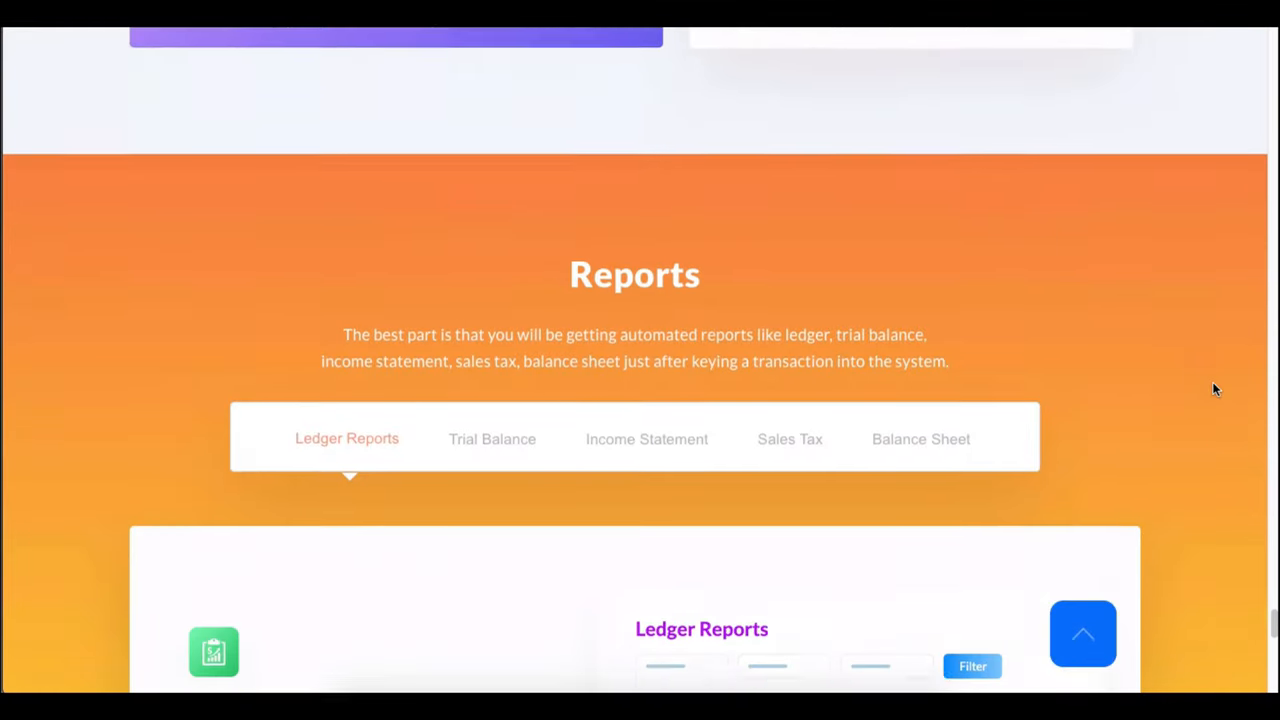
scroll(down, 3)
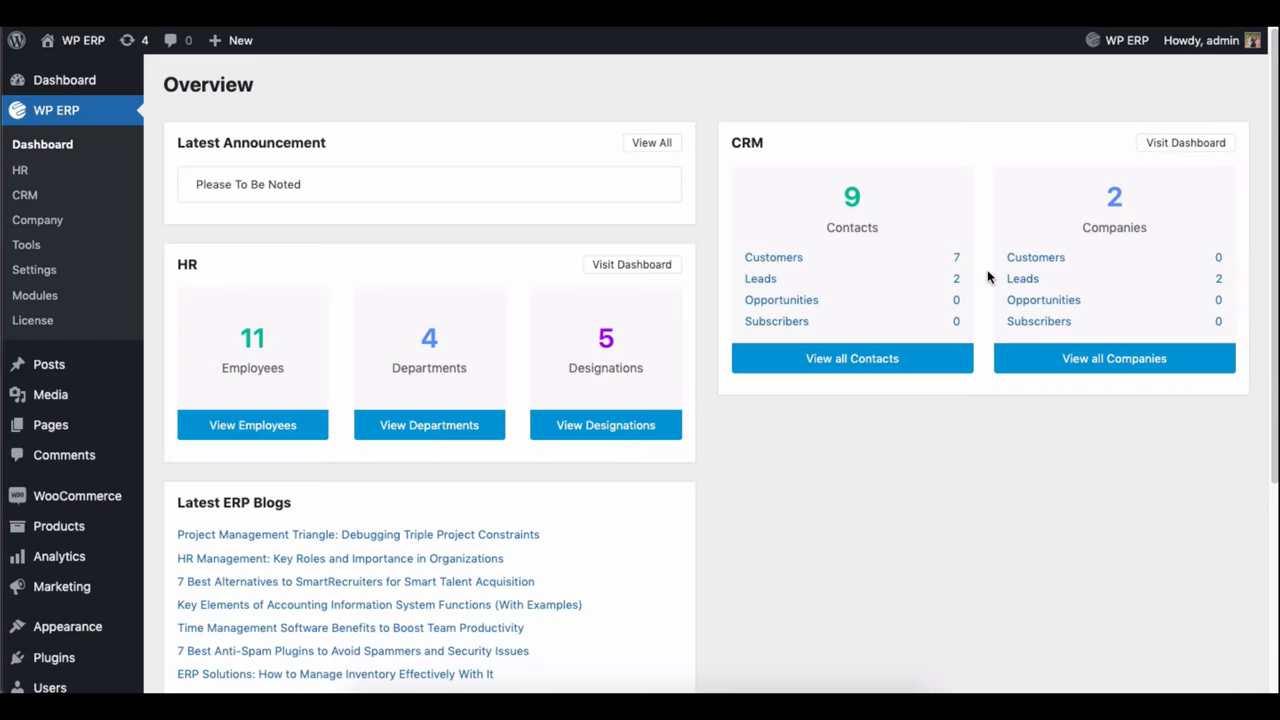
mouse_move(352, 284)
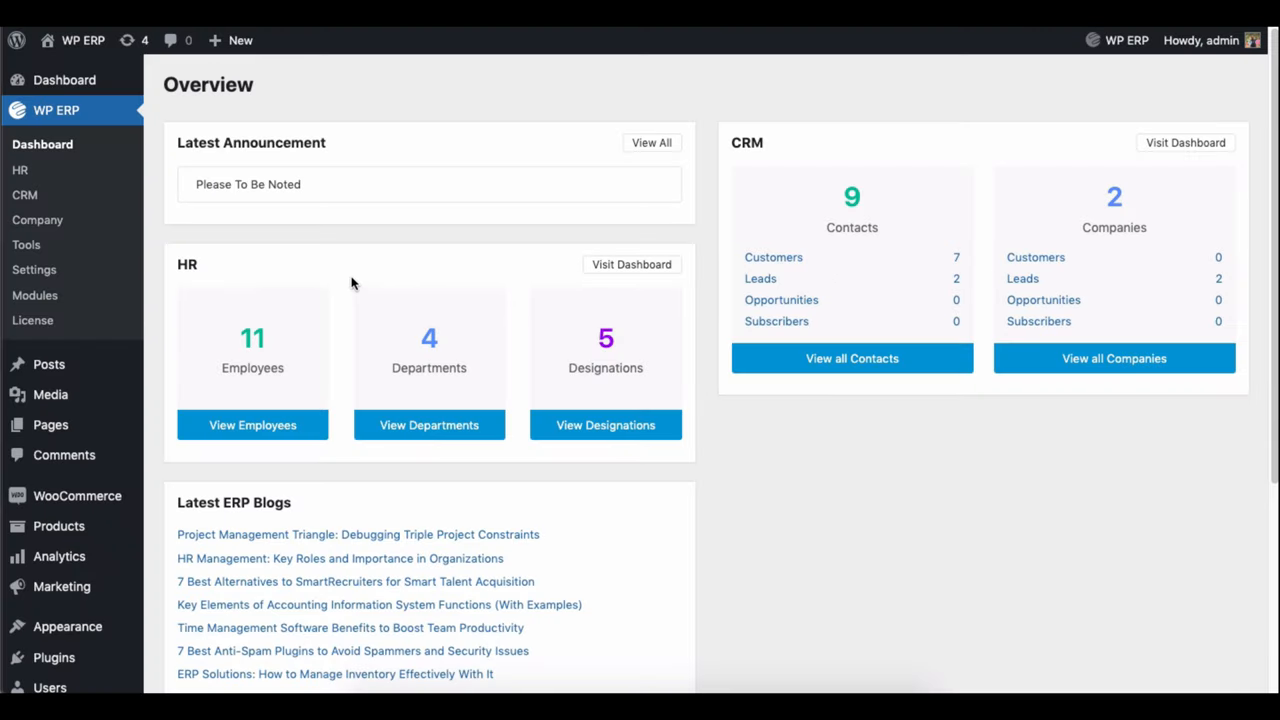
mouse_move(188, 272)
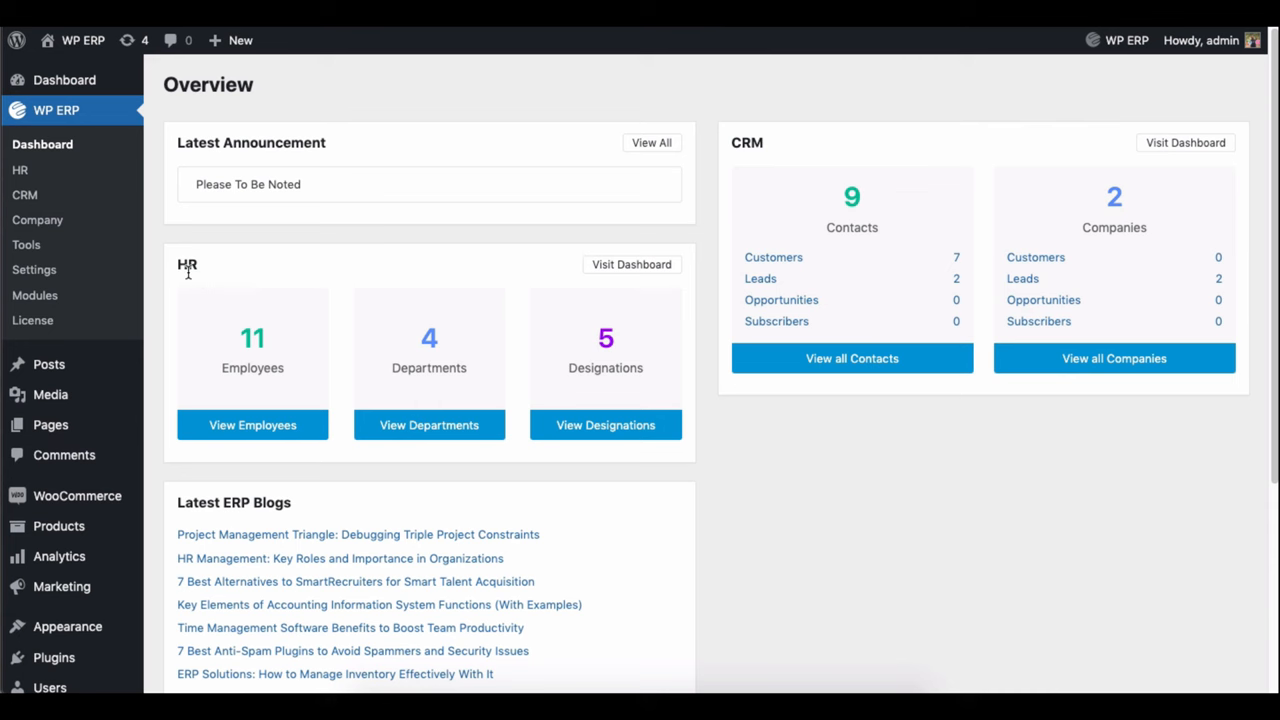
mouse_move(34, 296)
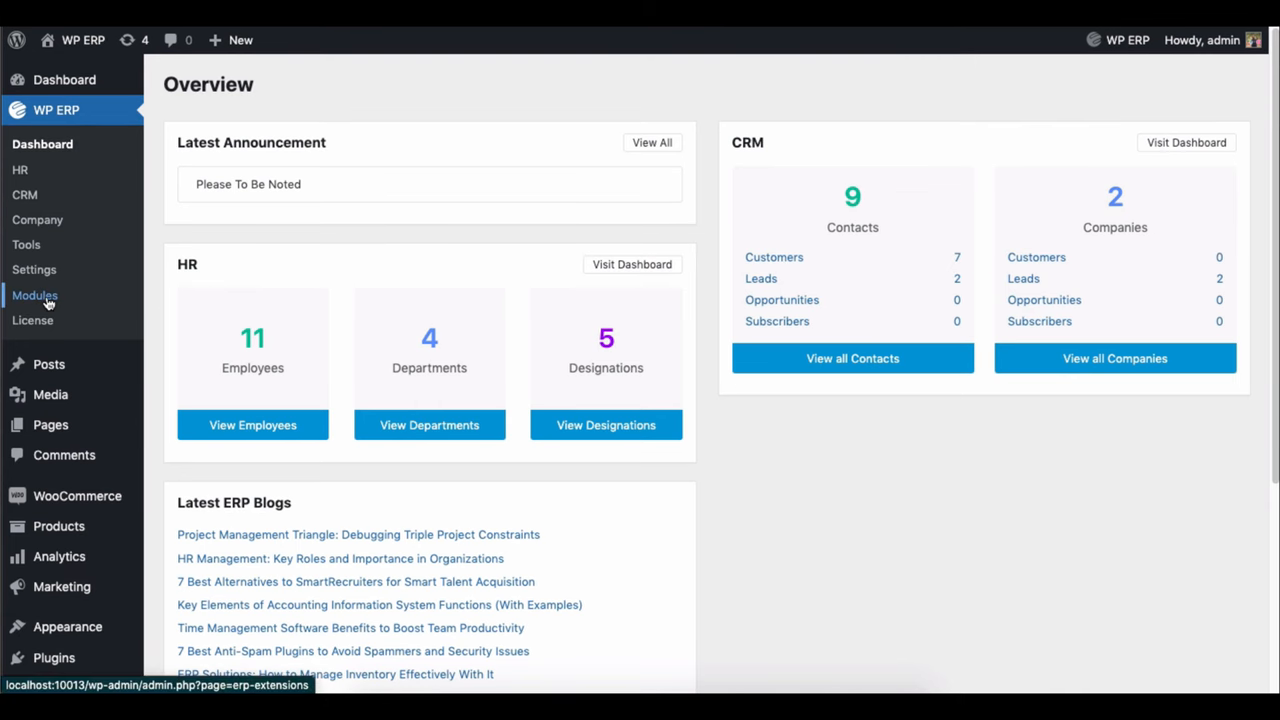
Enable the Accounting Management module in WP ERP Modules and go to the Accounting dashboard.
click(34, 296)
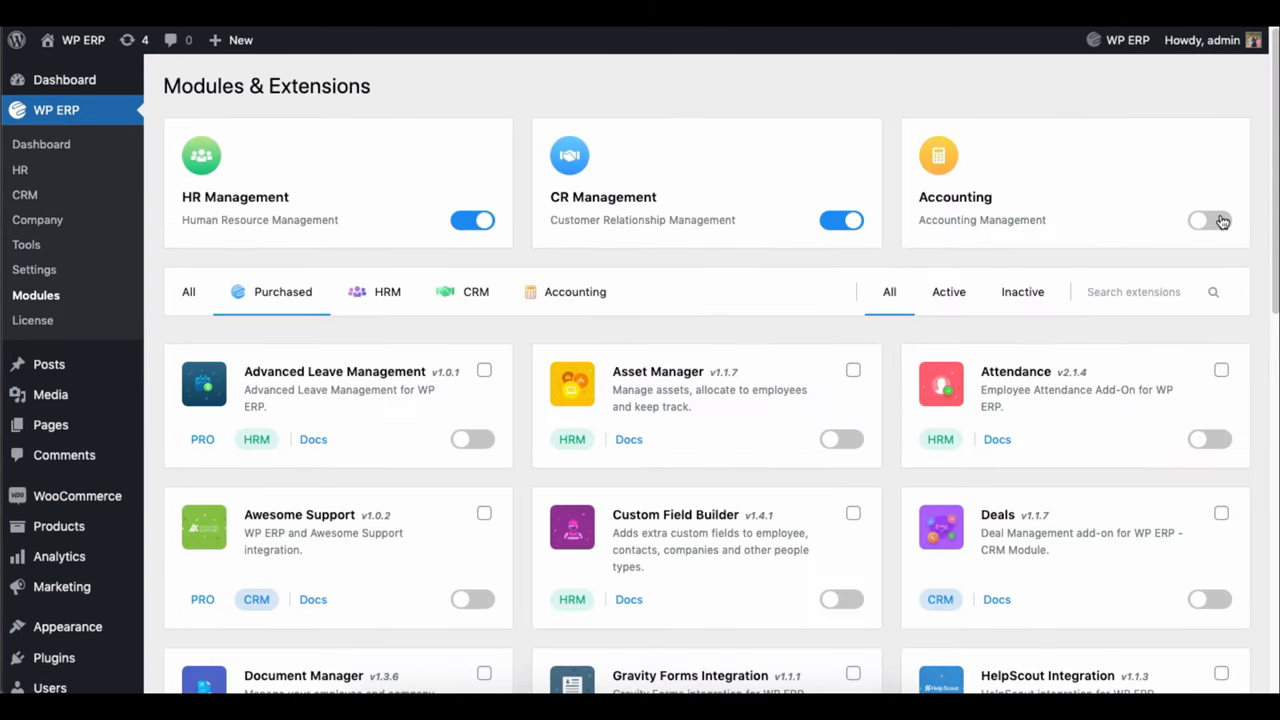
click(1210, 220)
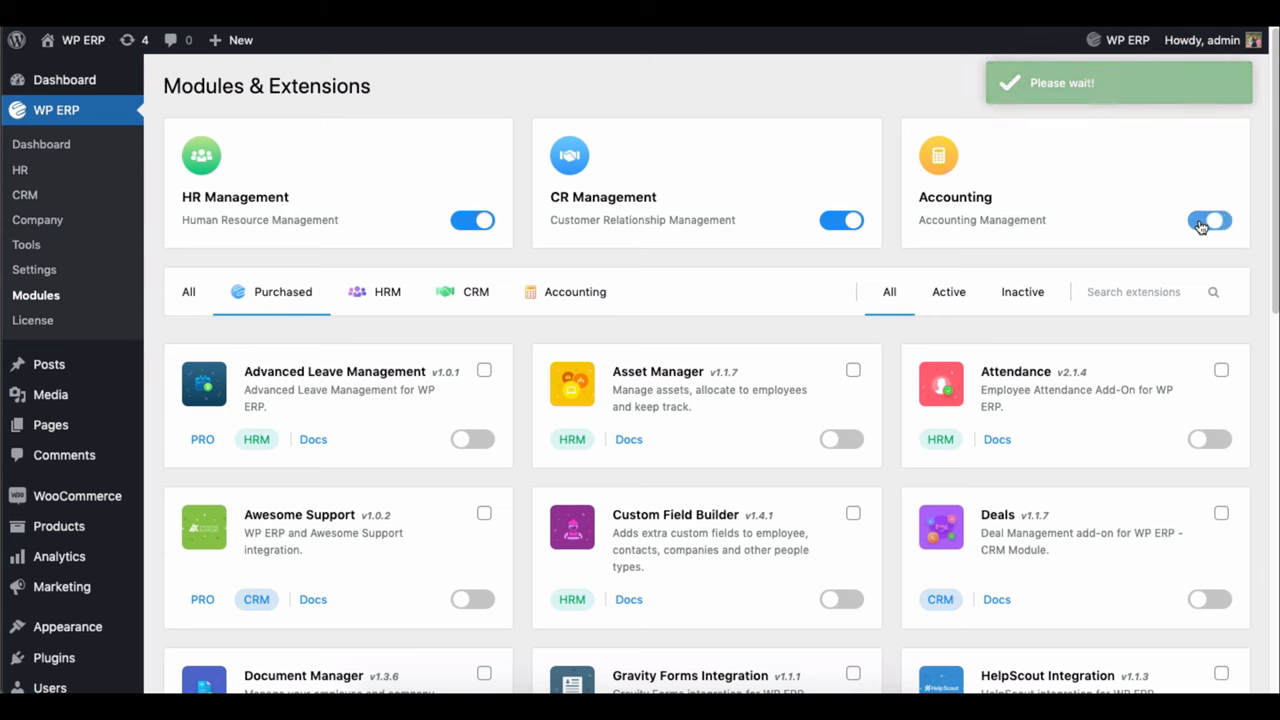
click(1210, 220)
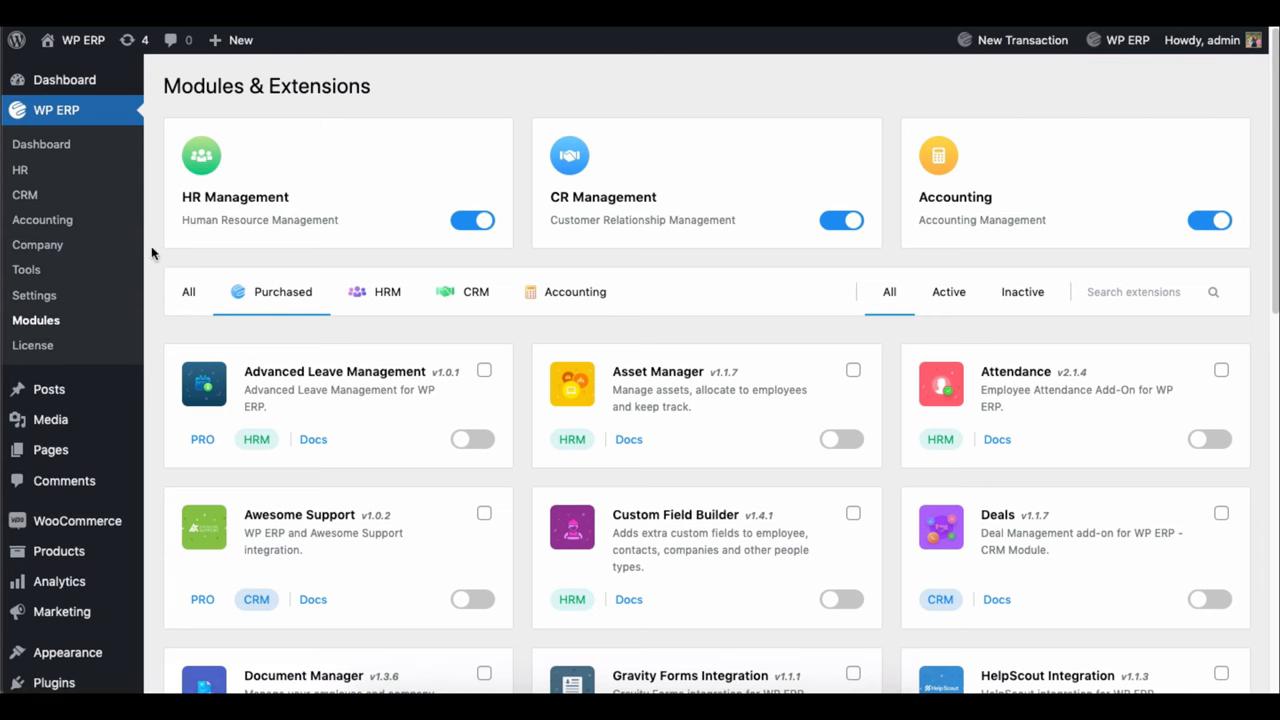
click(42, 218)
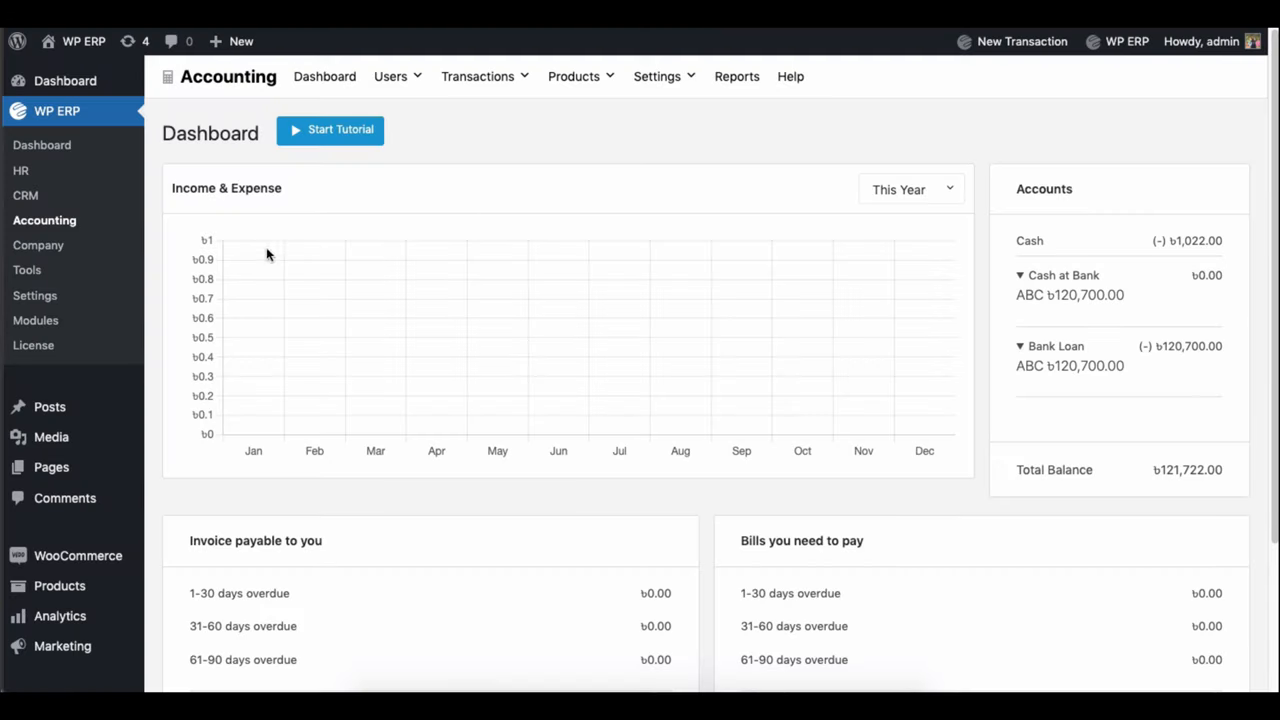
In Accounting settings' Financial Years, add a new 2022 row and set its start date to 2022-01-01.
click(36, 296)
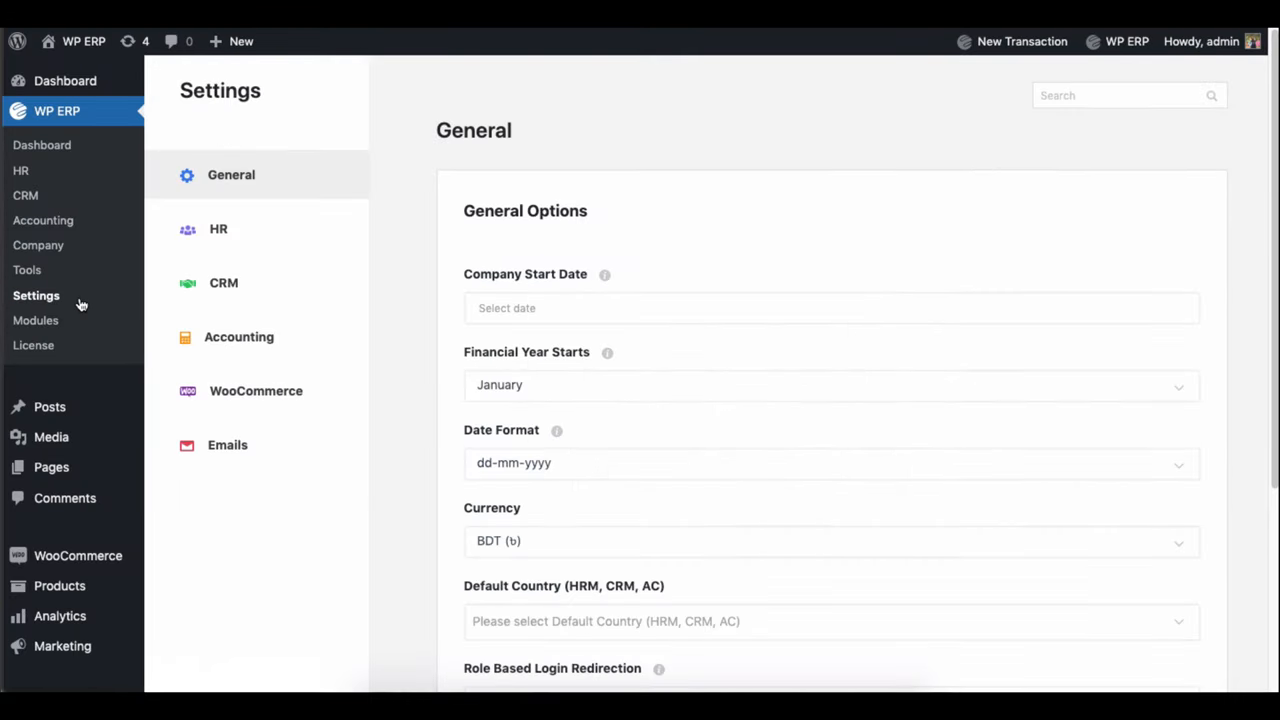
click(238, 336)
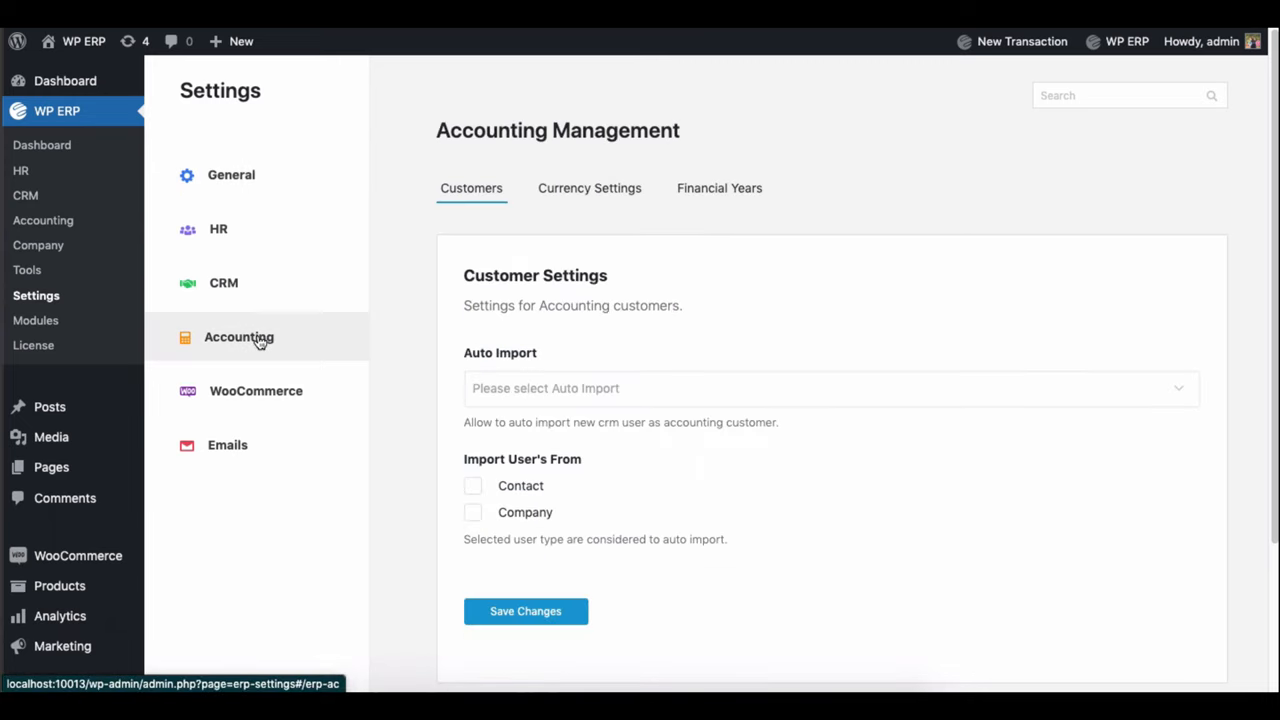
mouse_move(720, 188)
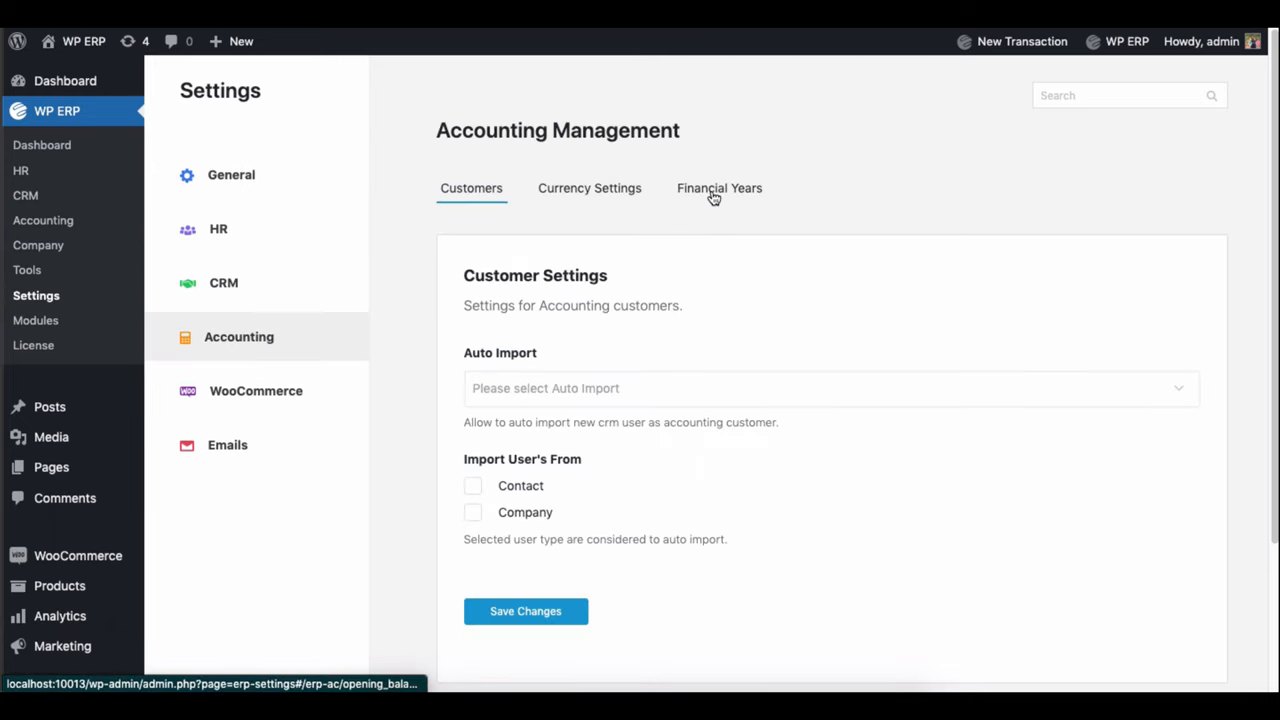
click(720, 188)
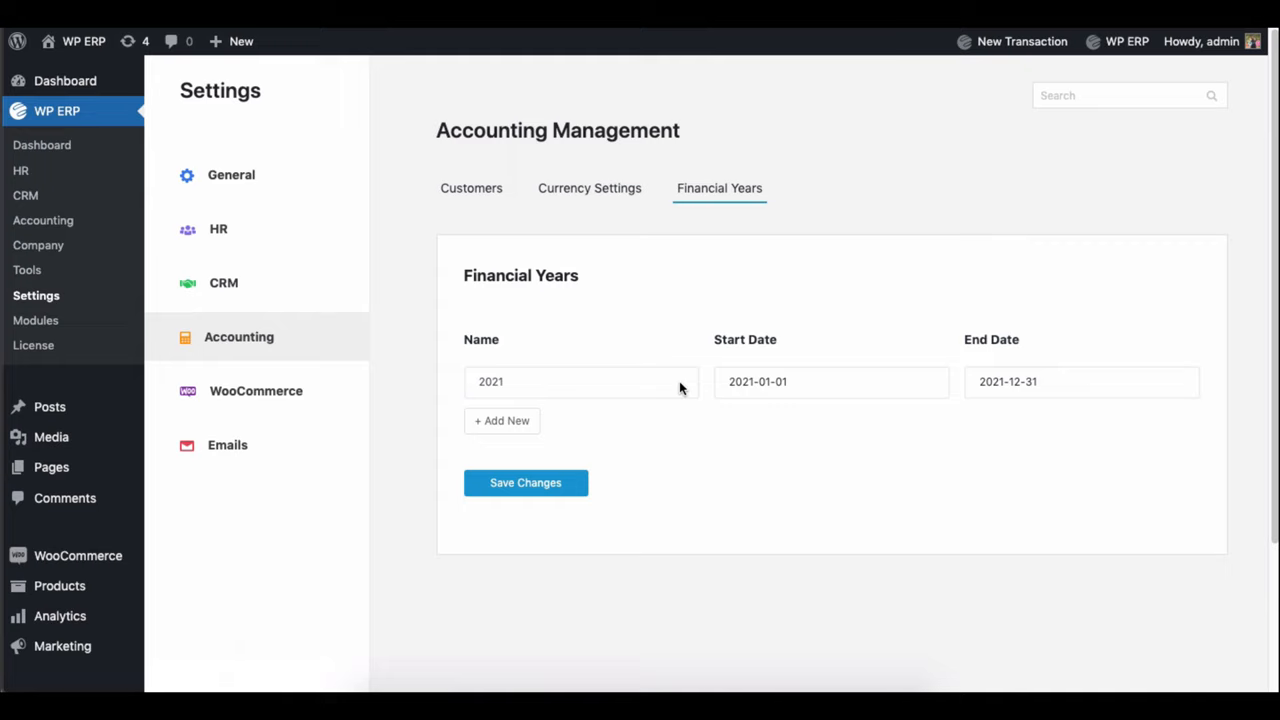
click(500, 420)
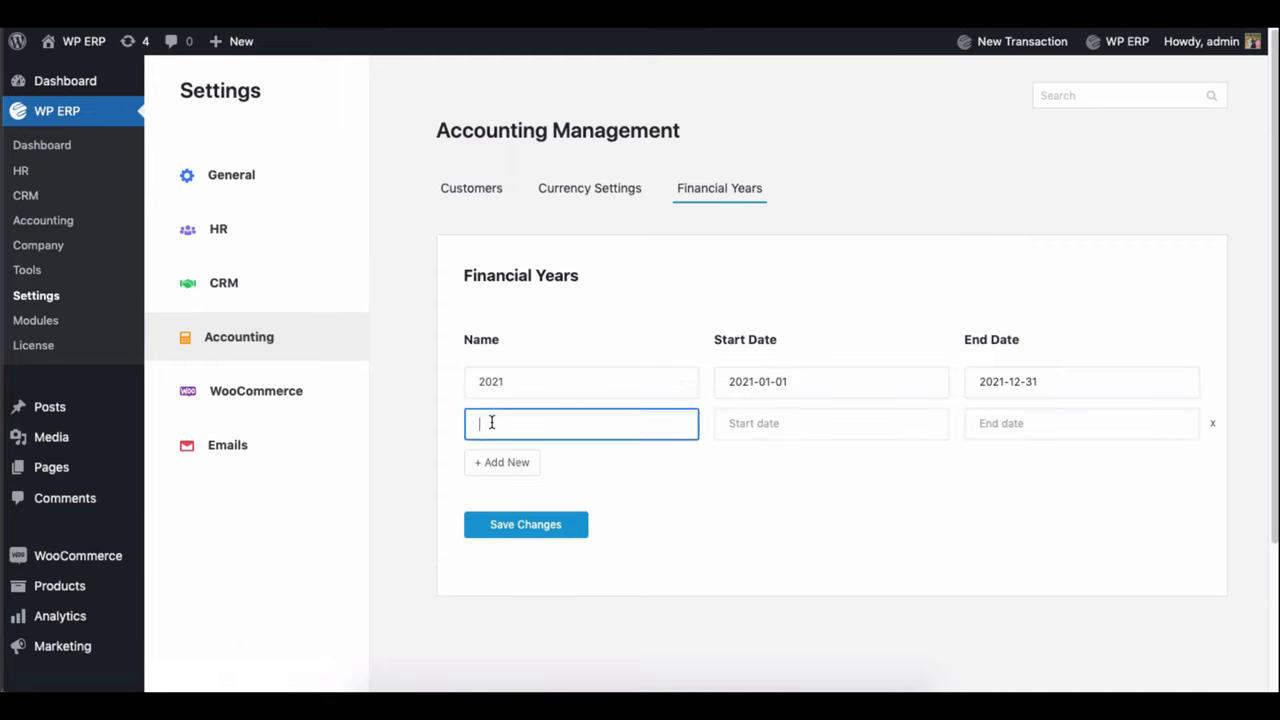
click(830, 424)
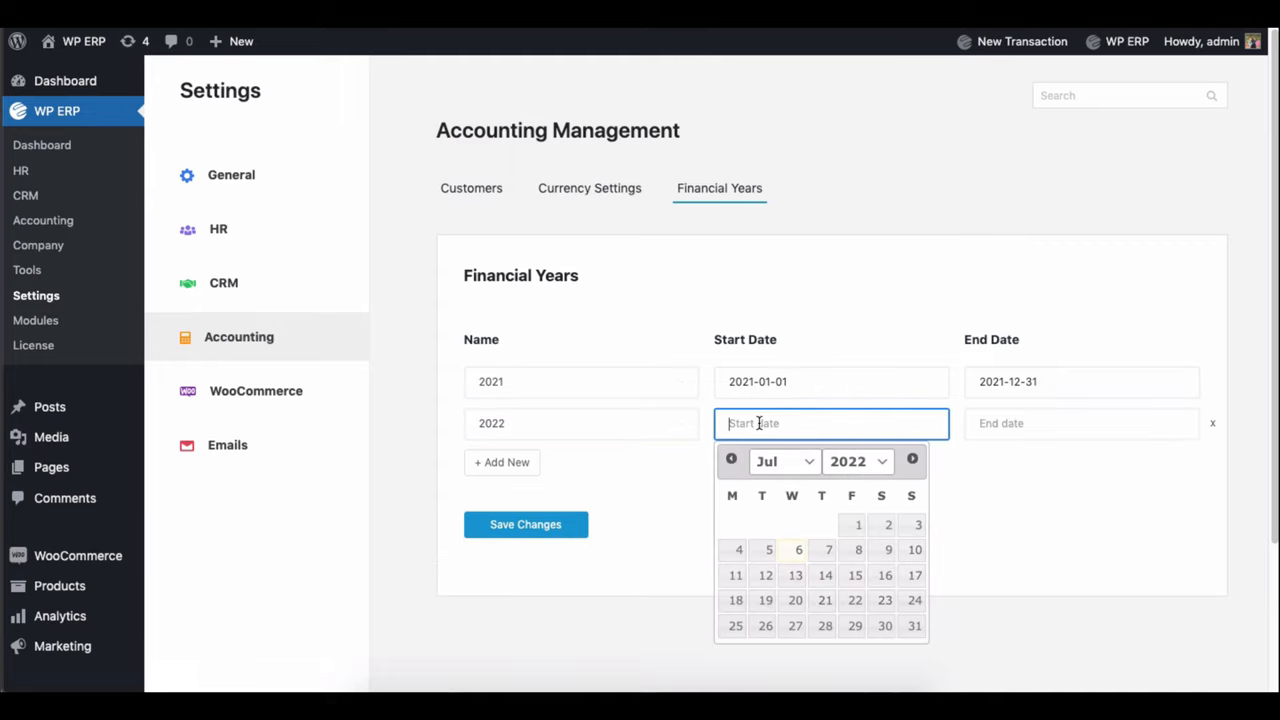
click(732, 460)
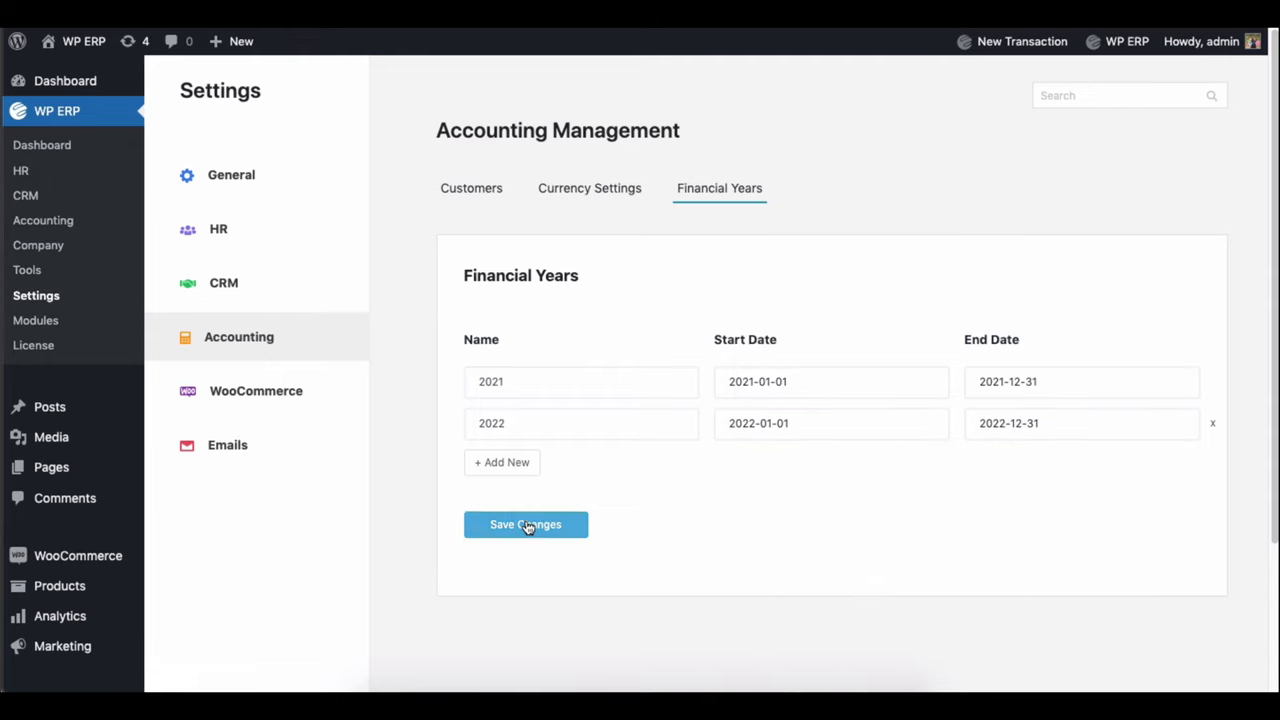
mouse_move(708, 418)
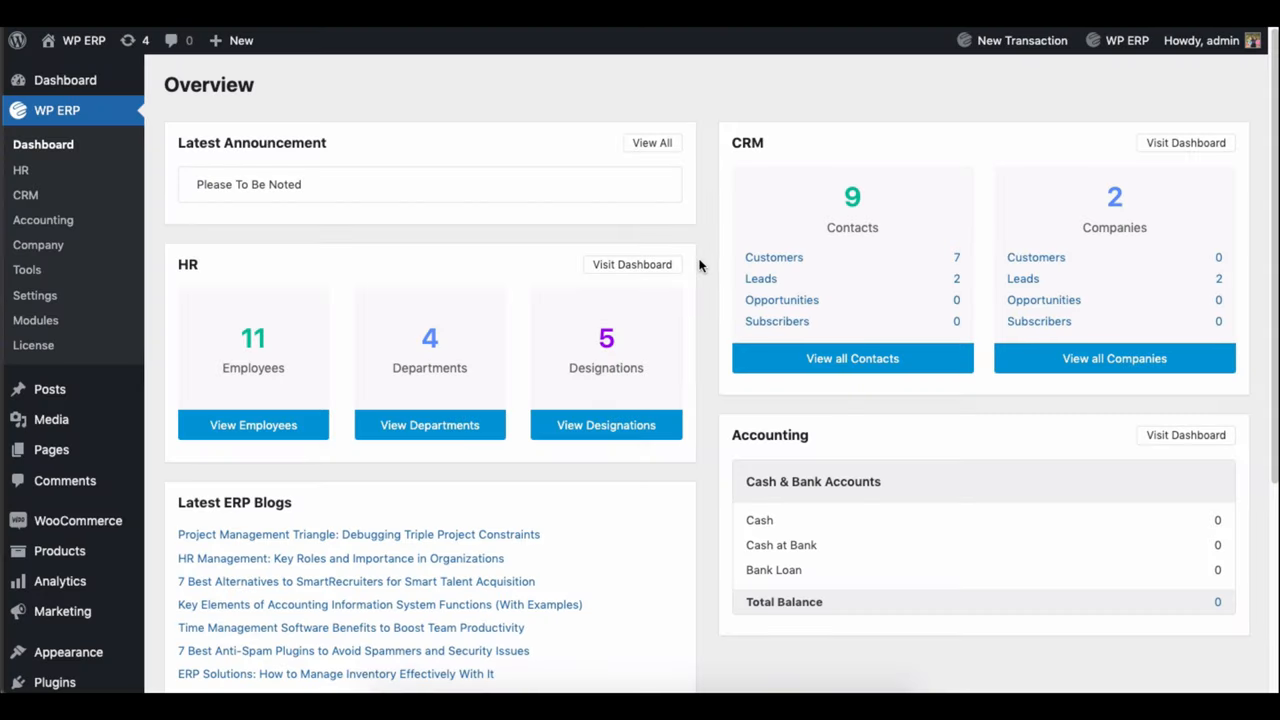
Start a new Opening Balance transaction from the new-transaction menu.
click(1020, 40)
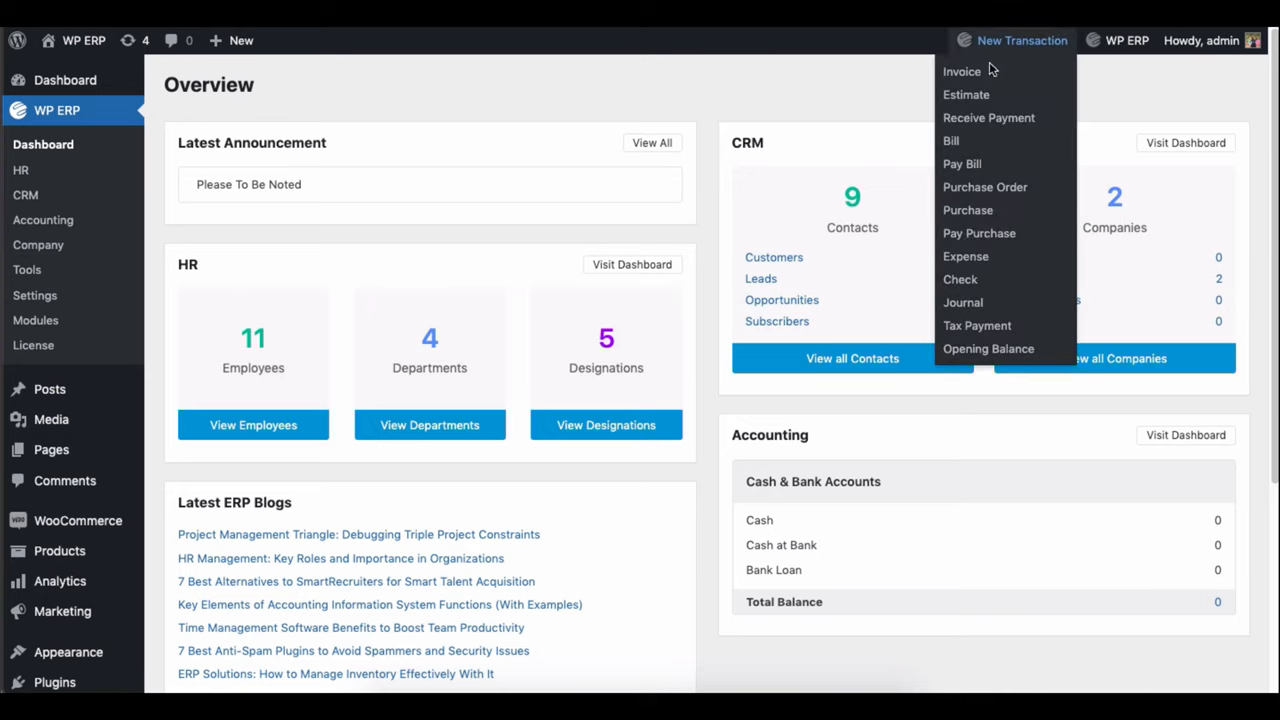
click(988, 348)
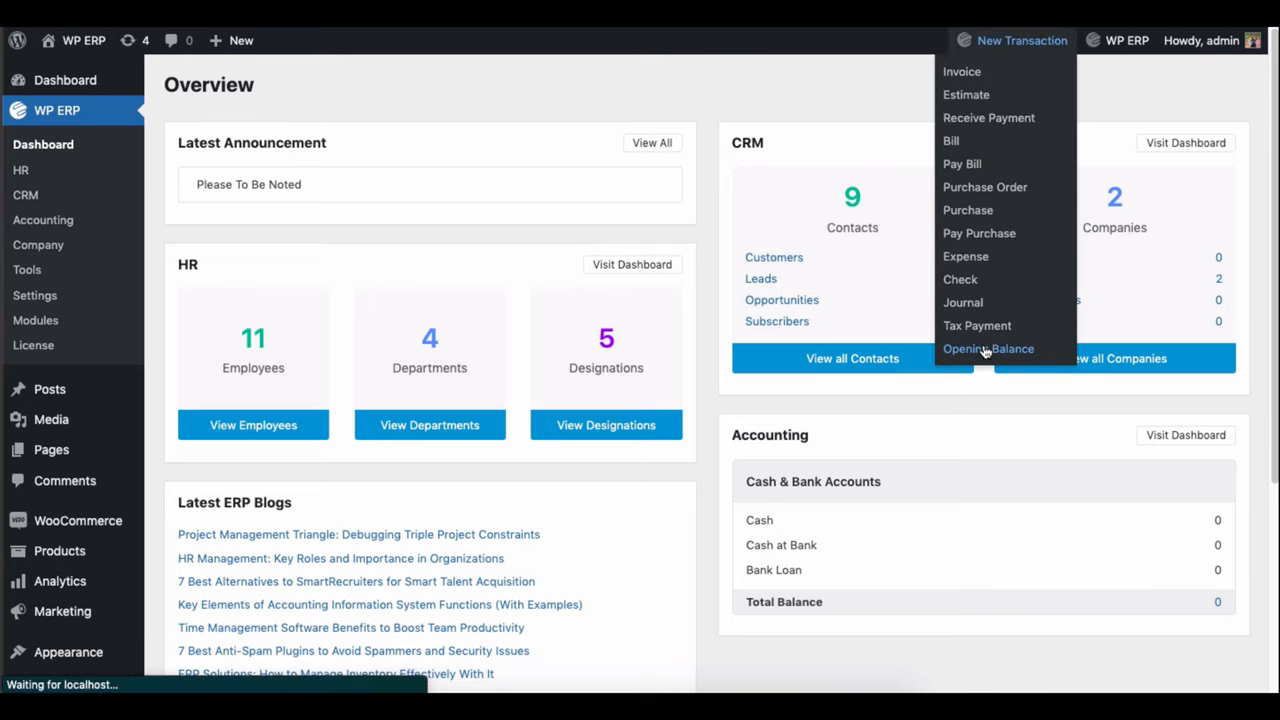
click(988, 348)
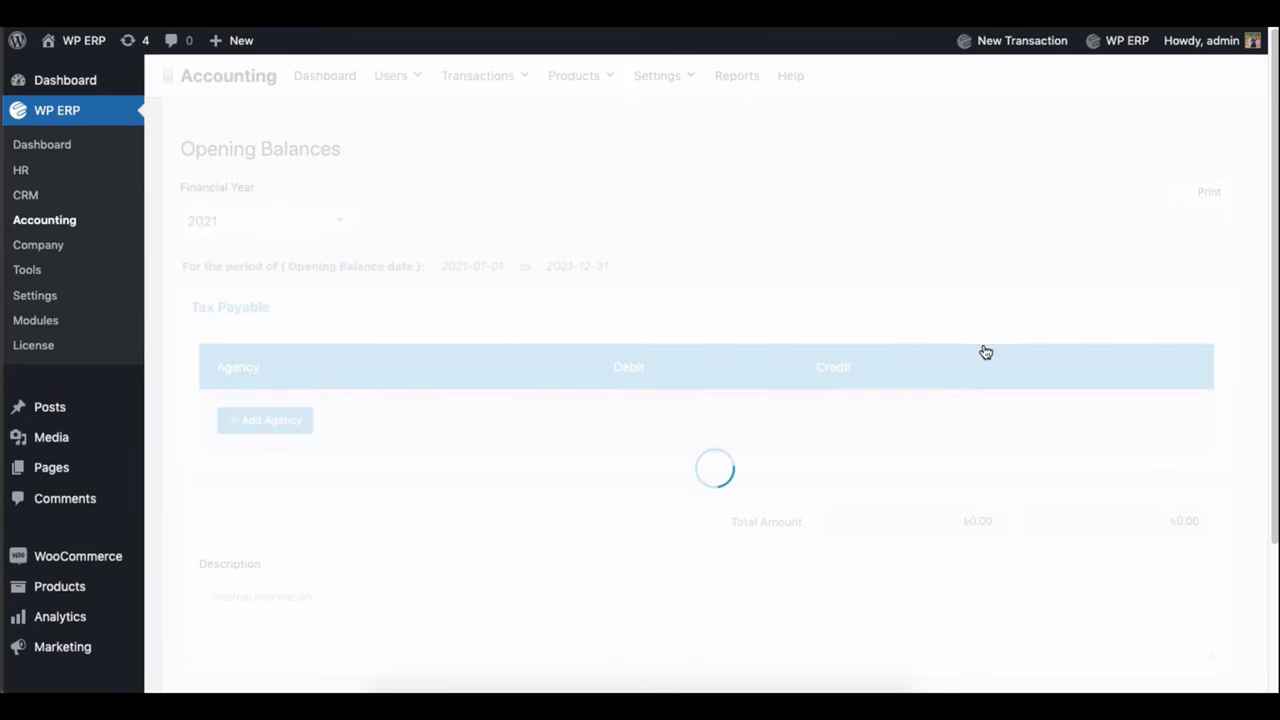
scroll(down, 3)
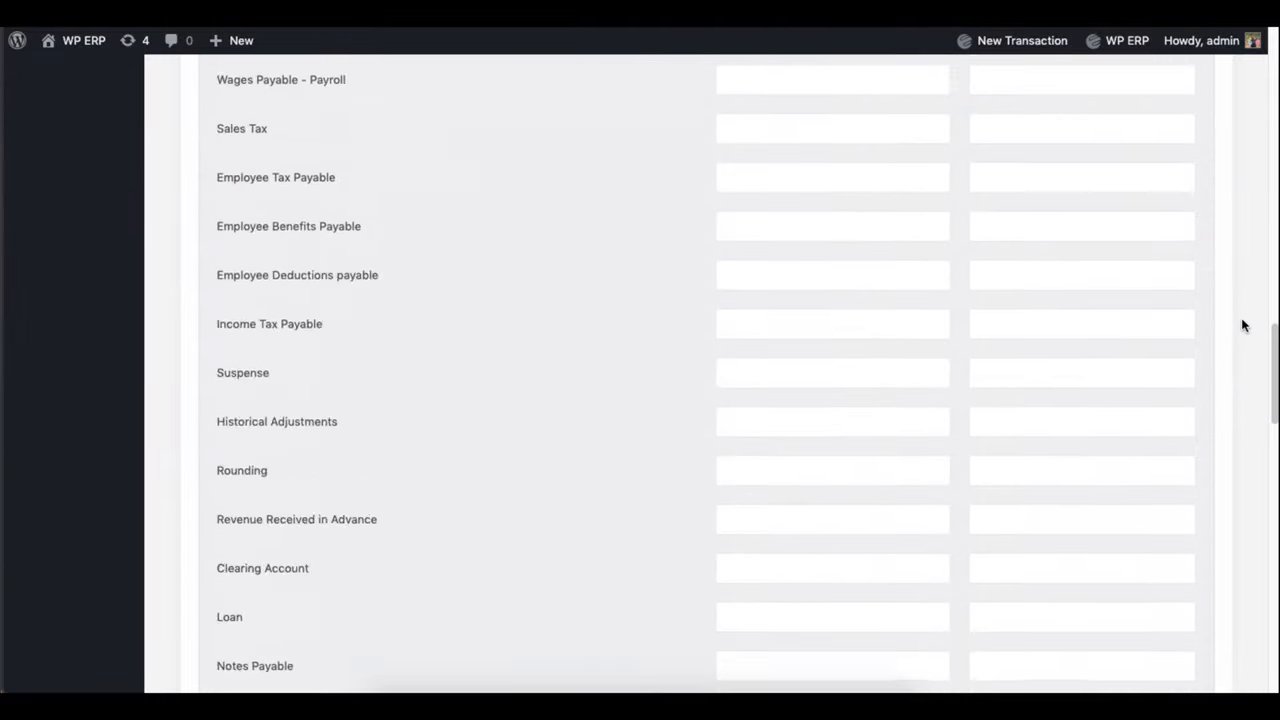
scroll(down, 3)
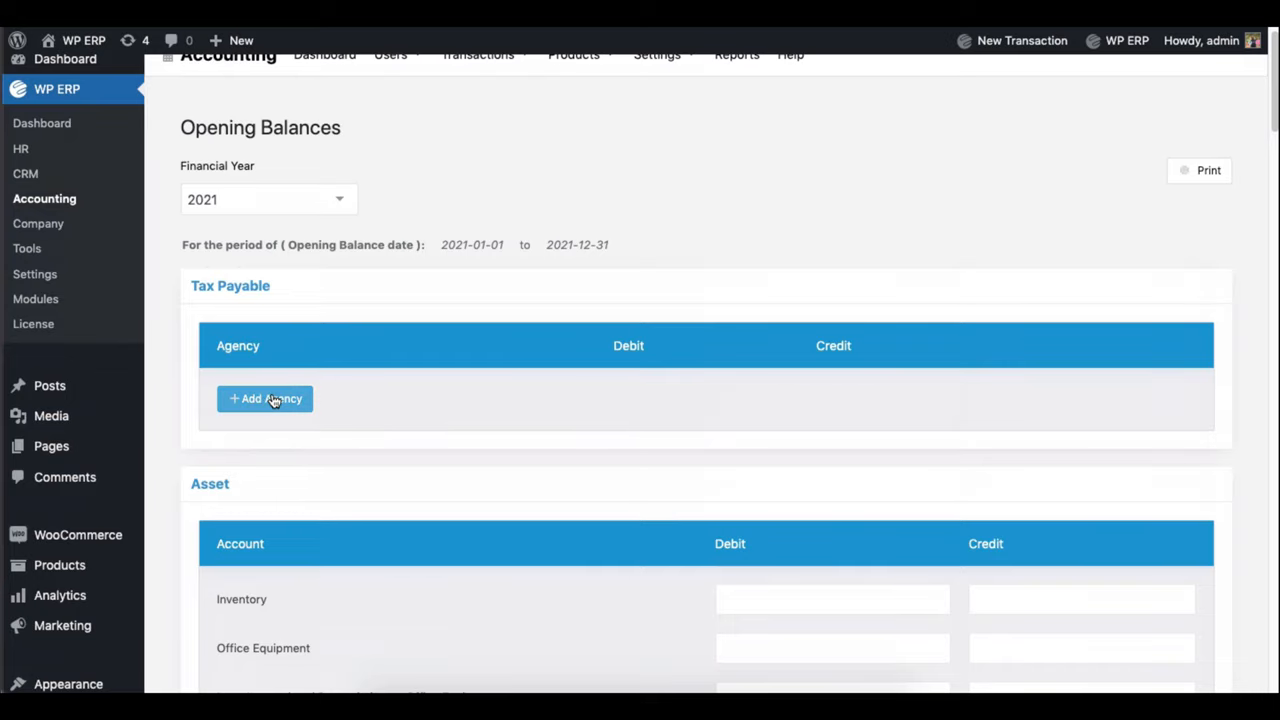
Add a Tax Payable row for Test Tax Agency with a 5000 credit.
click(264, 398)
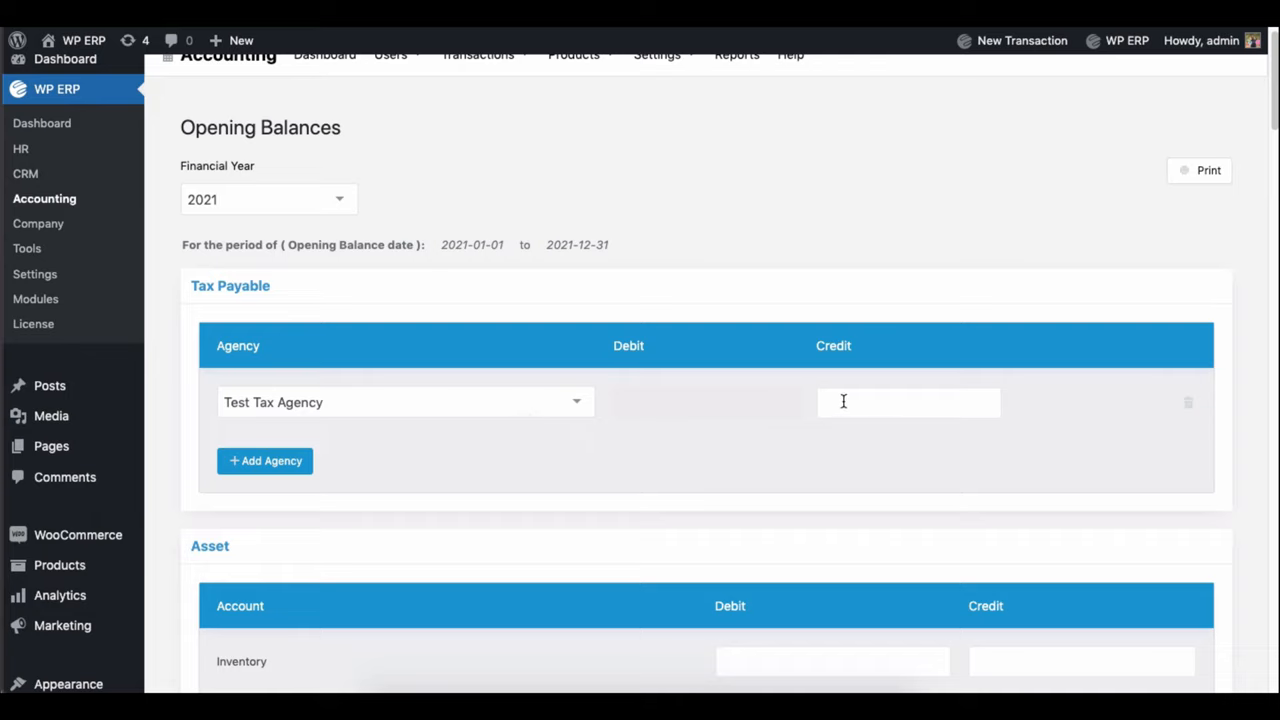
text(5)
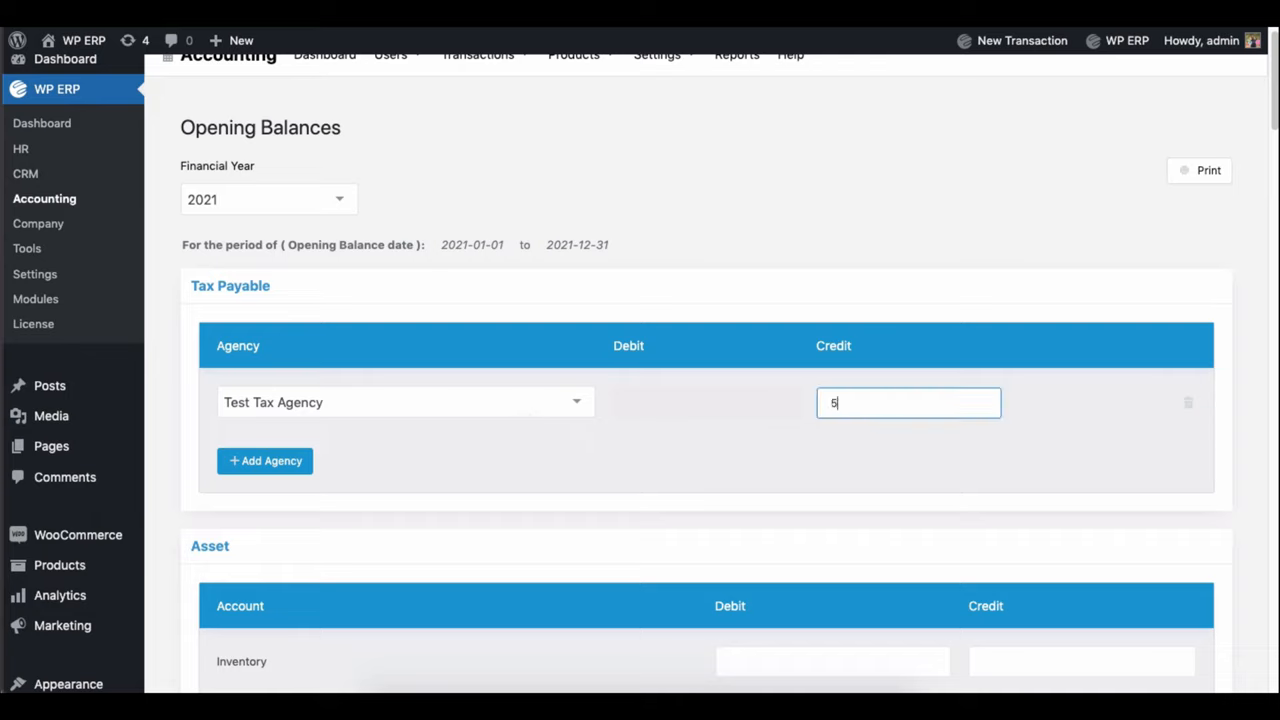
text(000)
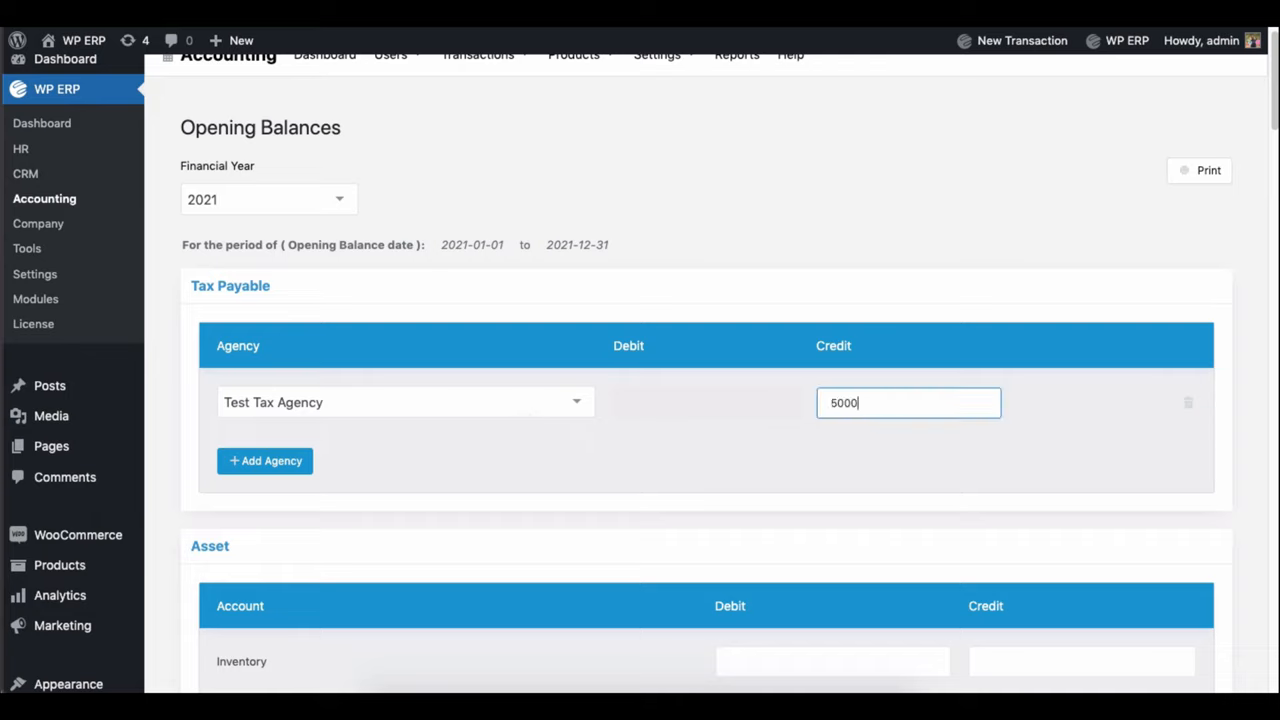
scroll(down, 3)
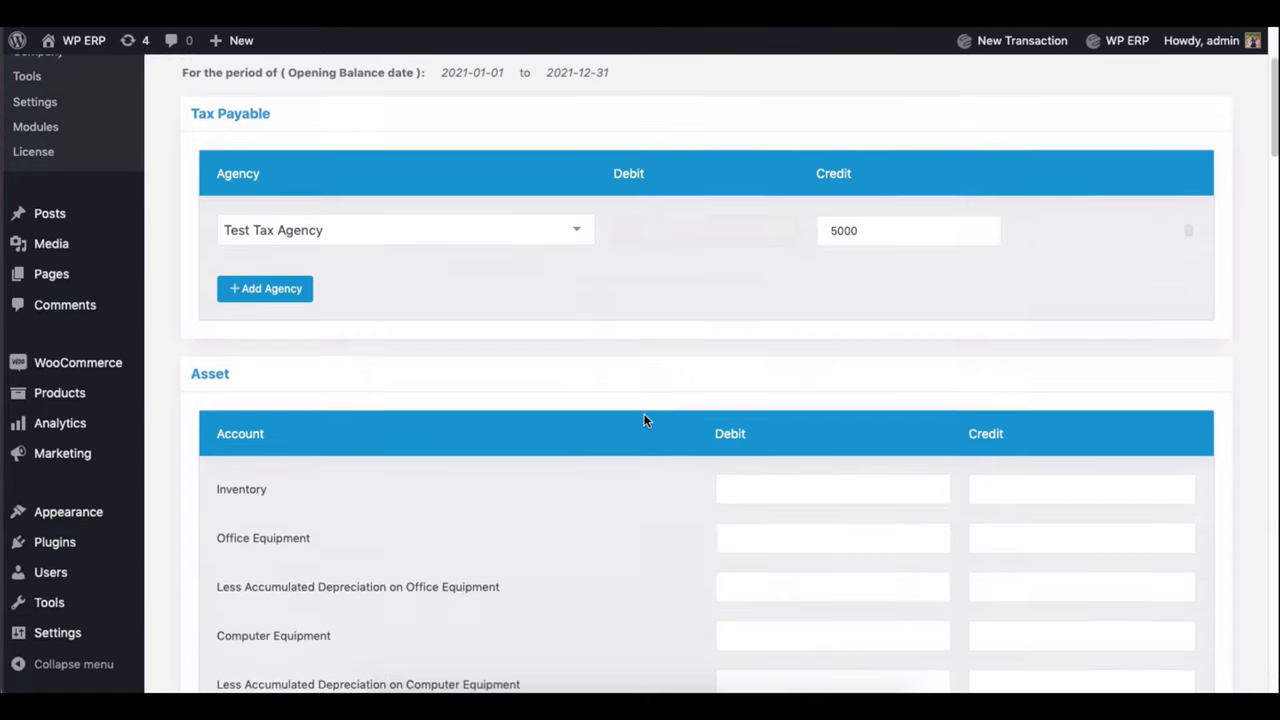
Enter Inventory debit 1230, the Office Equipment debit, and a 40 credit for office equipment depreciation.
scroll(down, 3)
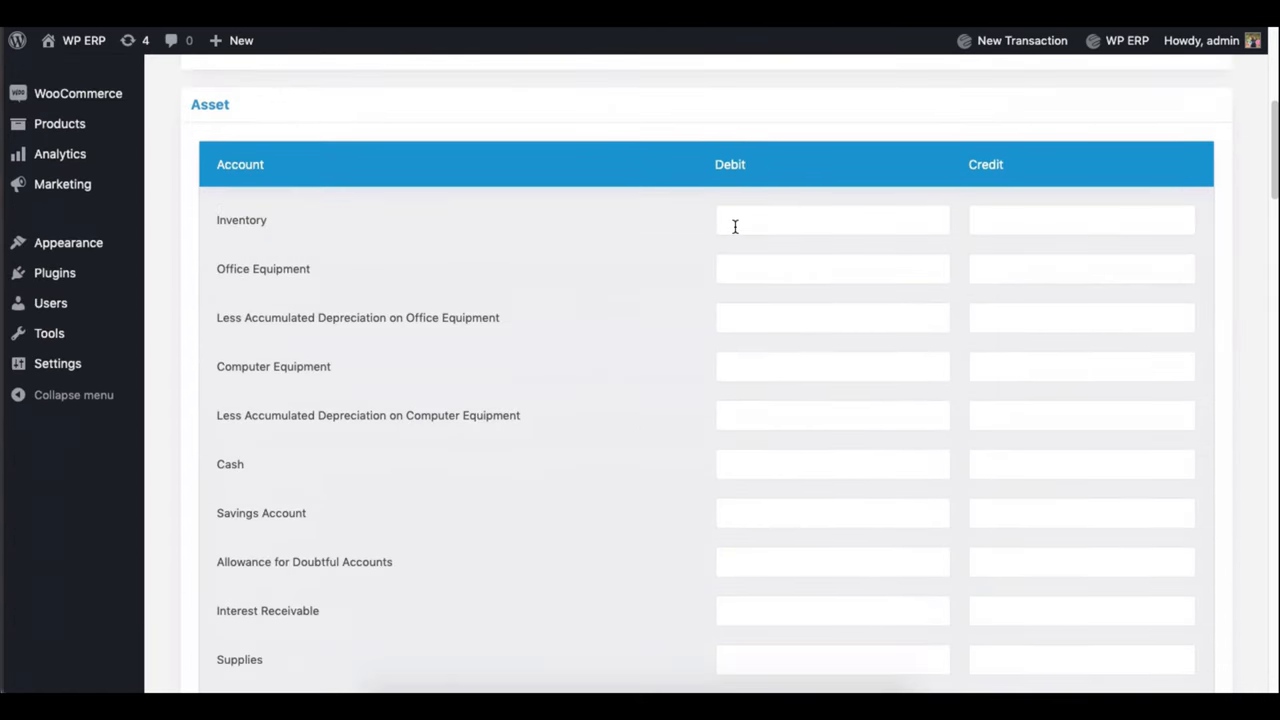
click(832, 218)
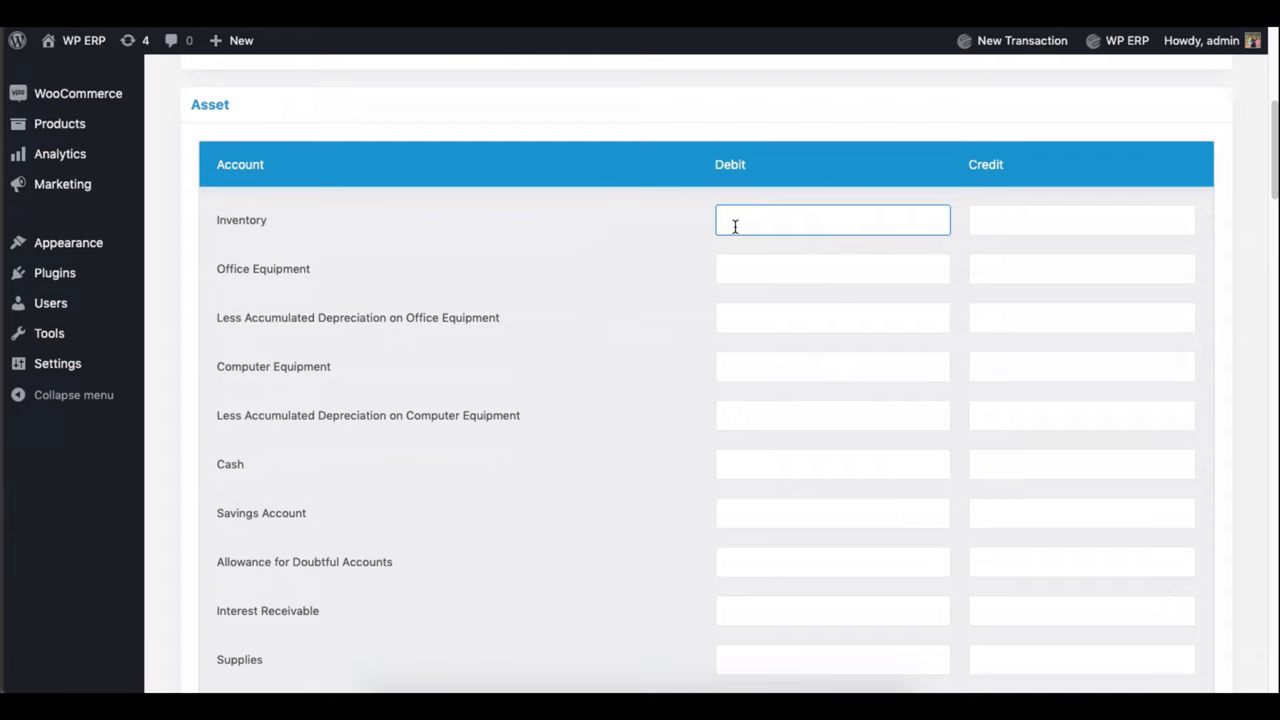
text(12)
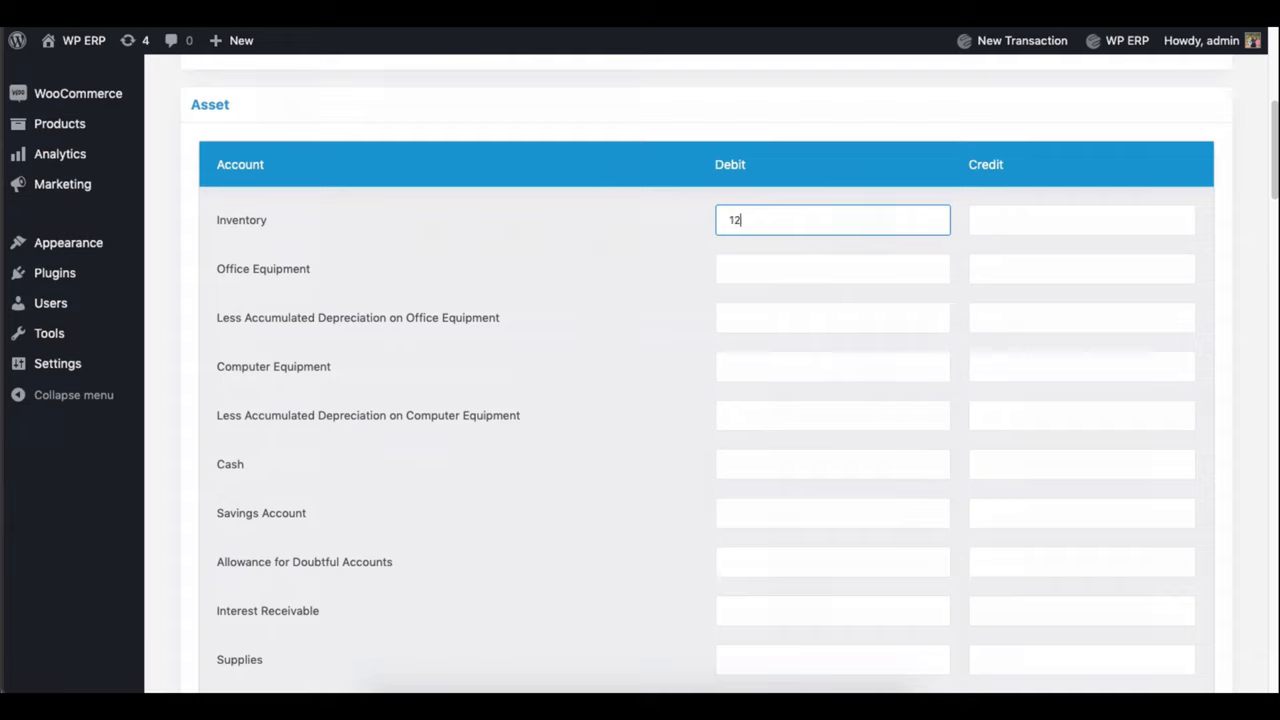
text(30)
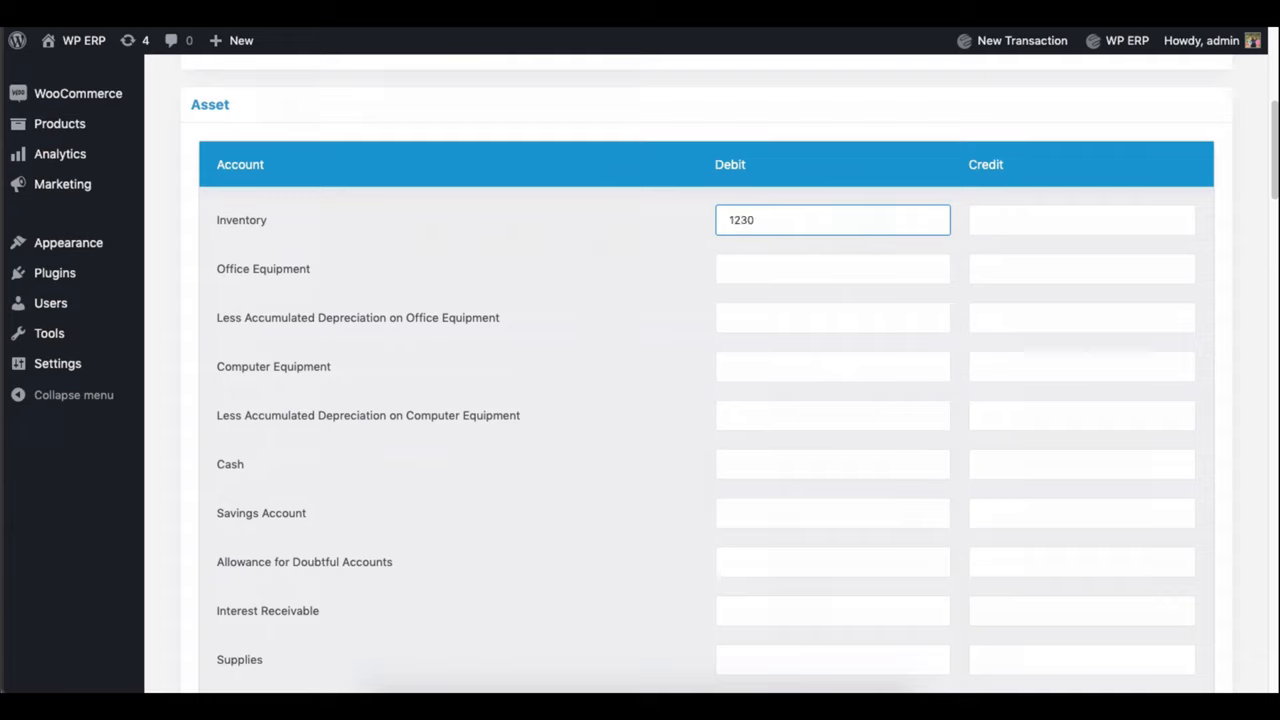
click(832, 268)
text(0)
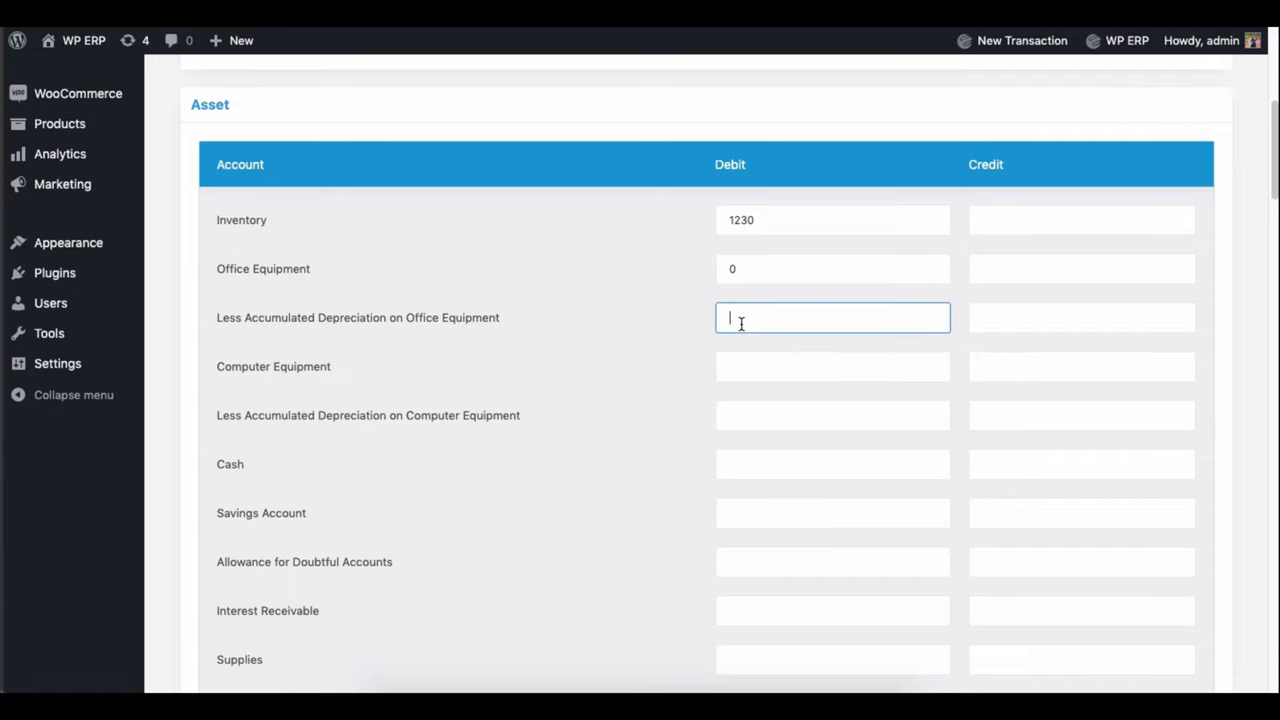
click(1080, 316)
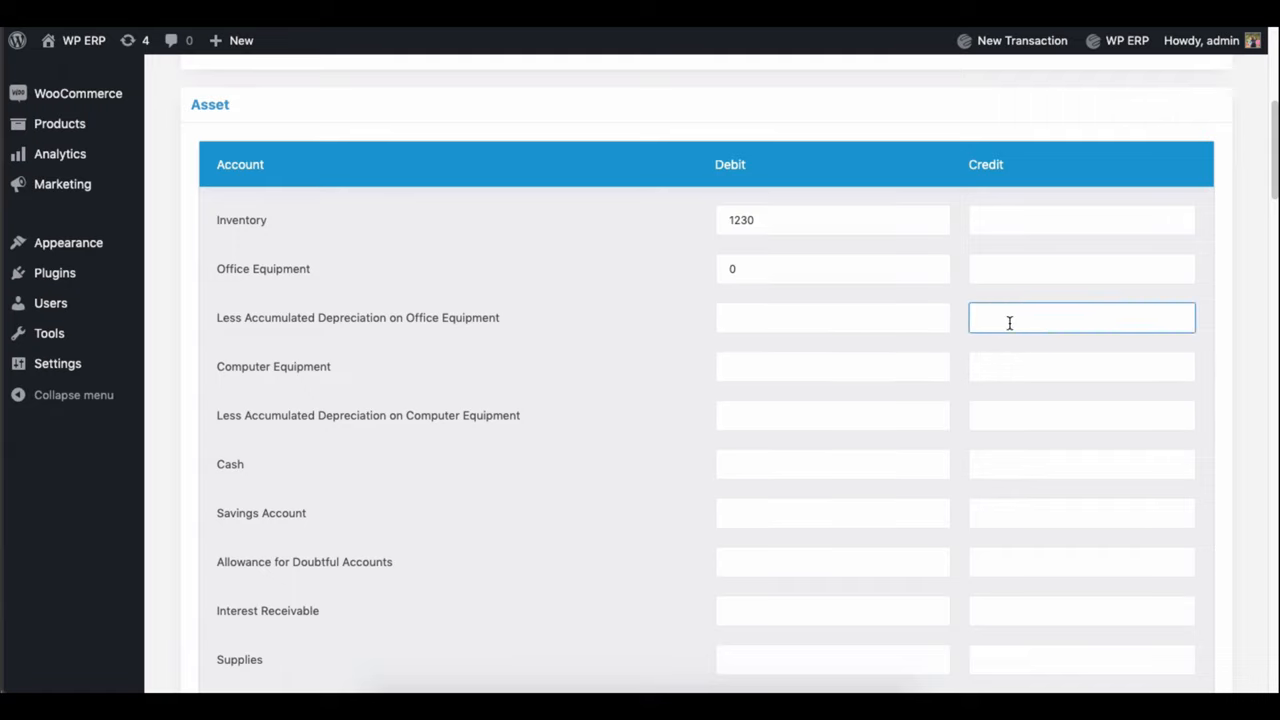
text(40)
click(832, 366)
text(50)
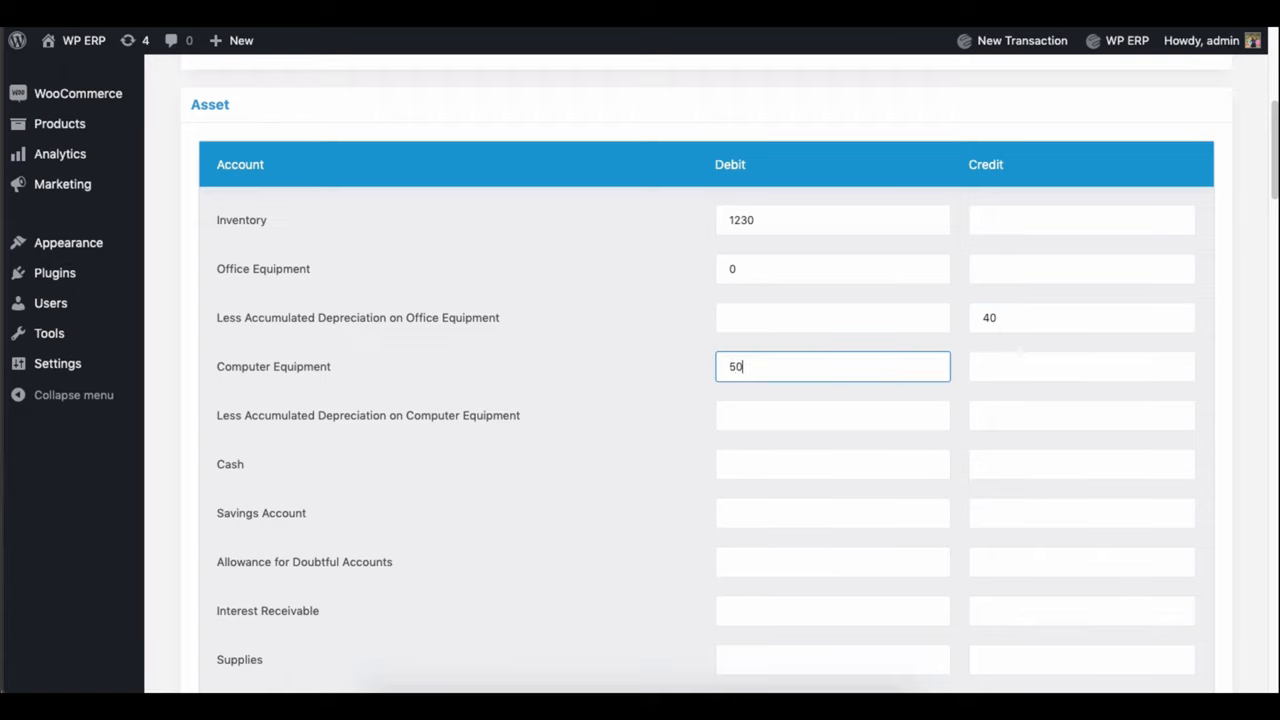
Enter computer equipment depreciation credit 23, further asset amounts 1 and 130, and Allowance for Doubtful Accounts 30.
click(1080, 414)
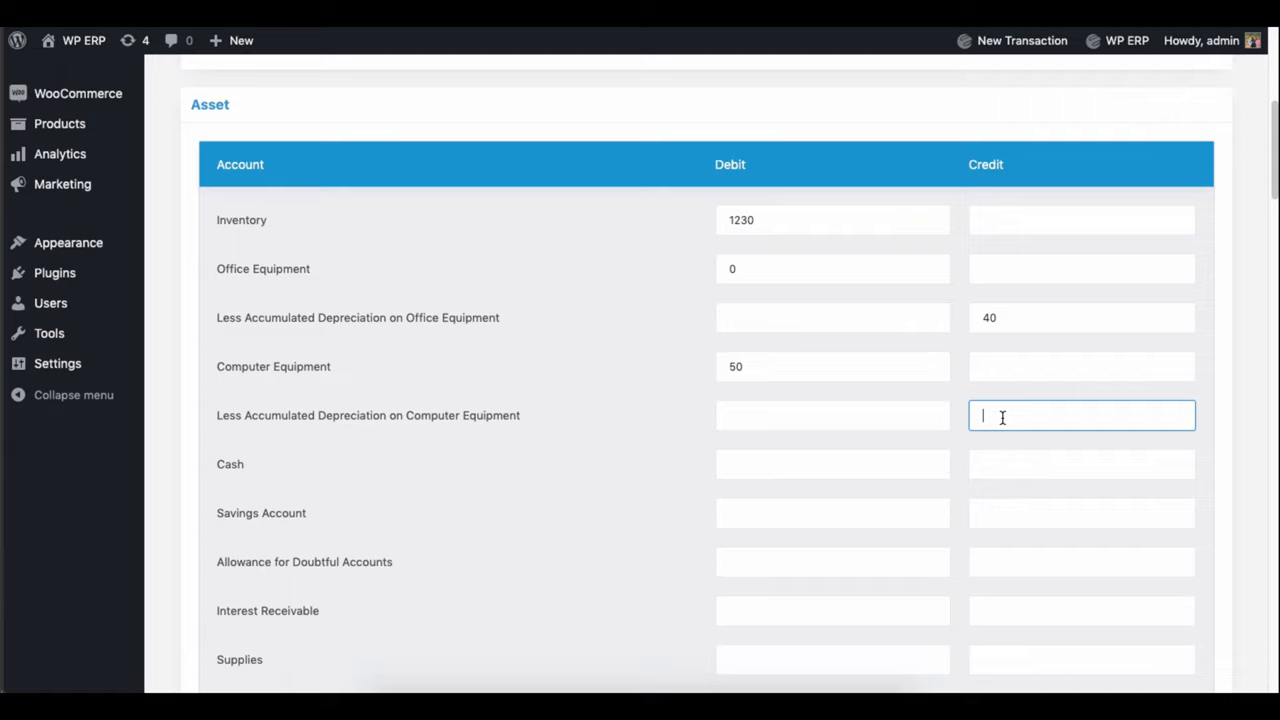
text(23)
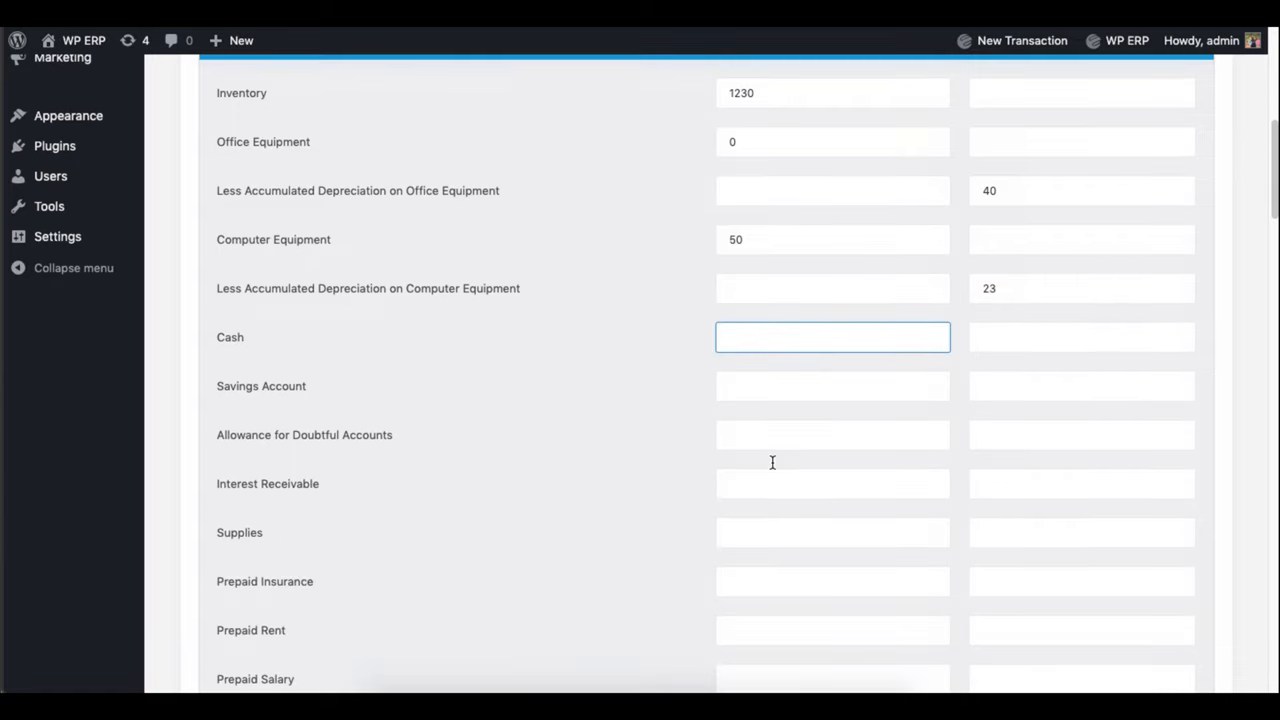
text(100)
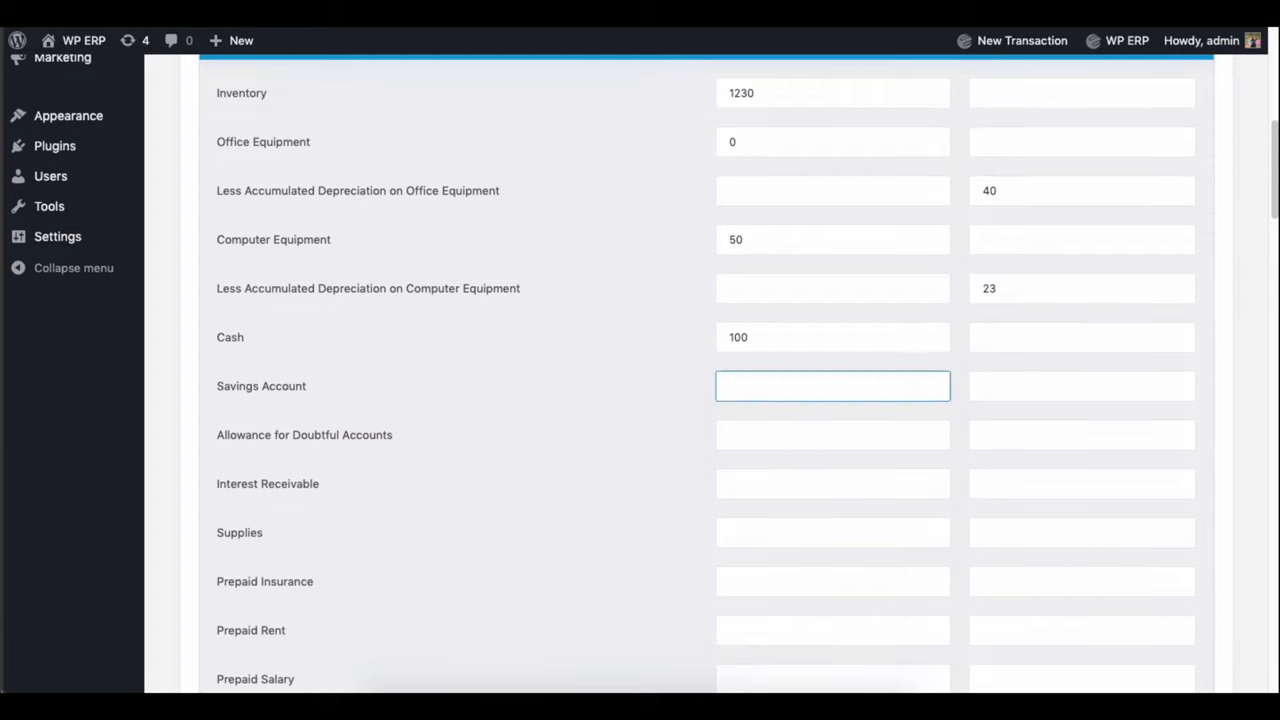
text(1302)
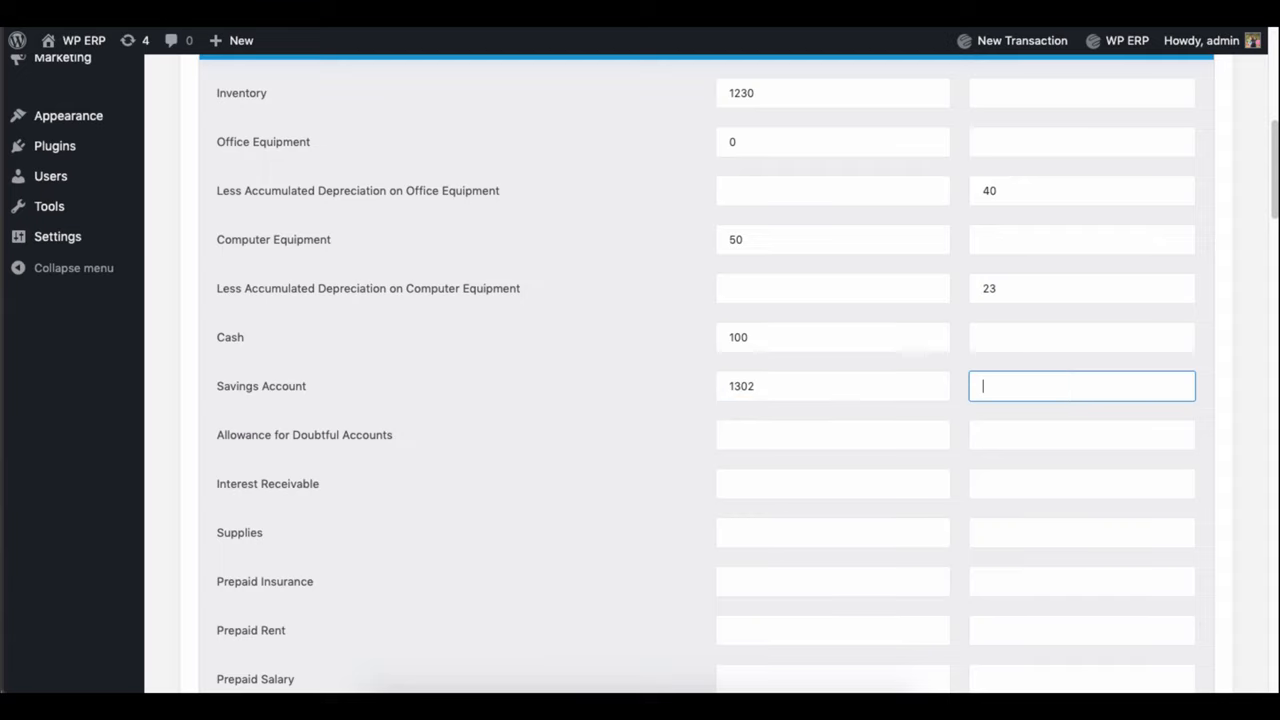
click(832, 434)
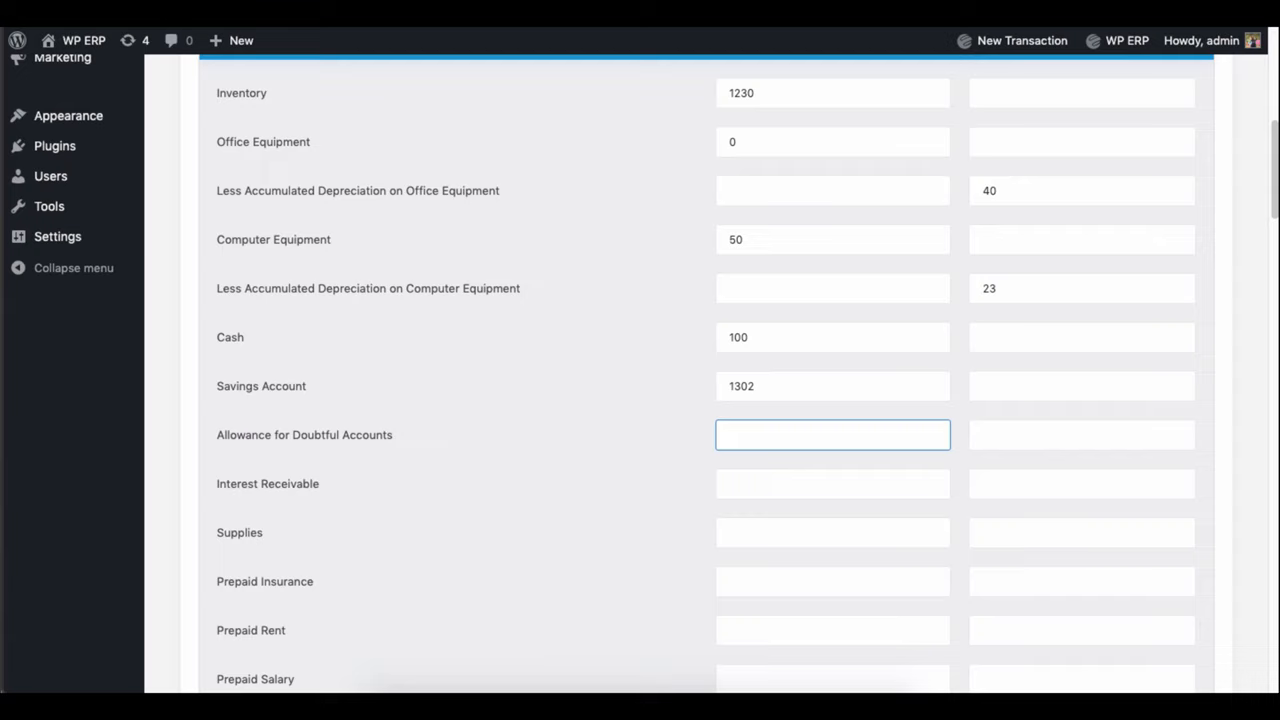
text(30)
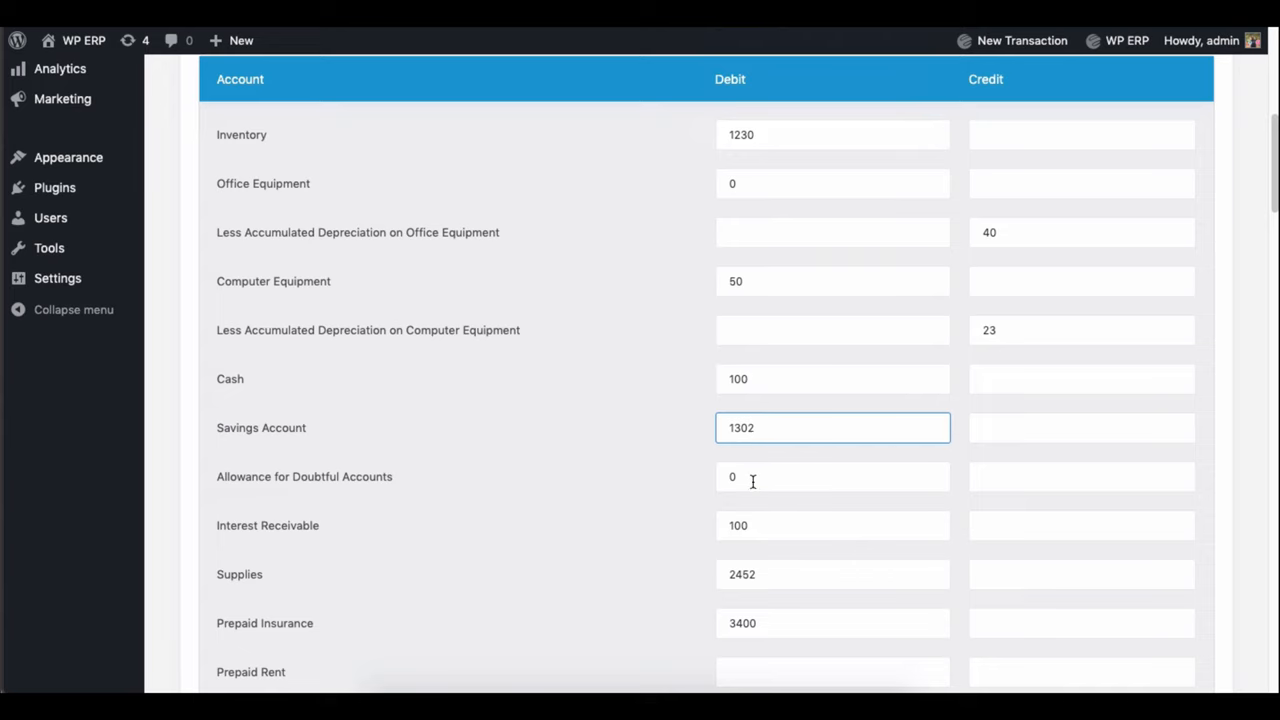
scroll(down, 3)
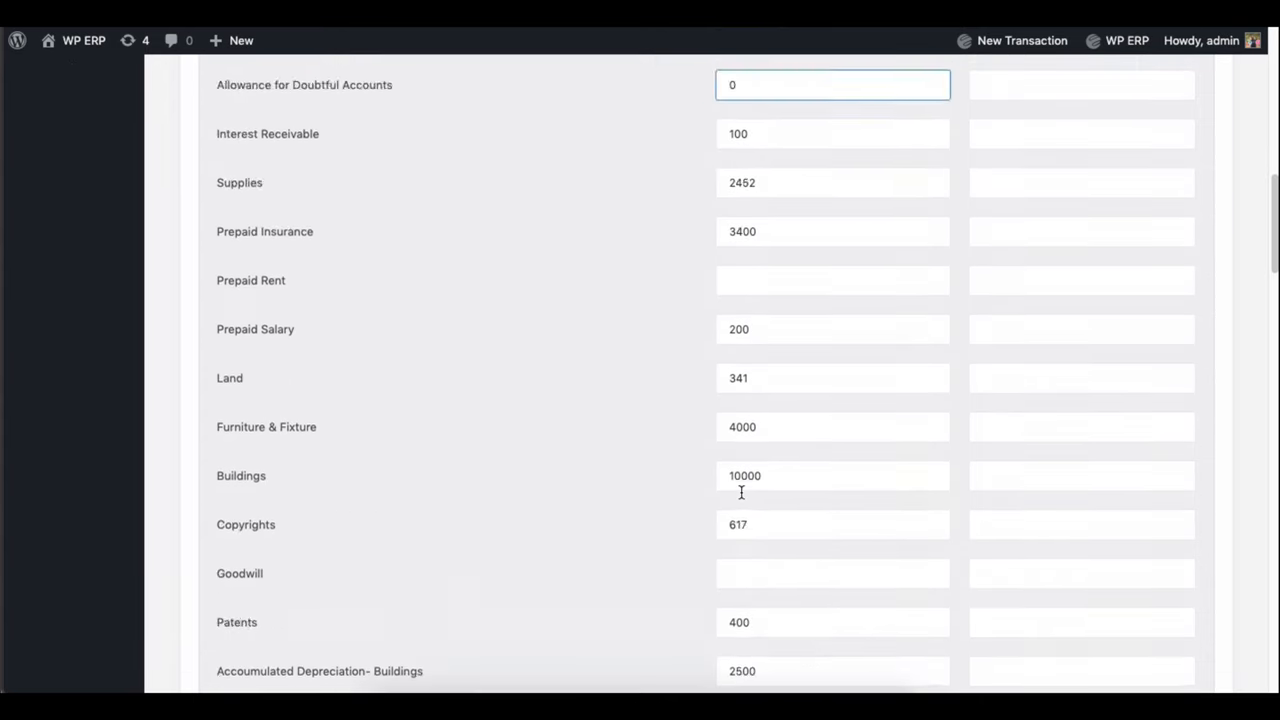
scroll(up, 3)
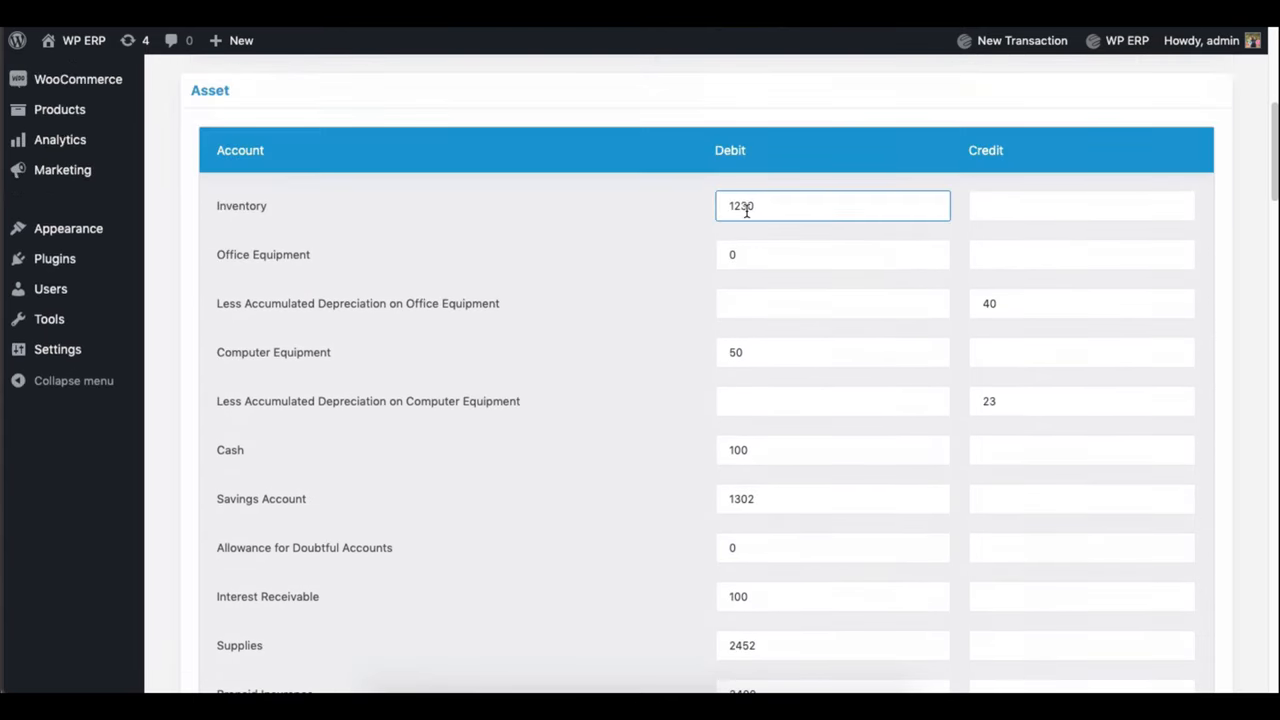
Scroll through the Liability and Equity tables reviewing credits like Accruals 1000 and Owners Contribution 1100.
scroll(down, 3)
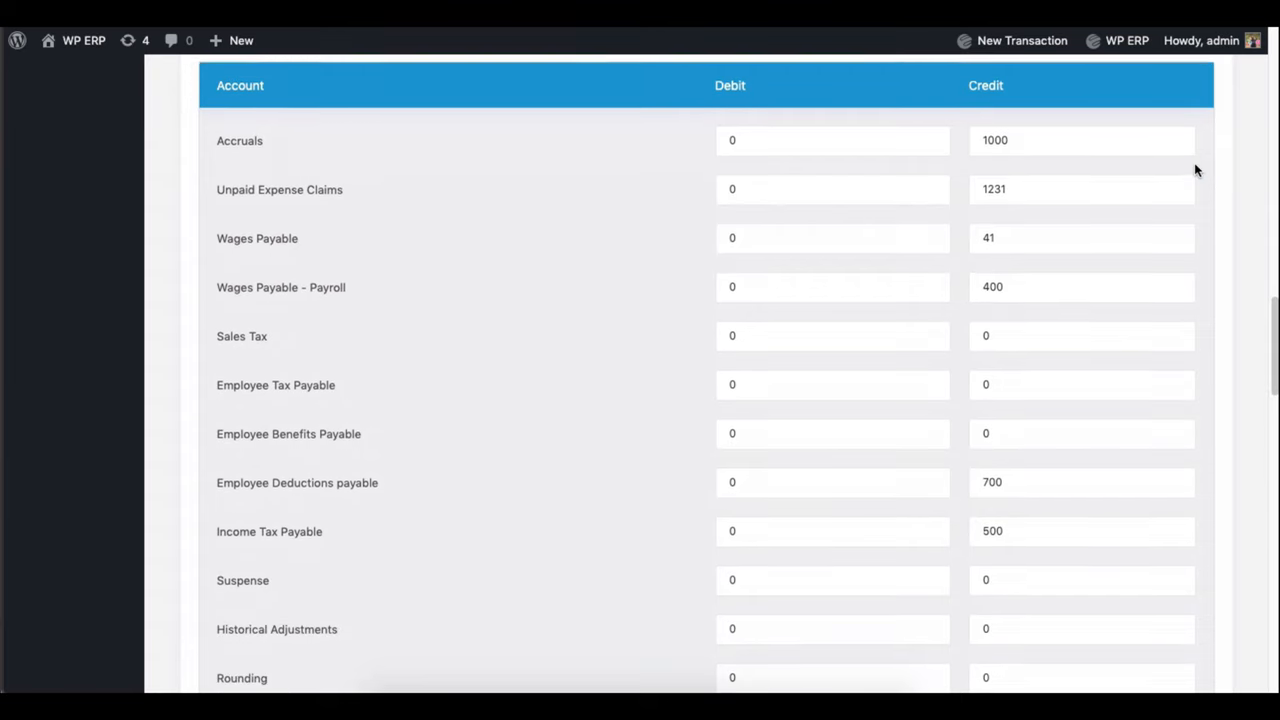
scroll(down, 3)
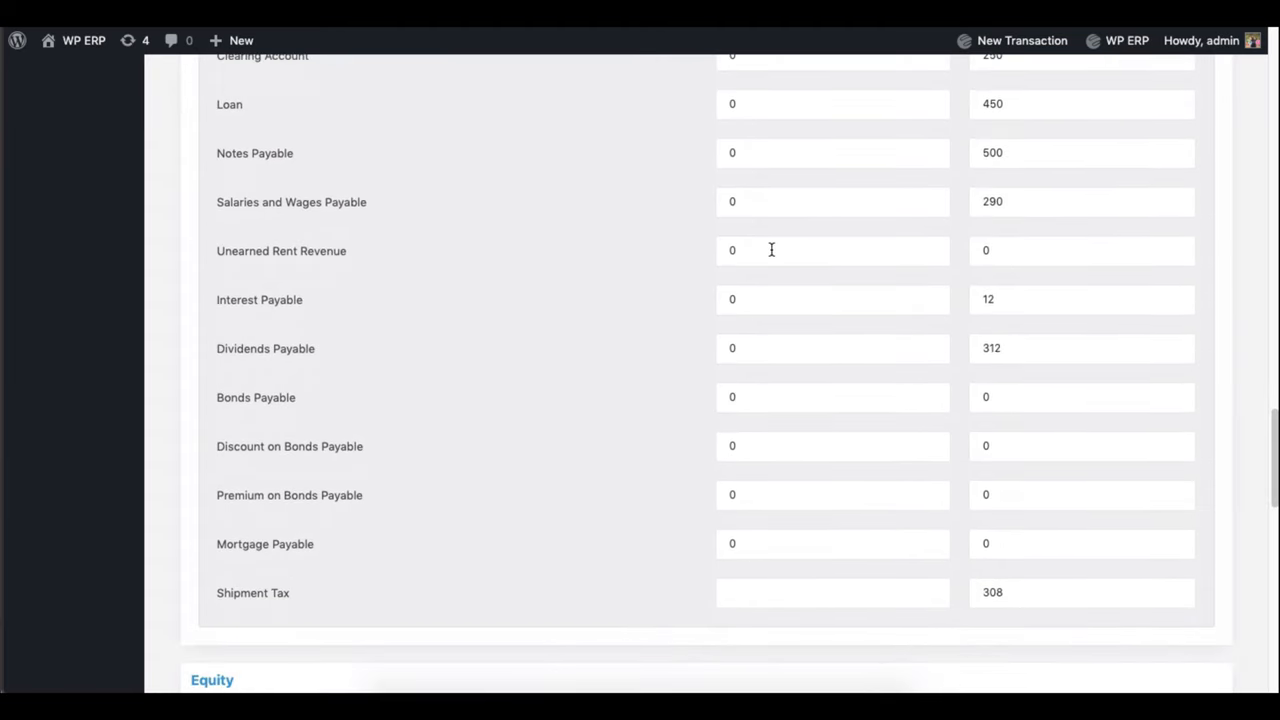
mouse_move(1116, 588)
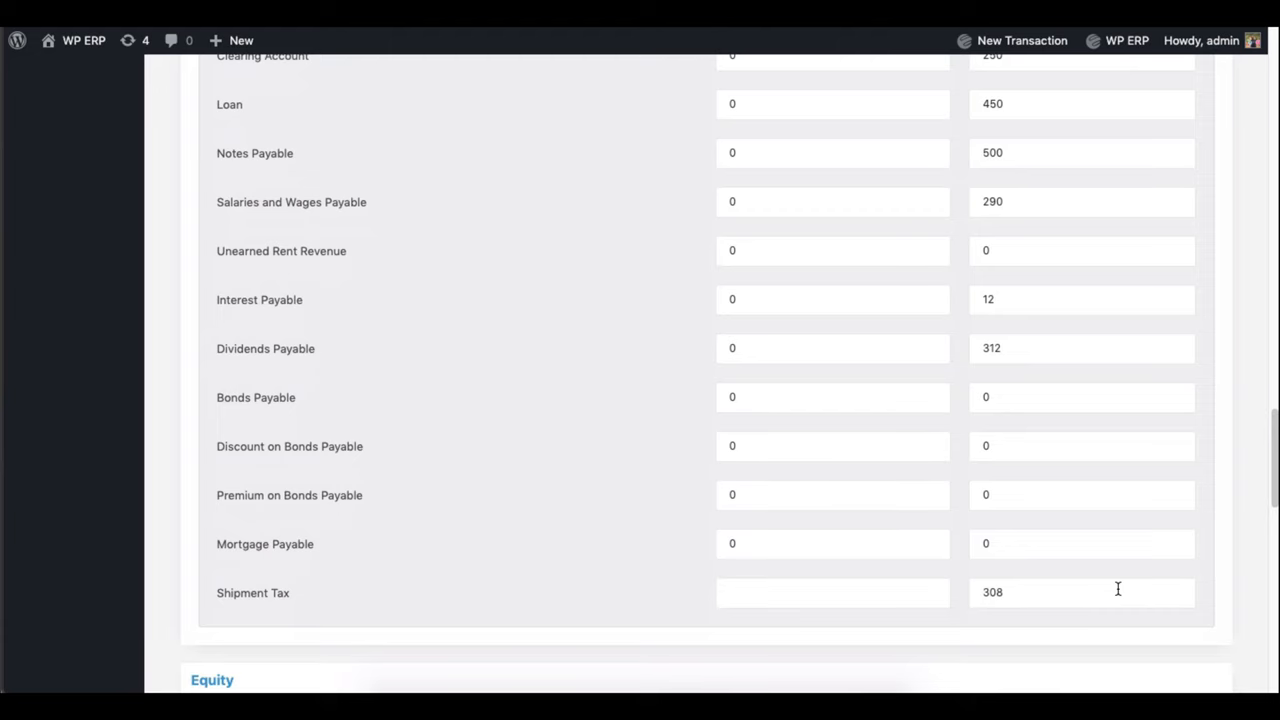
scroll(down, 3)
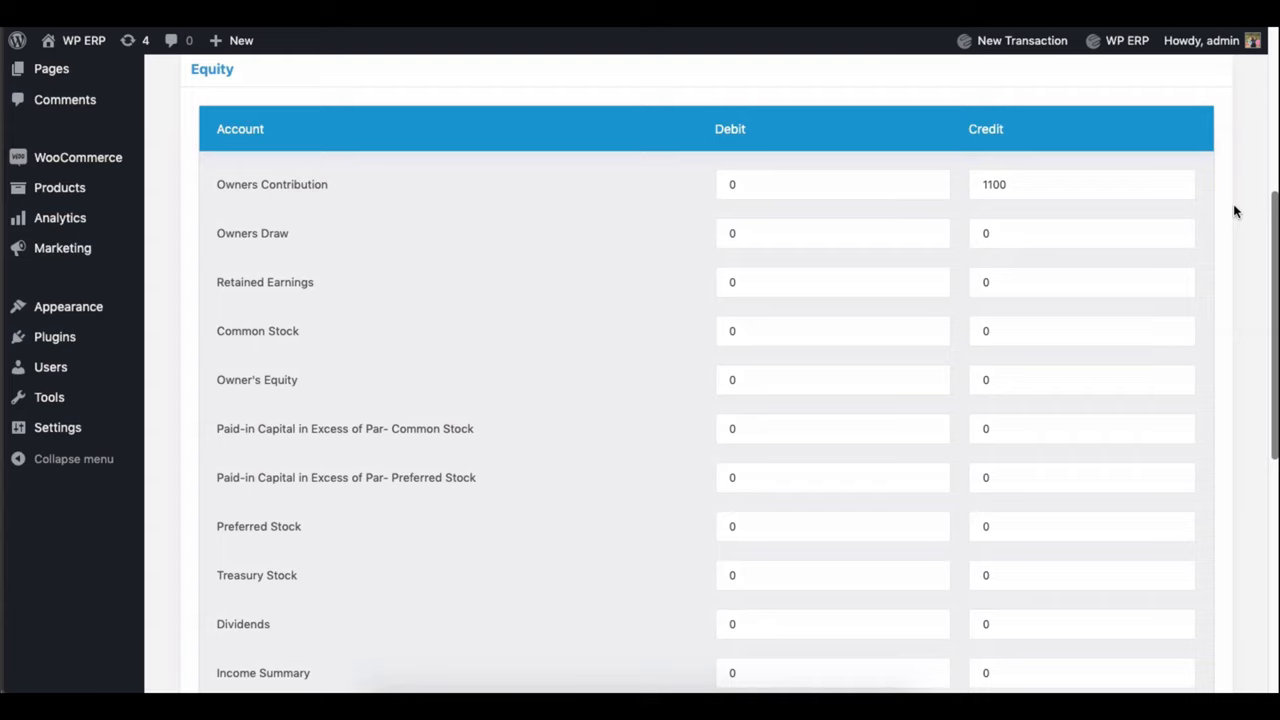
Enter 10000 for bank account ABC and check the total debit amount.
scroll(down, 3)
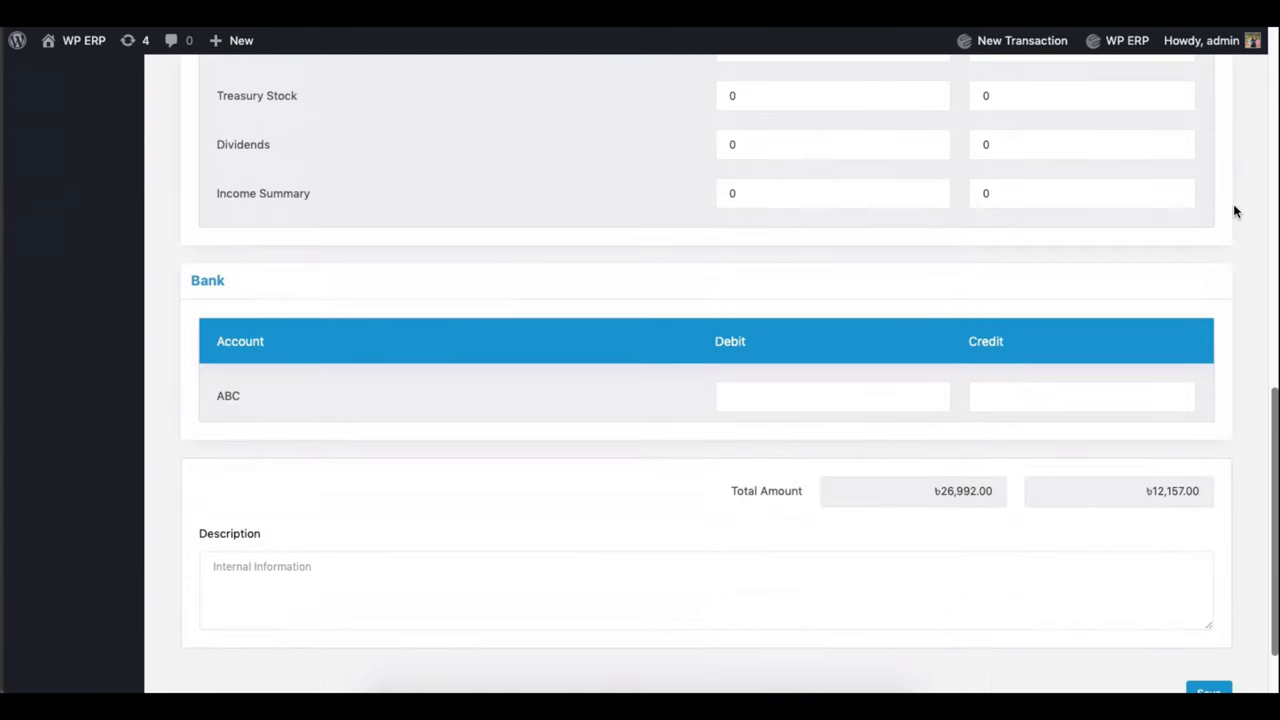
mouse_move(568, 304)
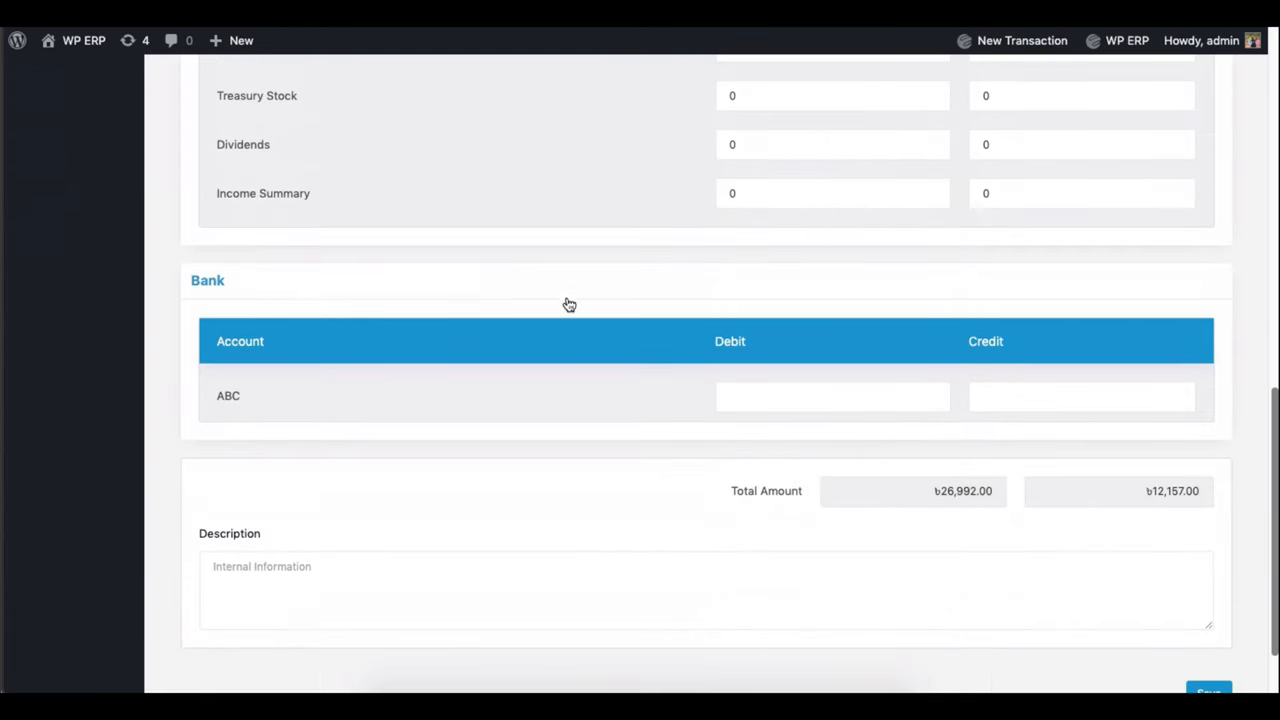
click(832, 396)
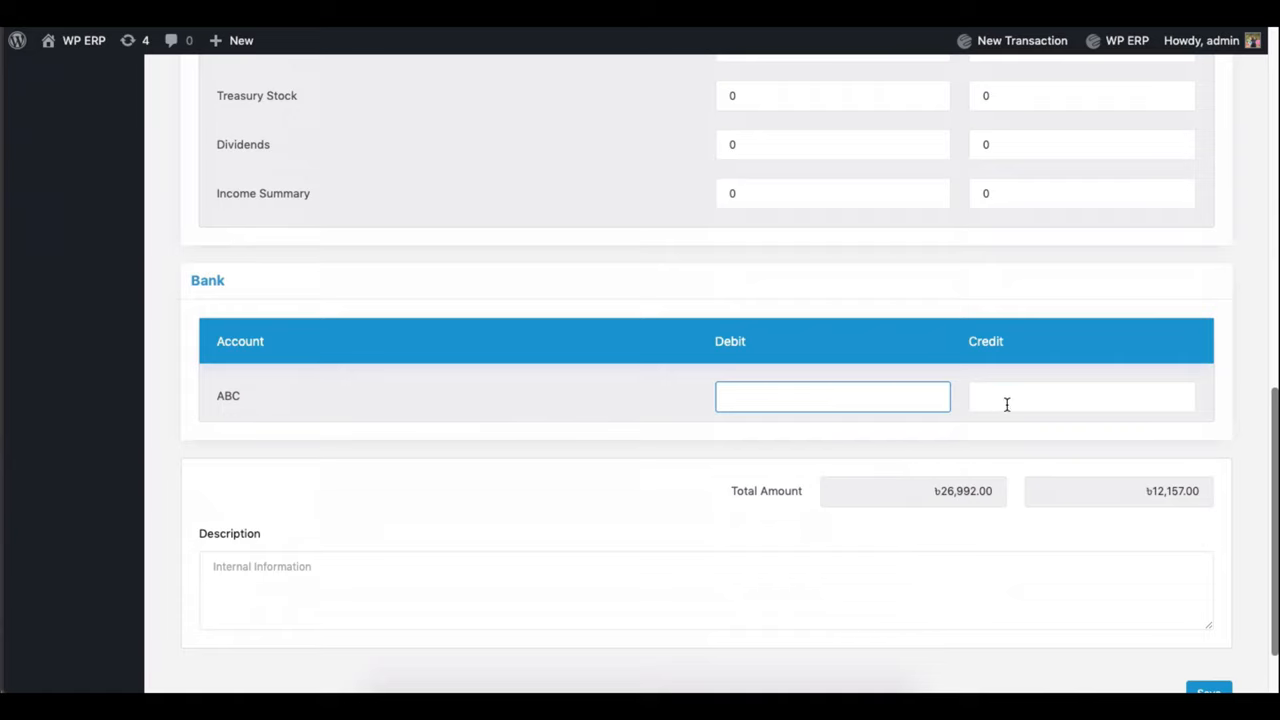
text(1000)
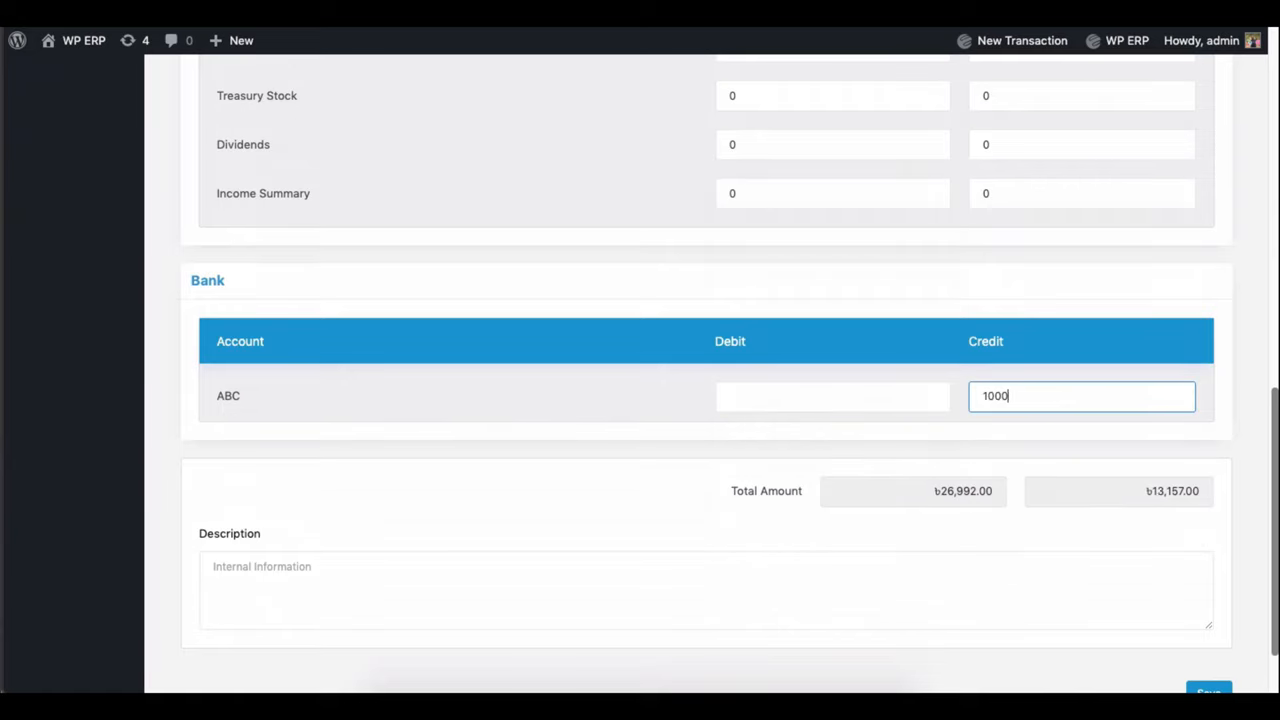
text(0)
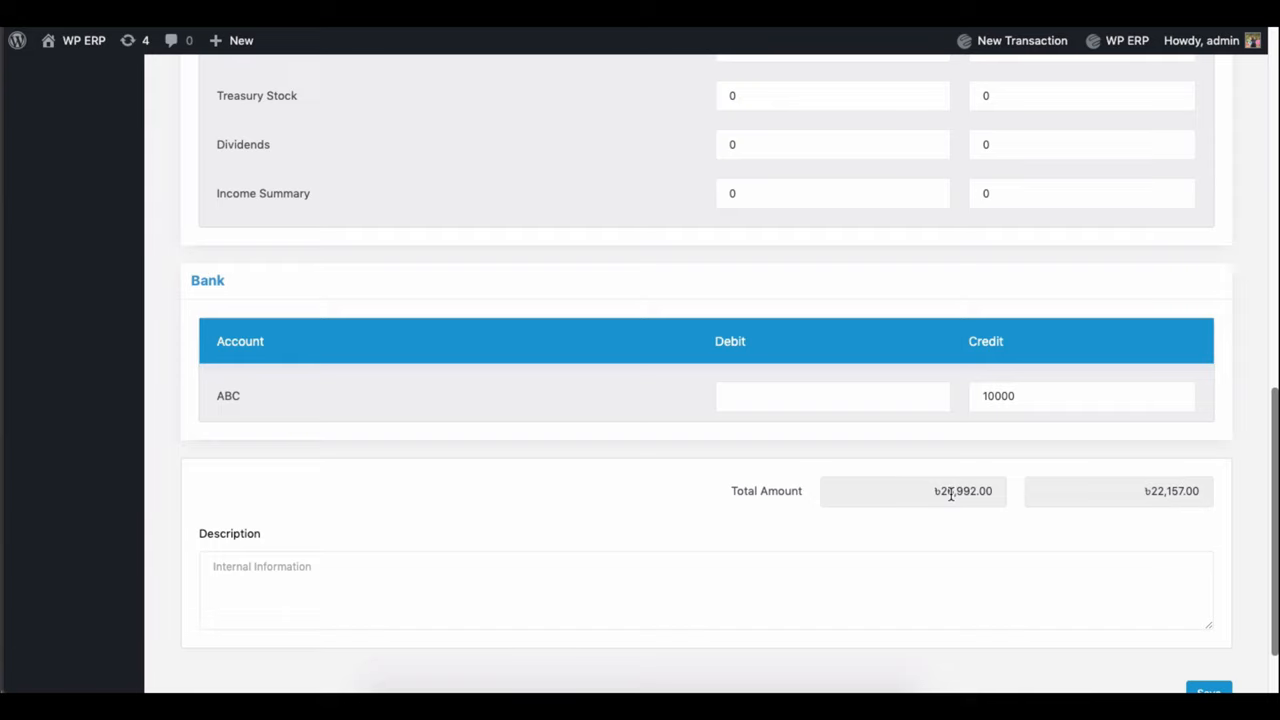
click(912, 492)
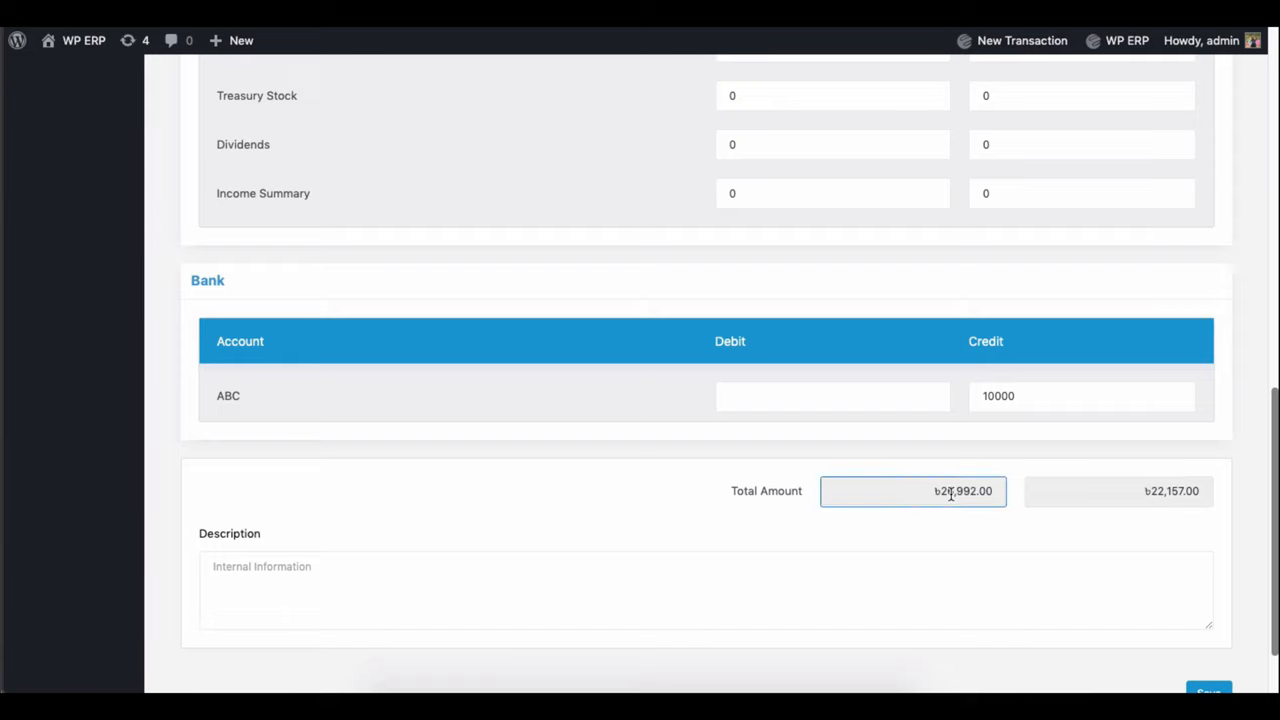
Give bank ABC a 120000 debit and a 134835 credit so the totals balance.
click(832, 396)
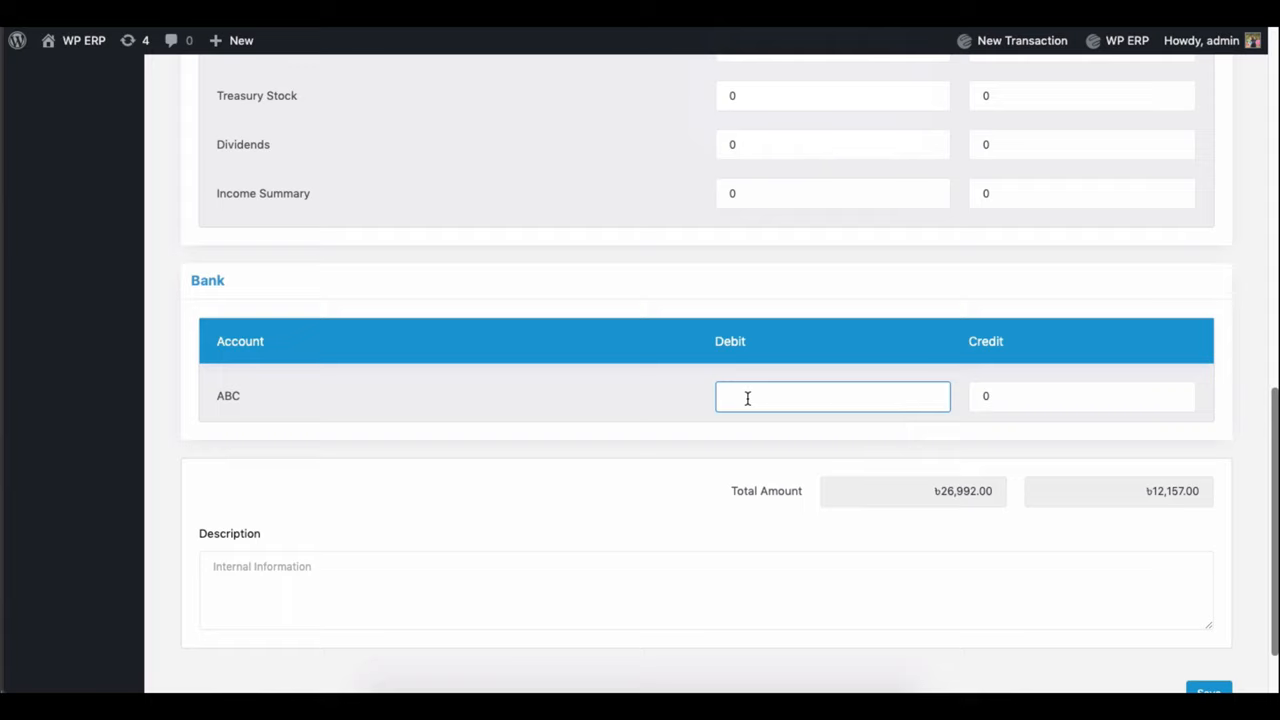
text(120000)
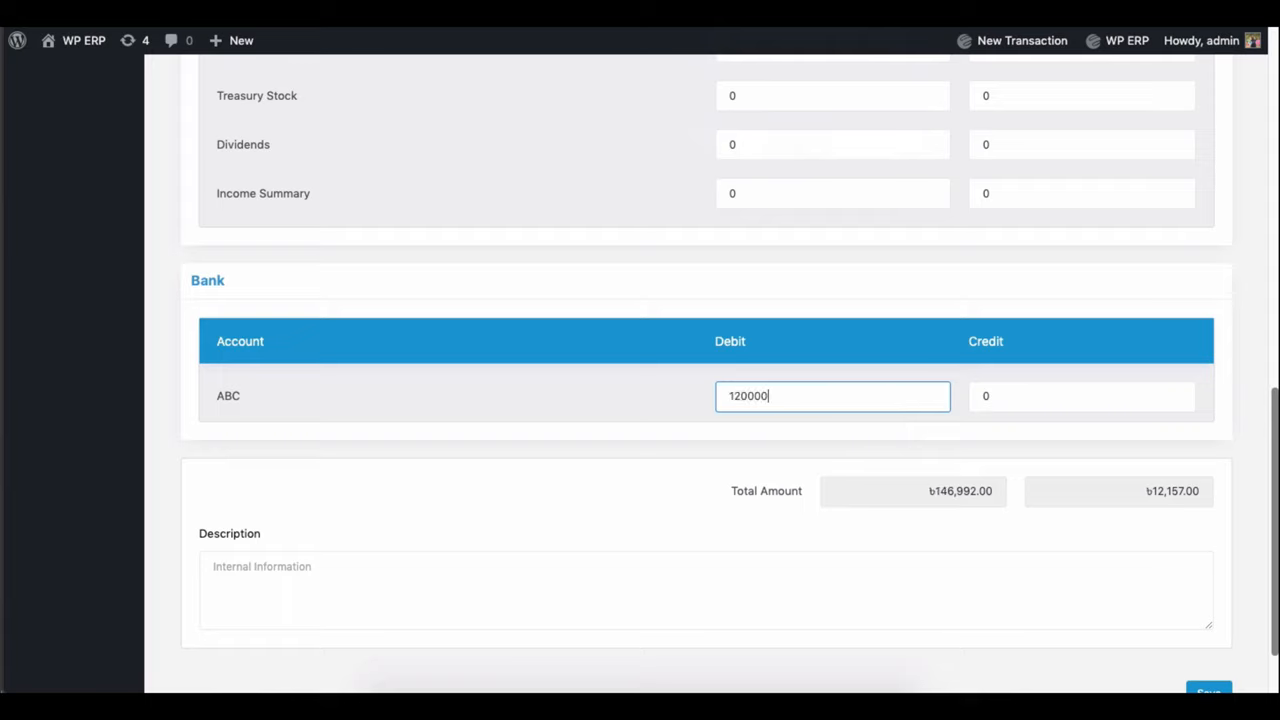
mouse_move(880, 478)
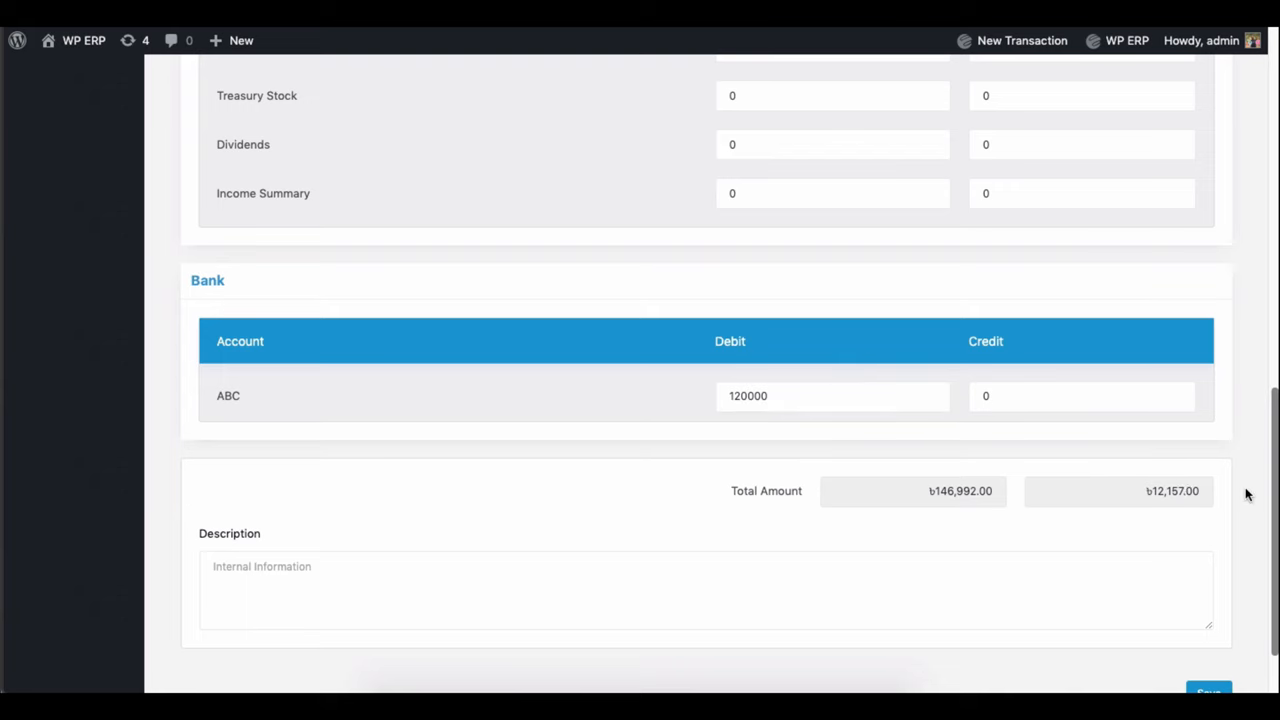
text(134835)
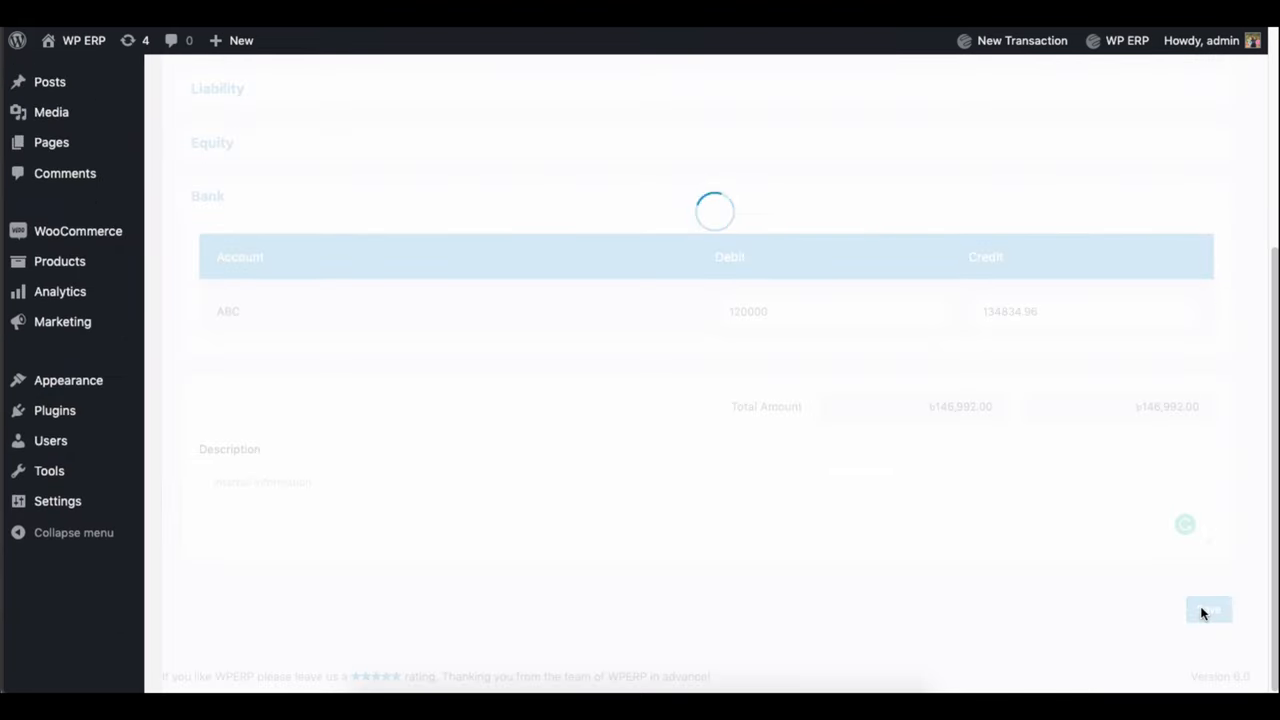
Save the opening balances twice, then go to the Accounting dashboard.
click(1208, 610)
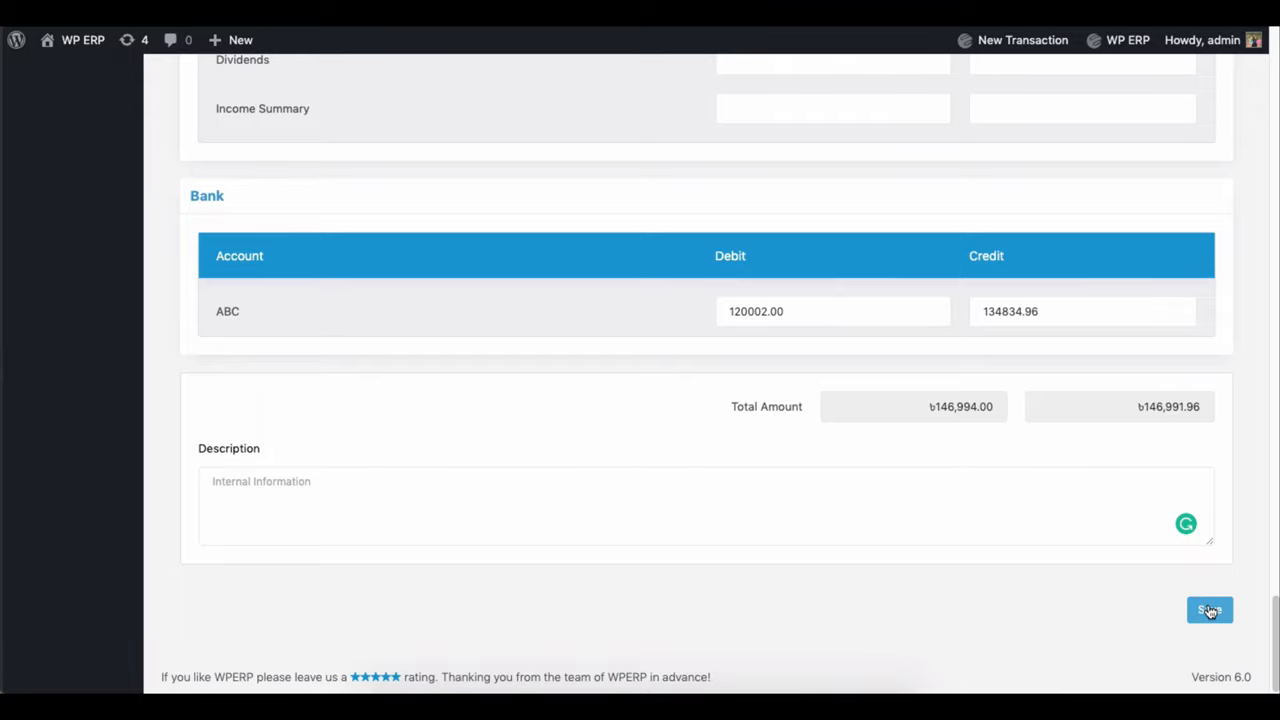
click(1208, 610)
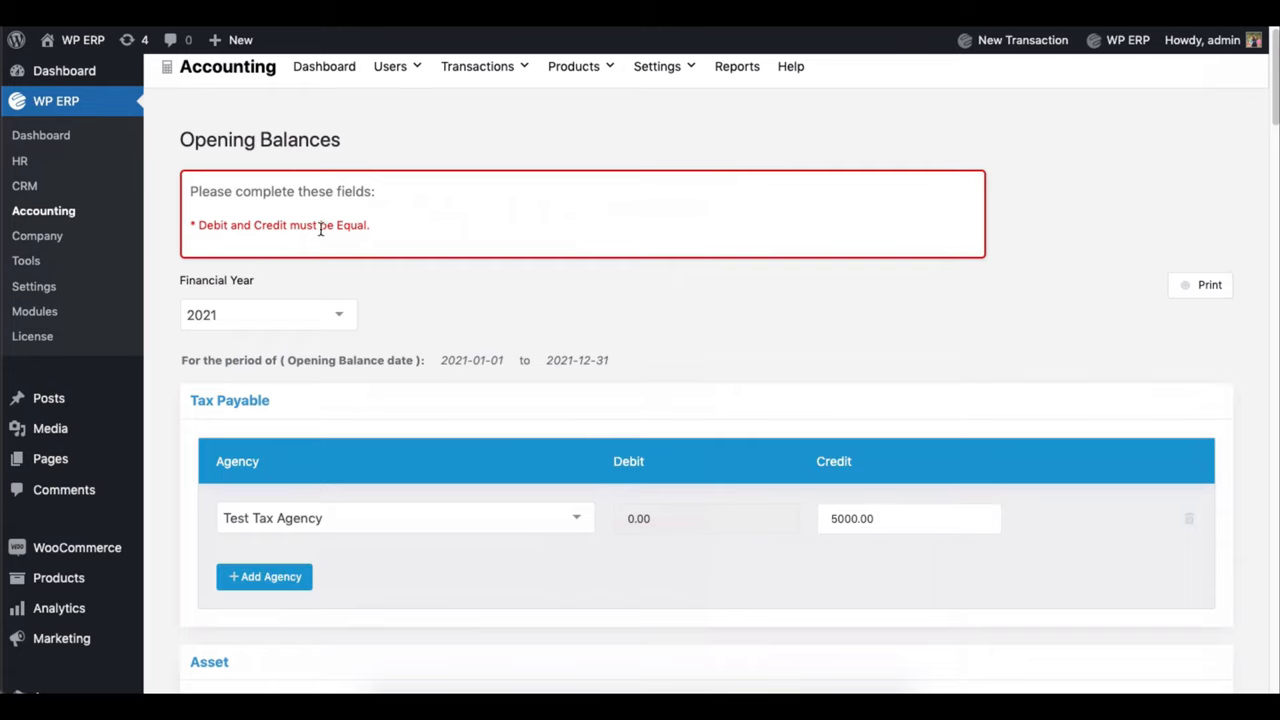
click(324, 66)
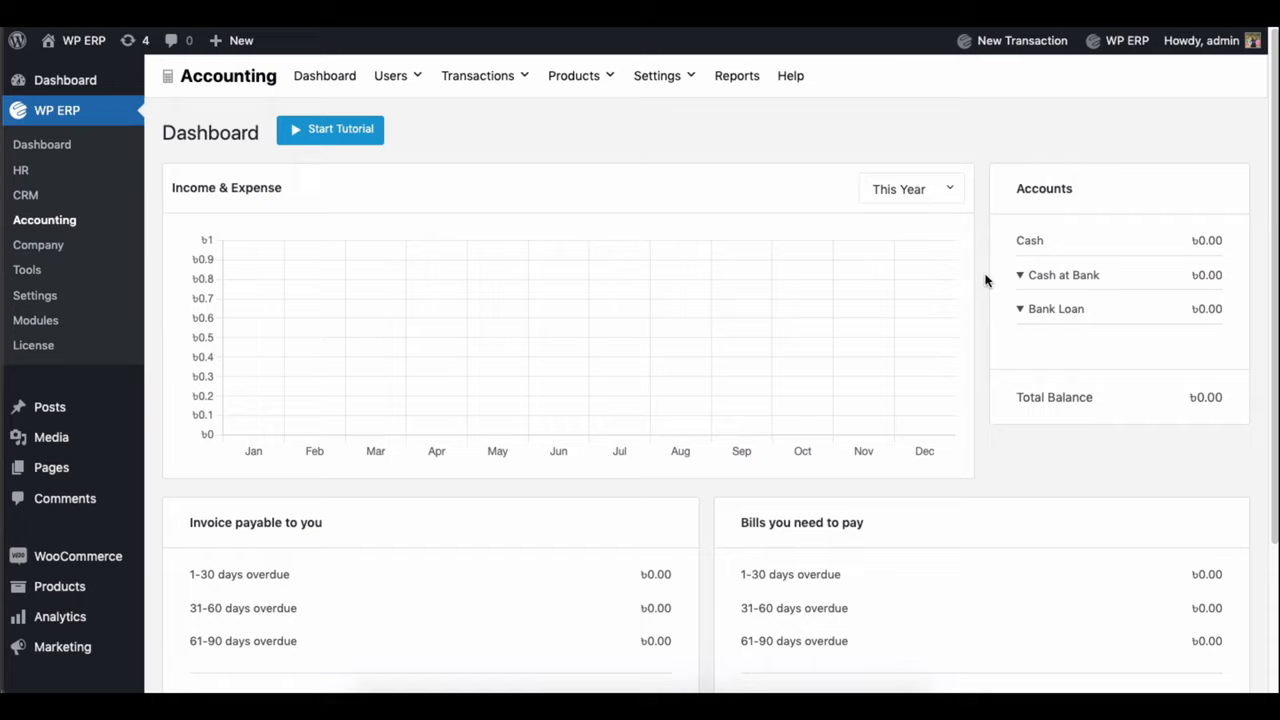
Set the Income & Expense chart period to This Month, then to Last Year showing the May bar.
click(908, 188)
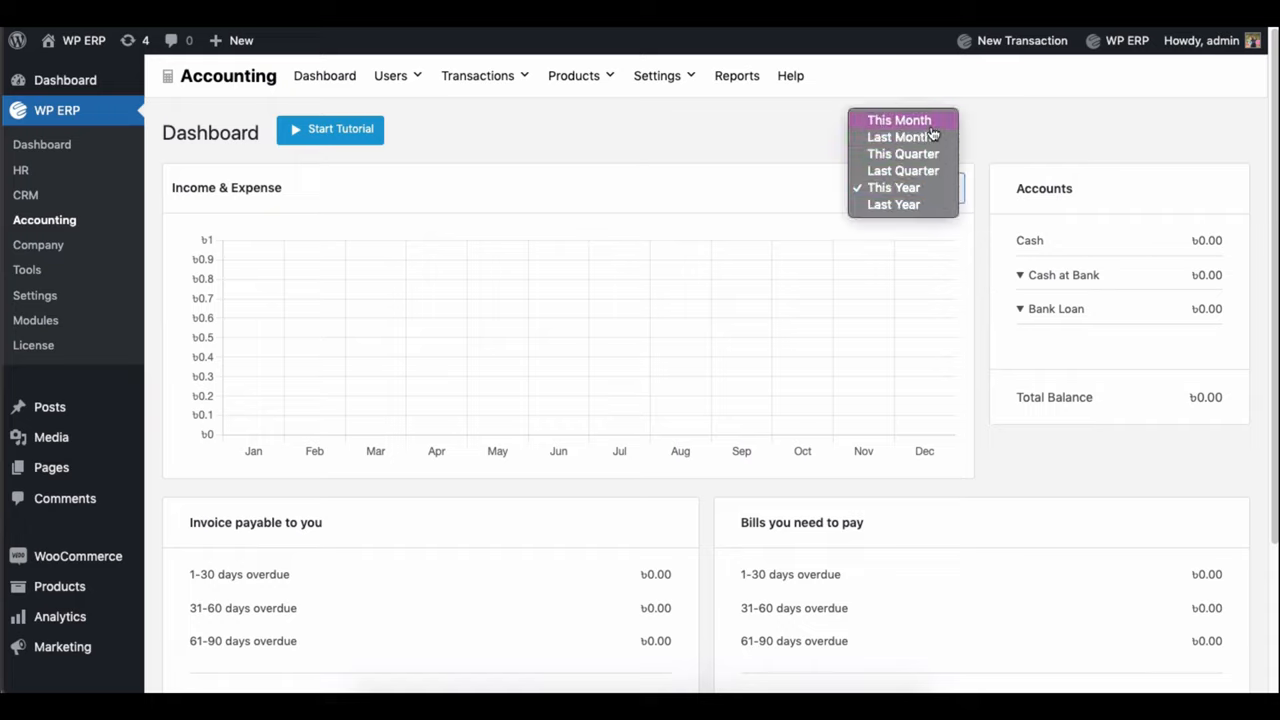
click(898, 120)
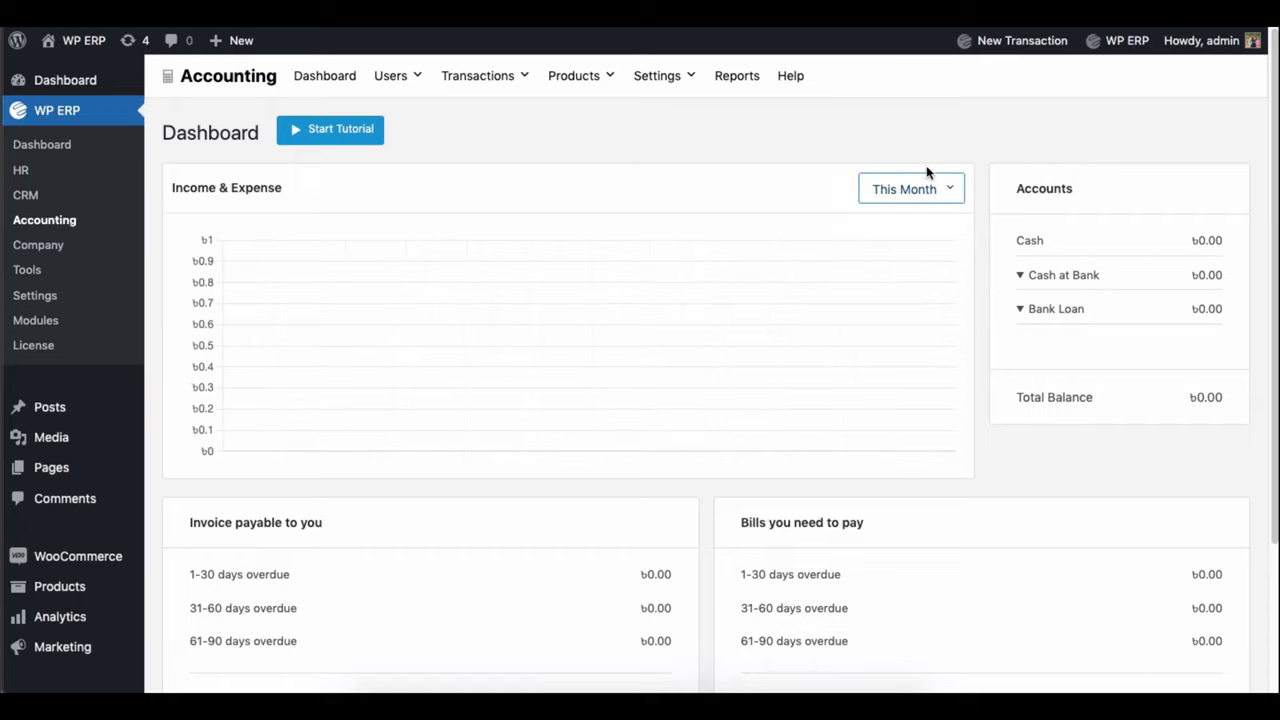
click(908, 188)
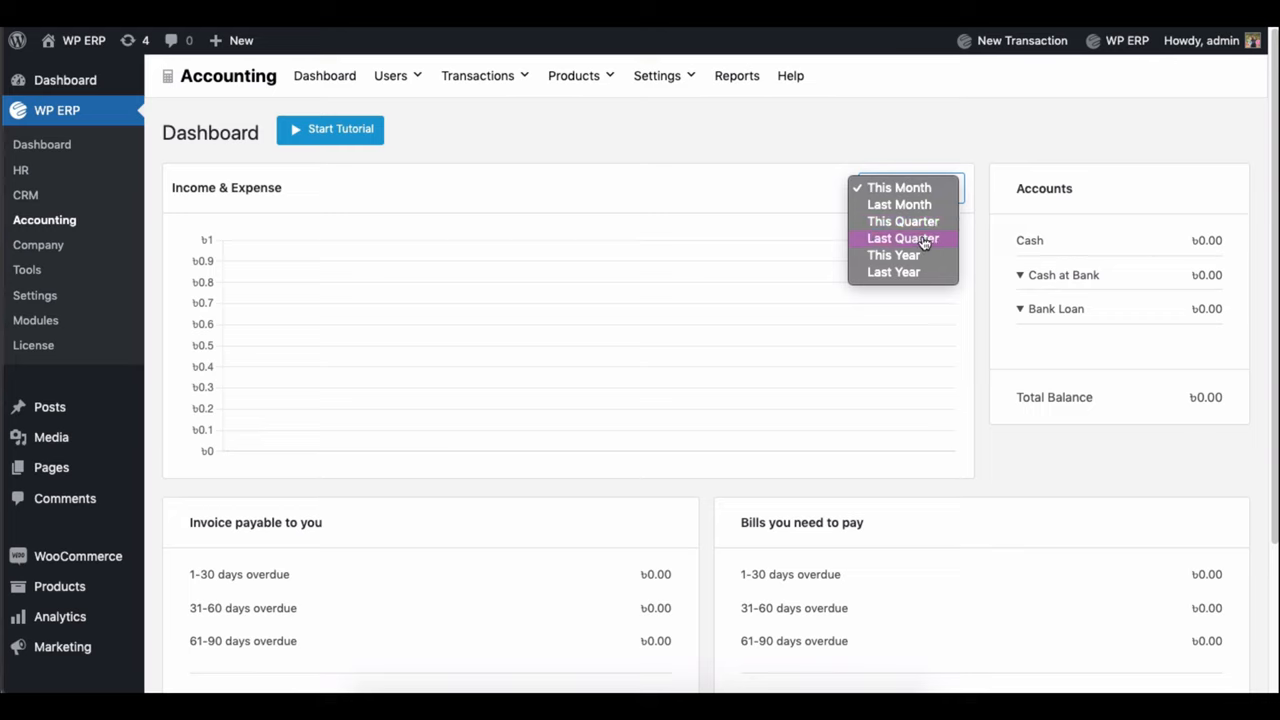
click(892, 272)
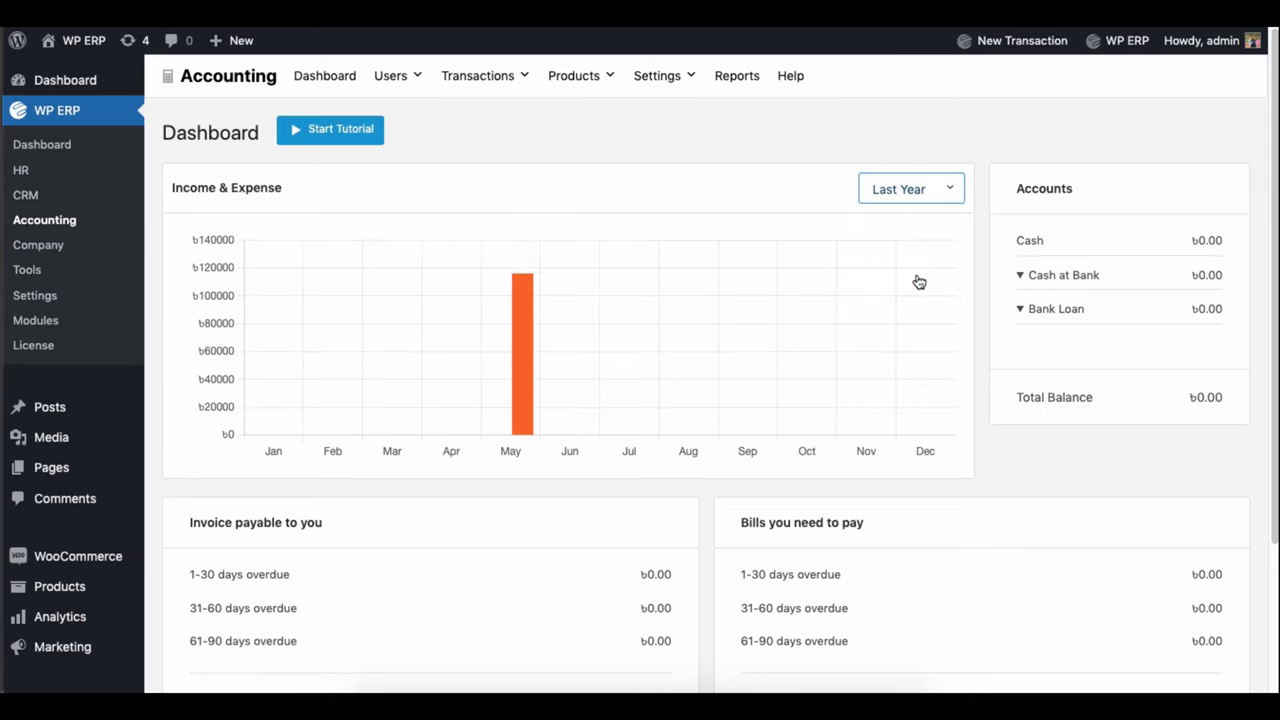
mouse_move(828, 292)
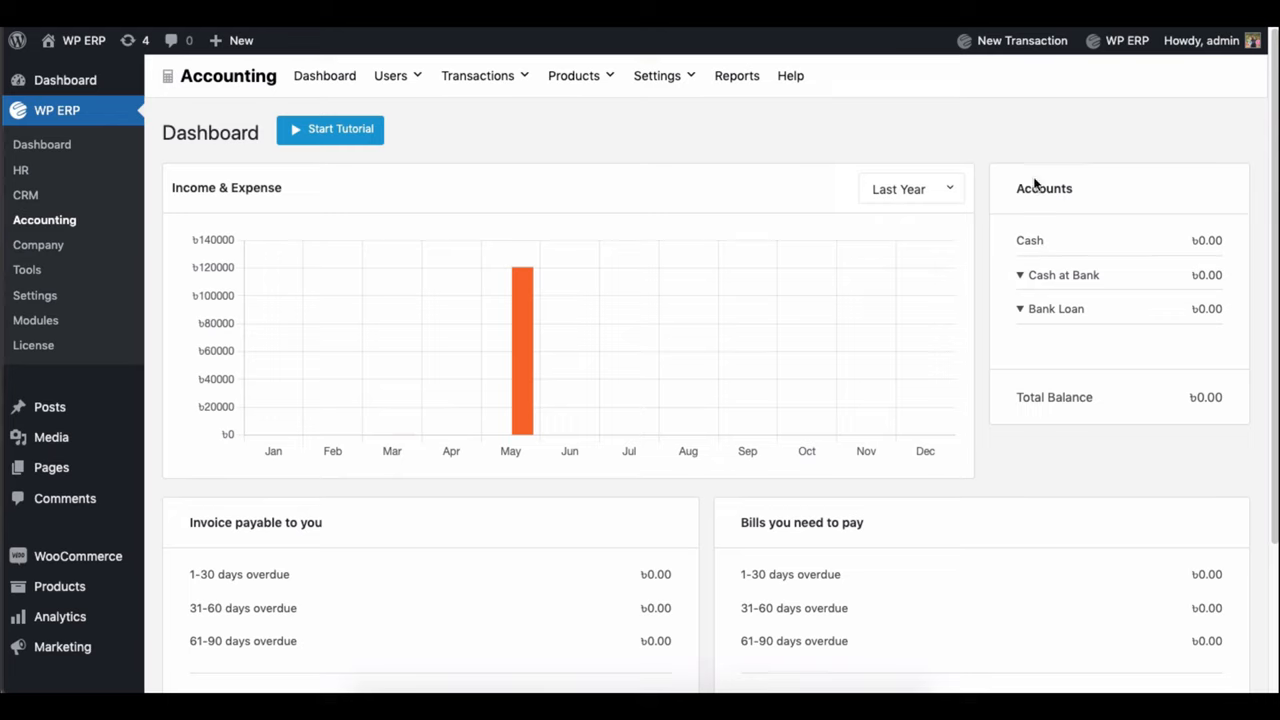
Scroll down to review the accounts, invoices and bills panels and back up.
scroll(down, 3)
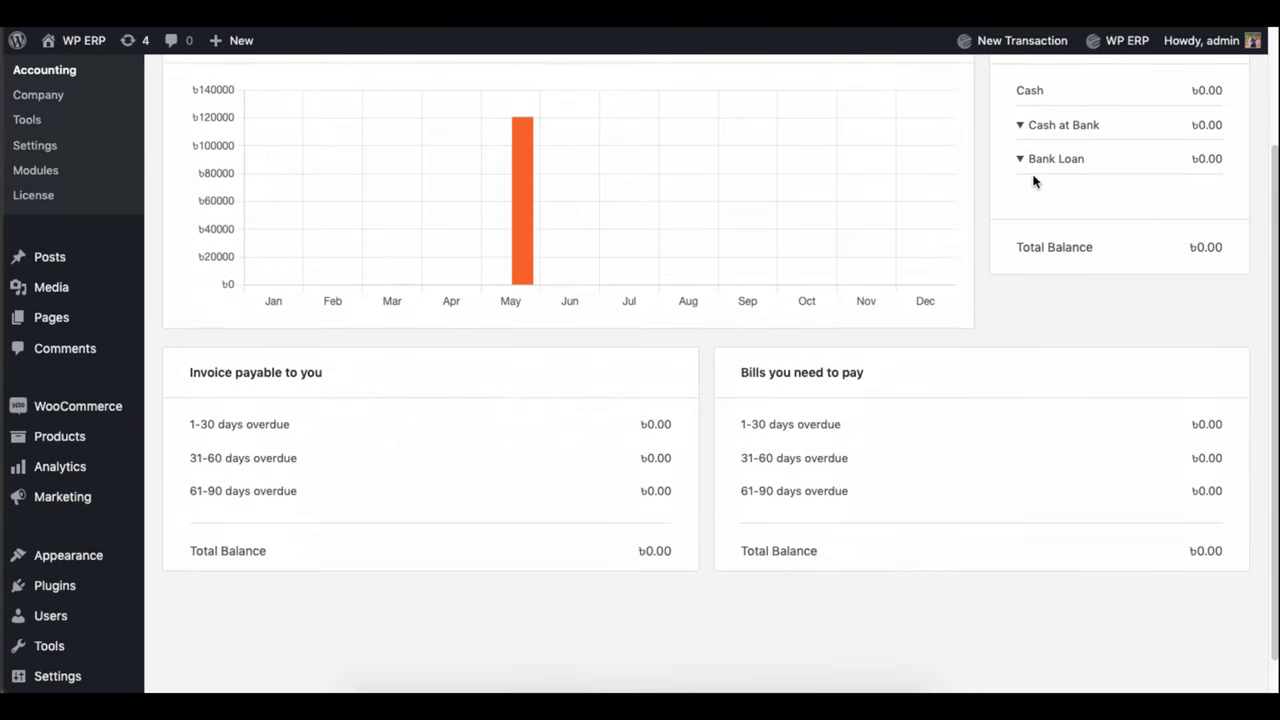
scroll(down, 3)
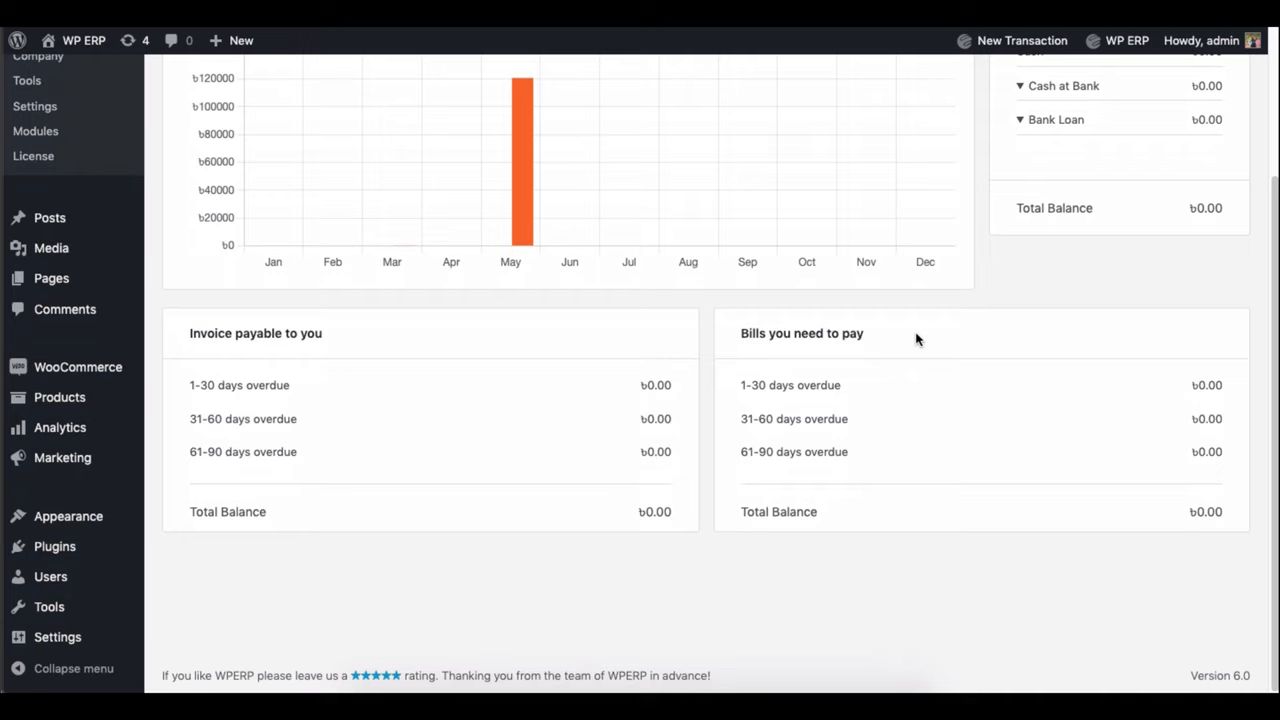
mouse_move(764, 384)
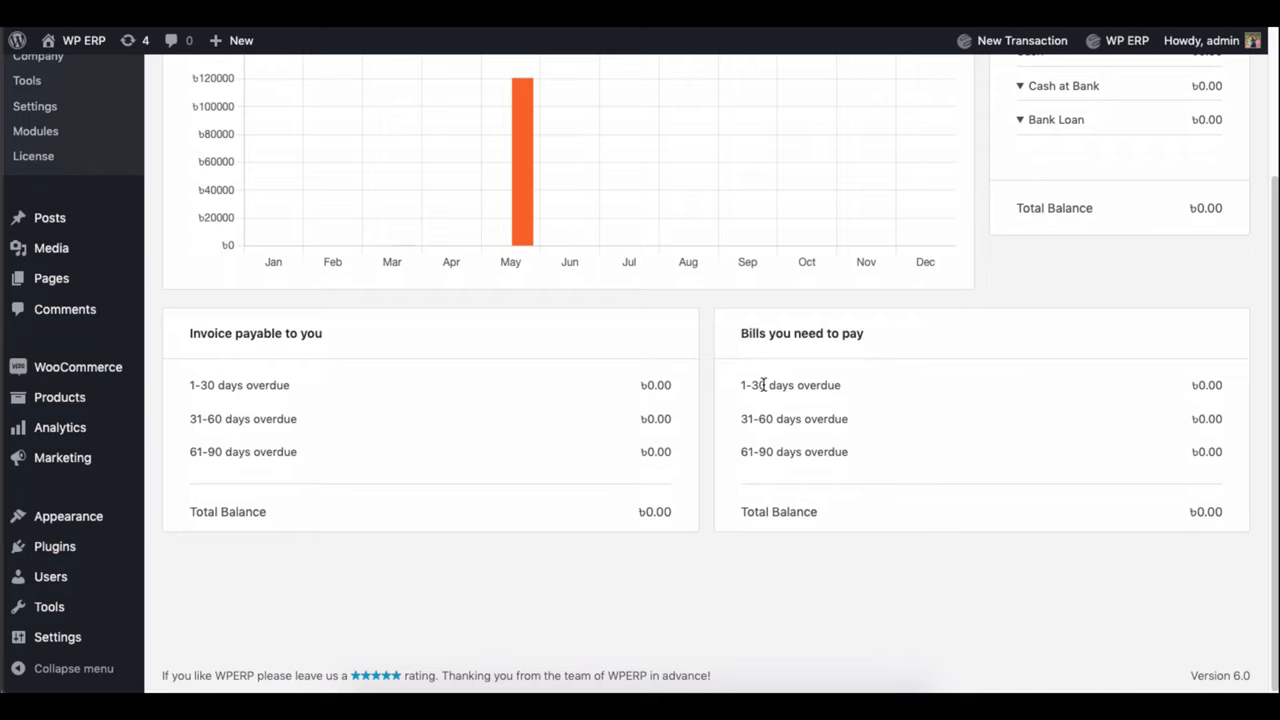
mouse_move(1228, 470)
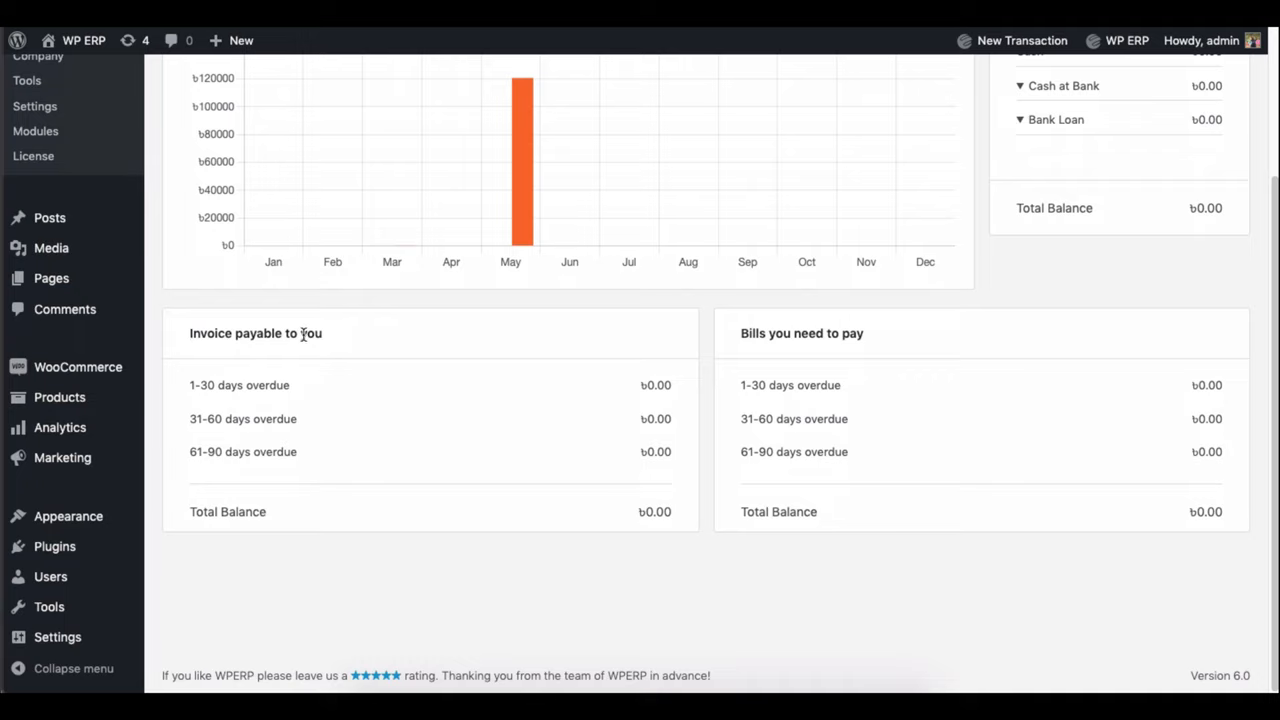
mouse_move(640, 488)
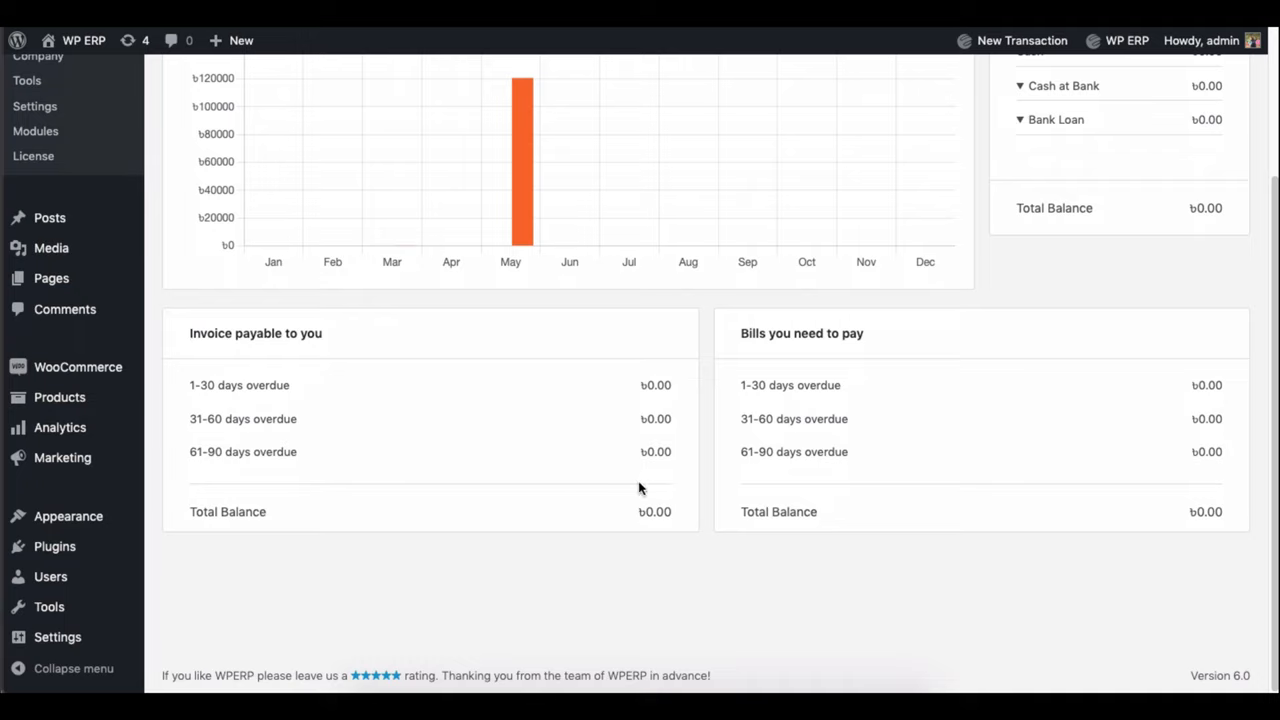
mouse_move(632, 336)
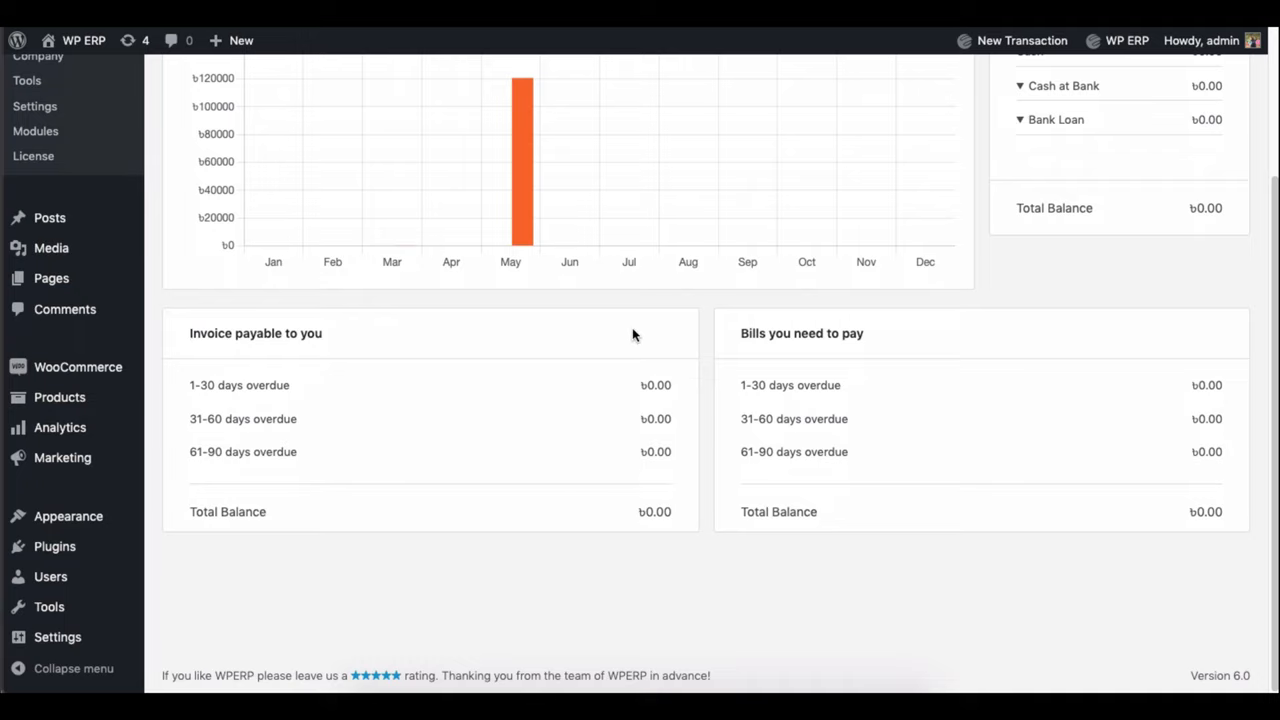
scroll(up, 3)
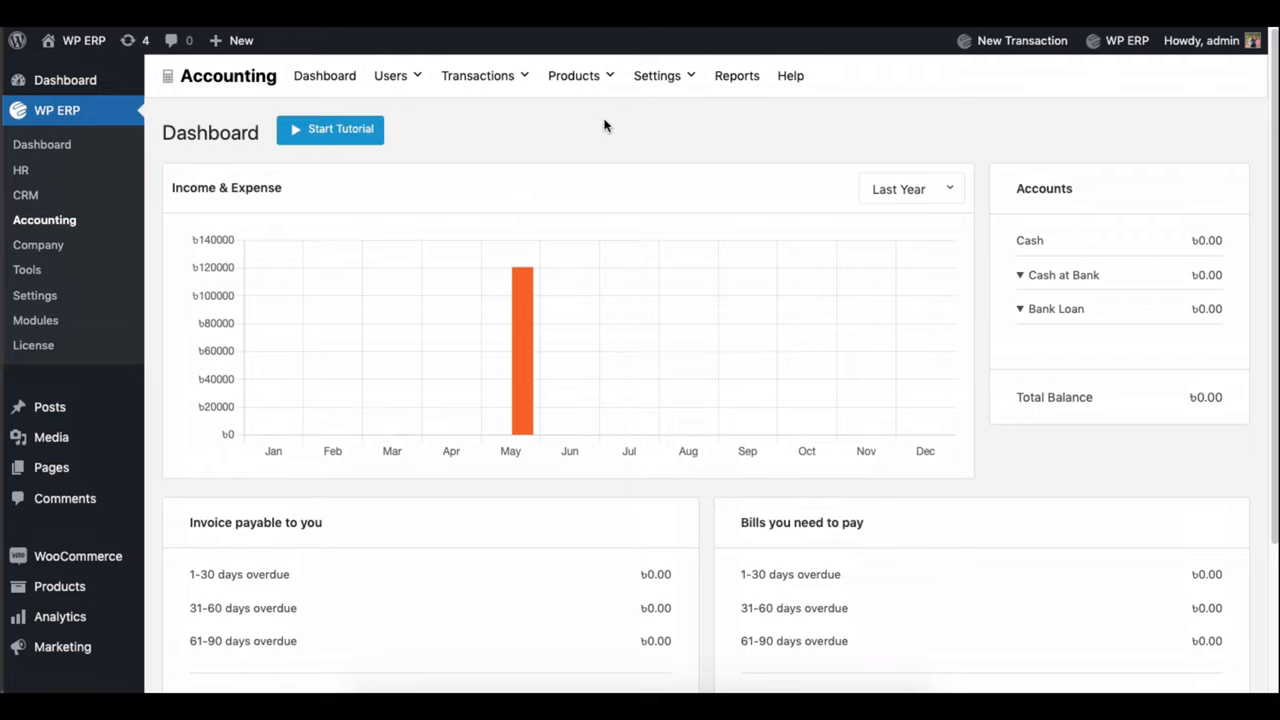
mouse_move(330, 130)
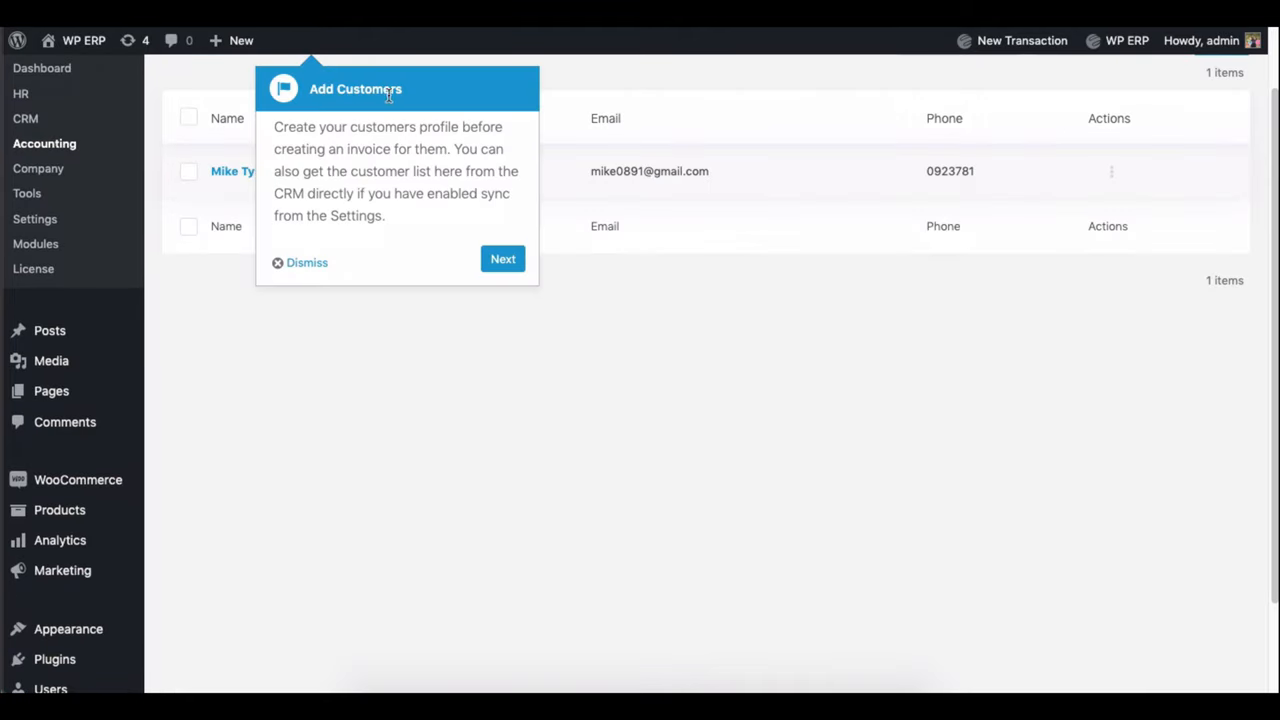
mouse_move(500, 232)
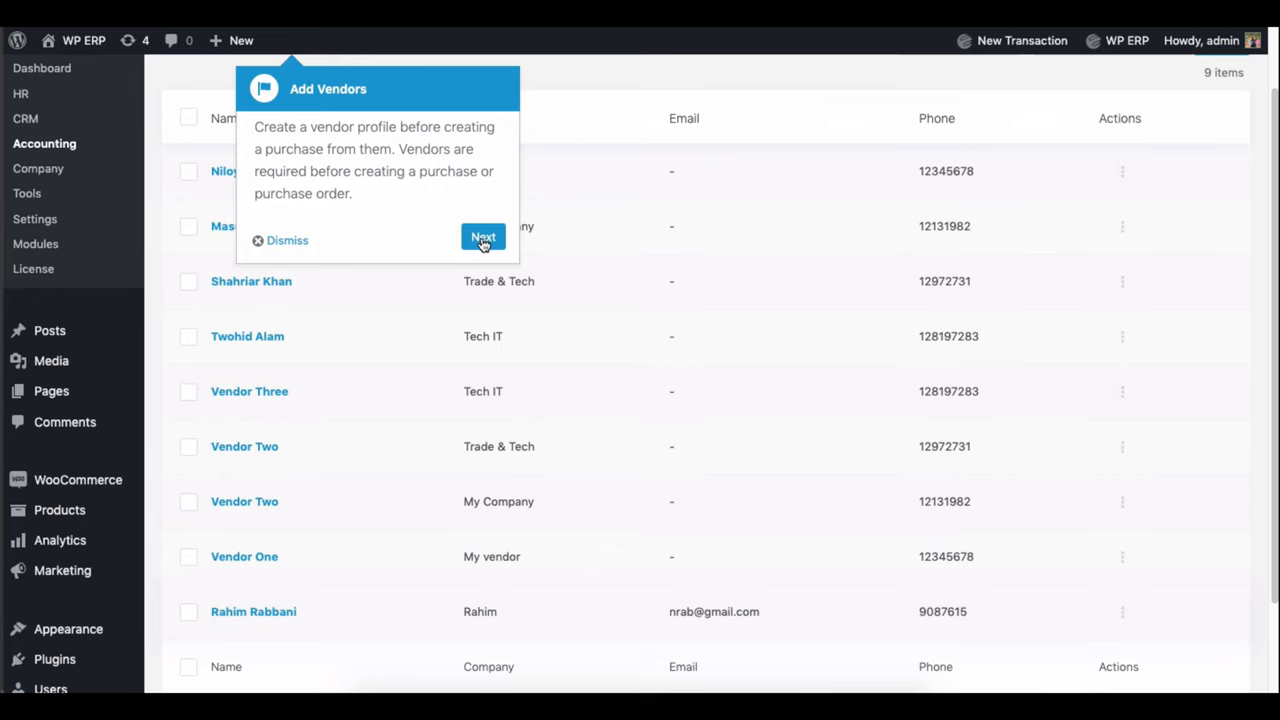
Advance the tutorial past the Add Vendors and Configuring Tax steps.
click(484, 236)
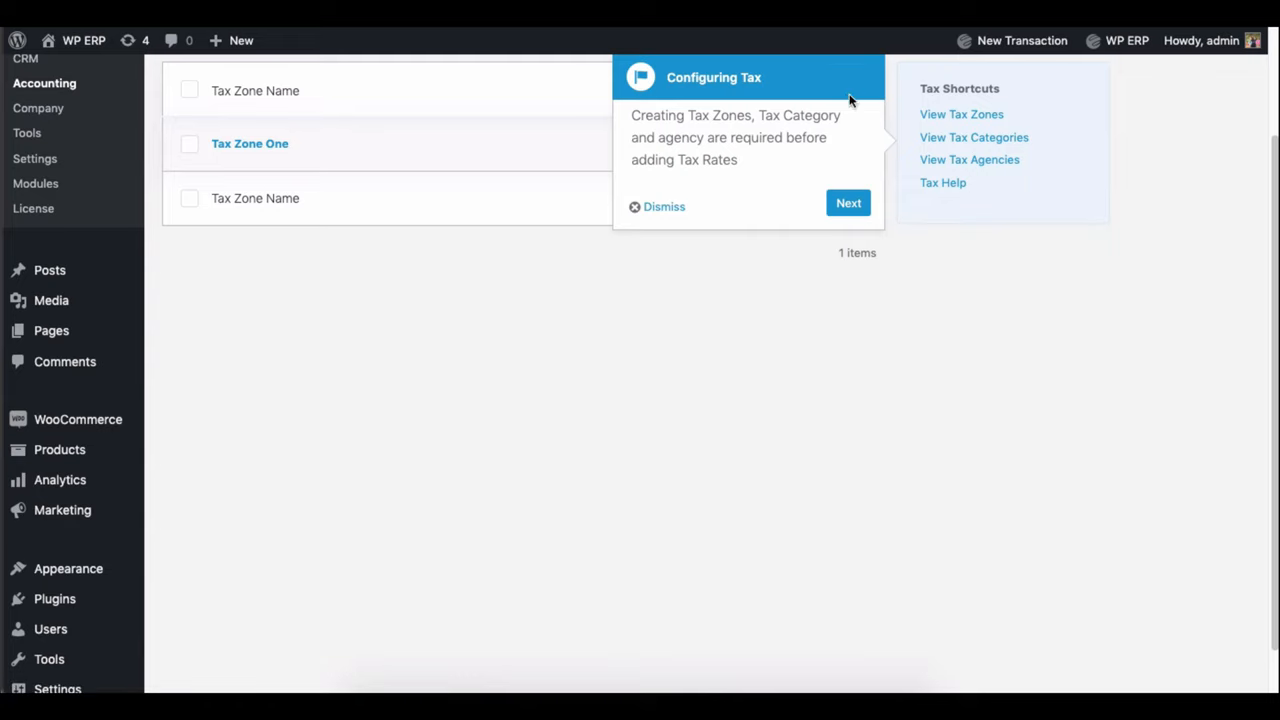
click(848, 204)
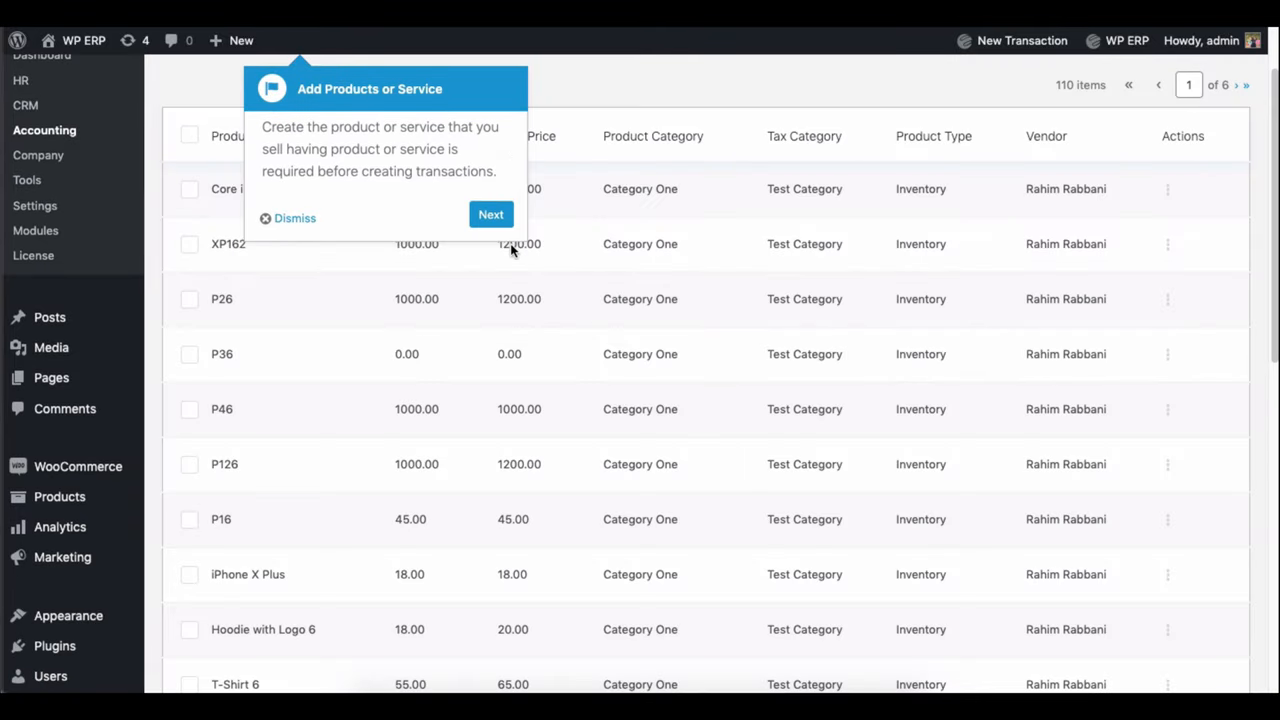
mouse_move(484, 176)
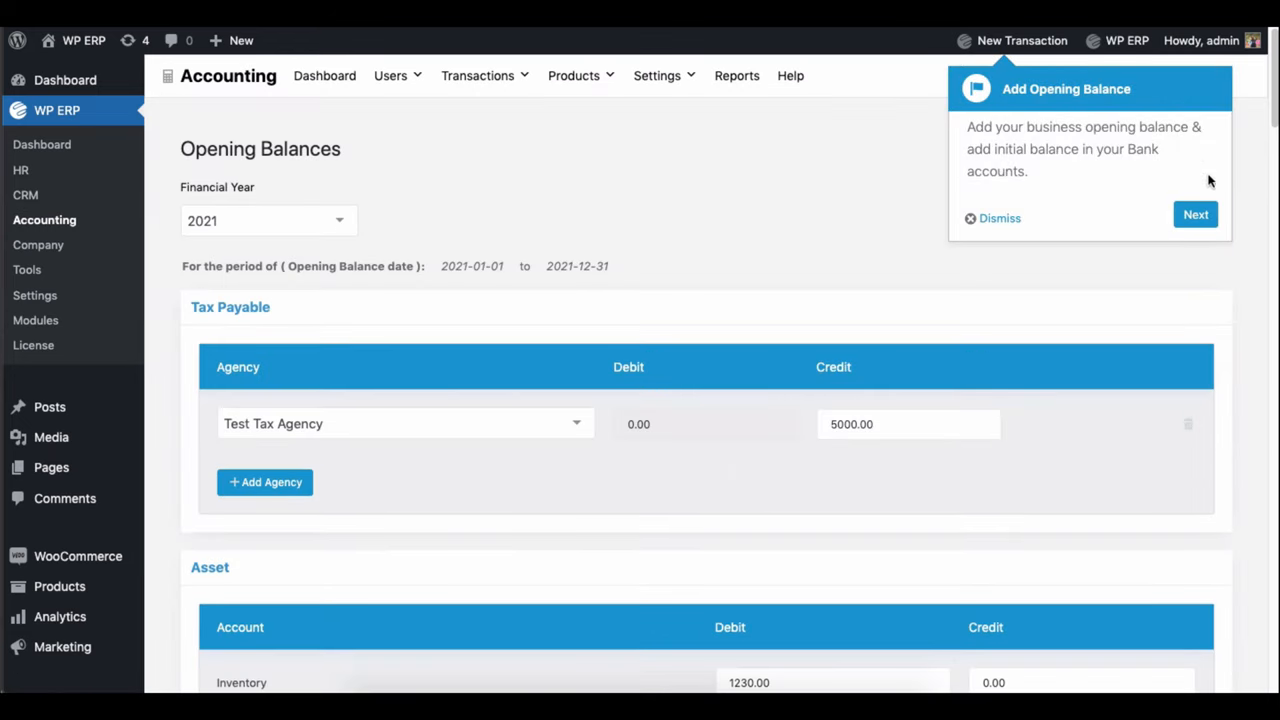
Advance to the Journal Entry step and complete and close the tutorial.
click(1196, 214)
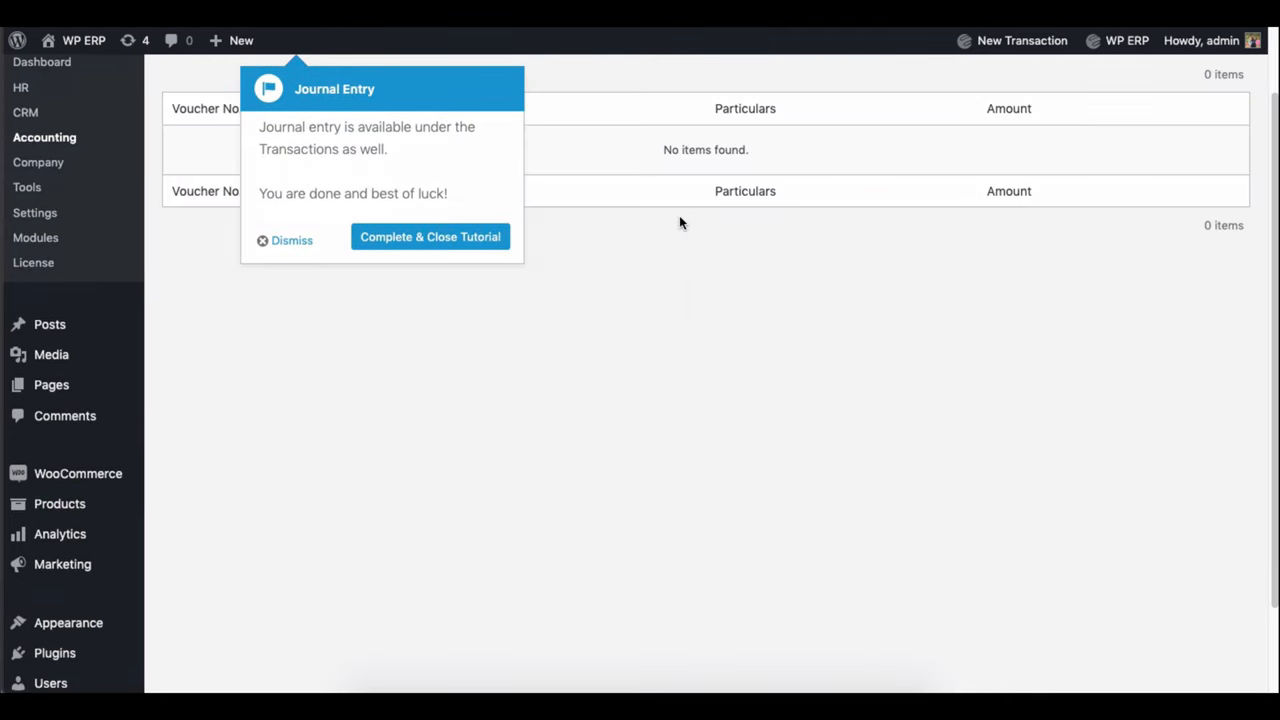
mouse_move(318, 224)
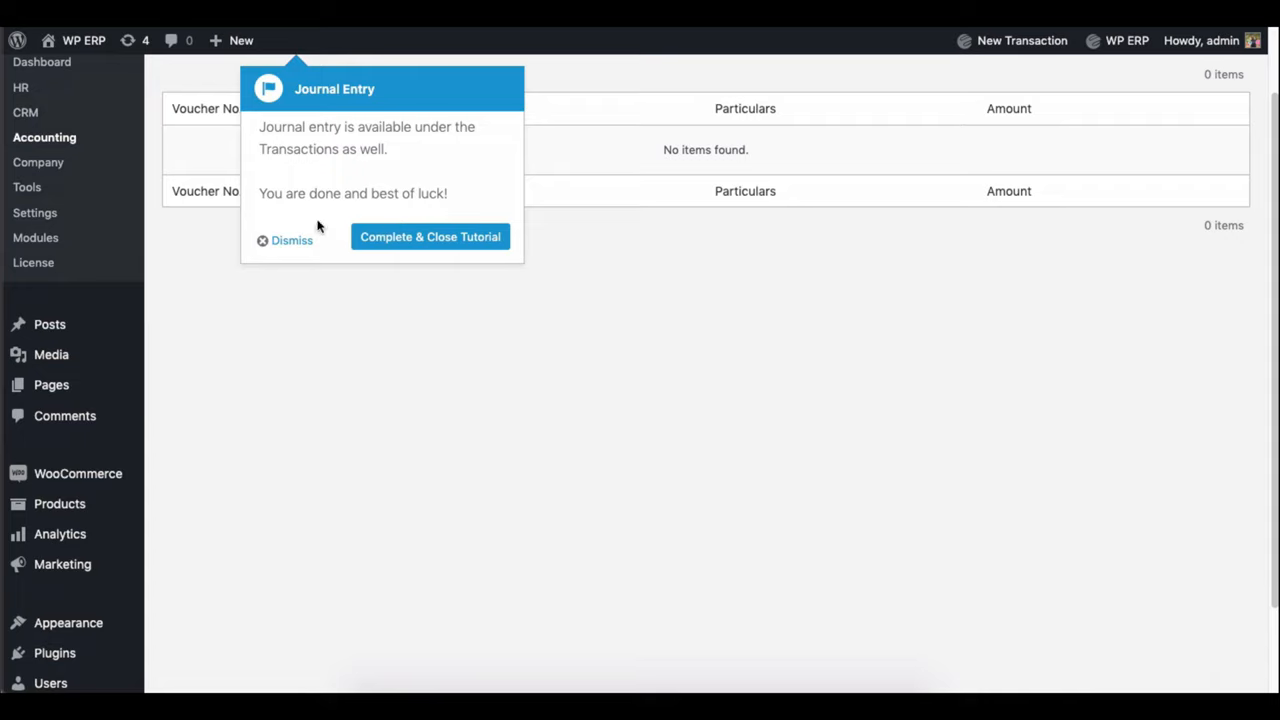
mouse_move(460, 204)
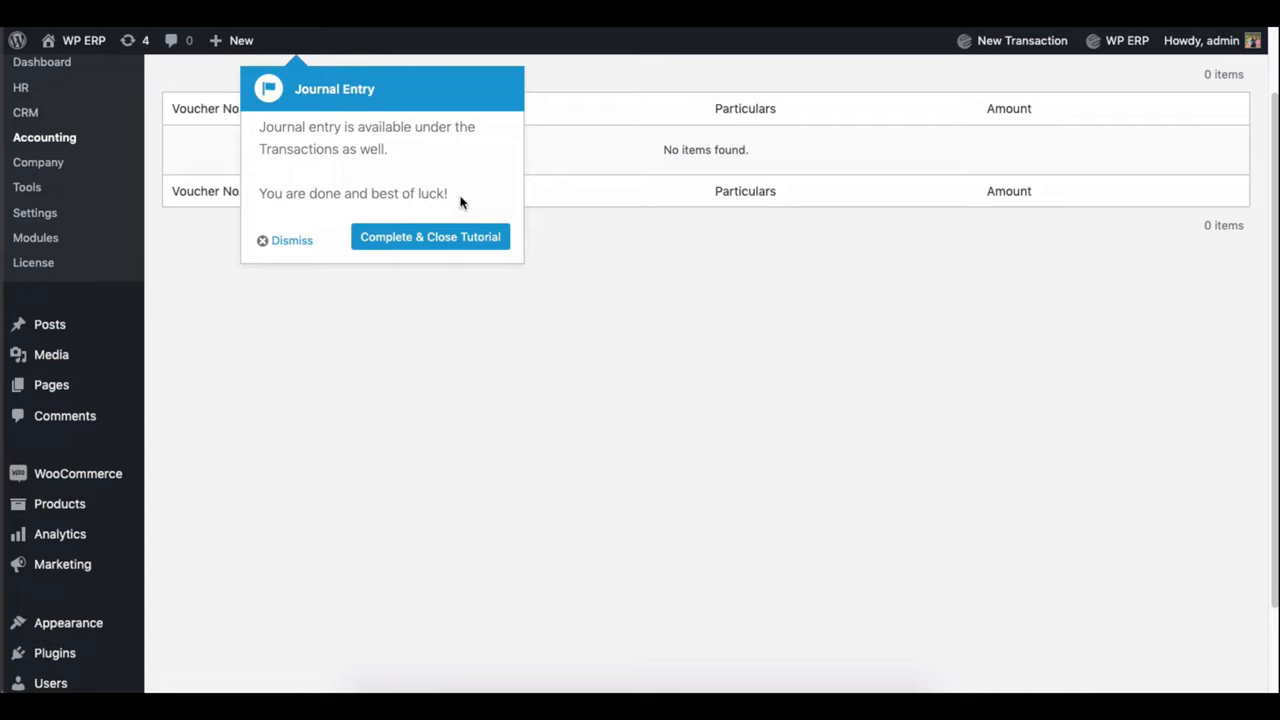
click(428, 236)
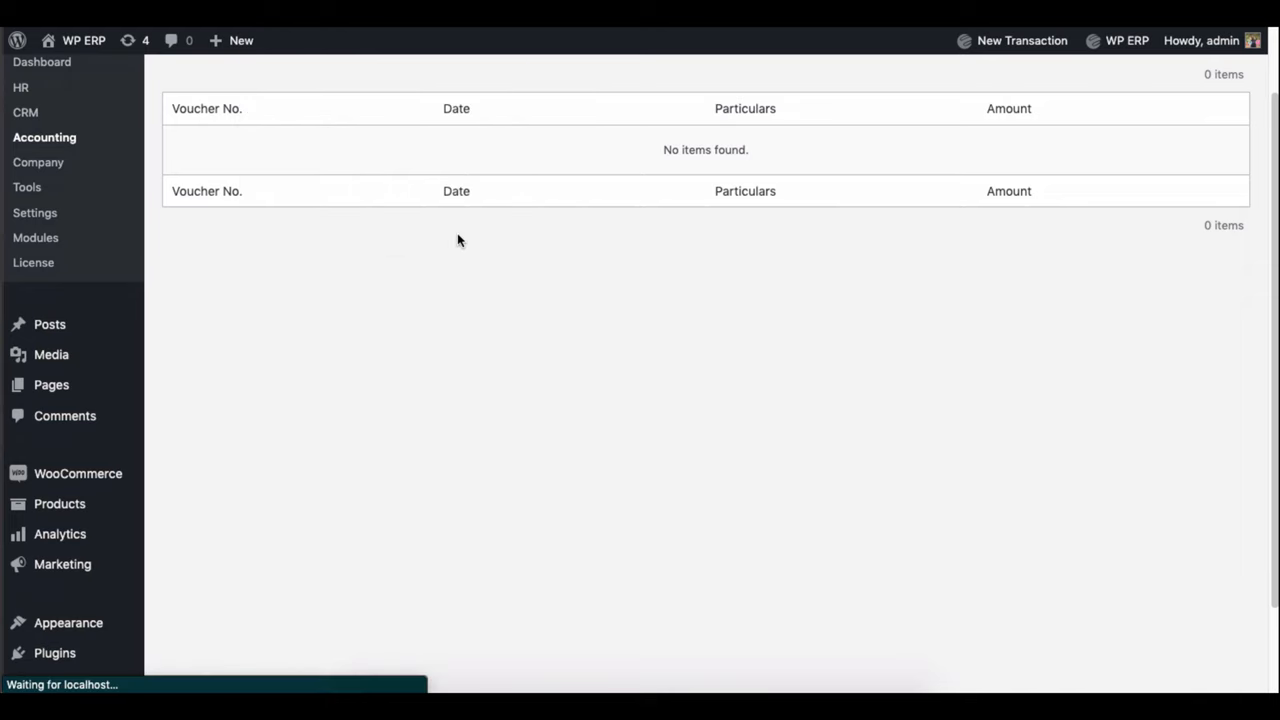